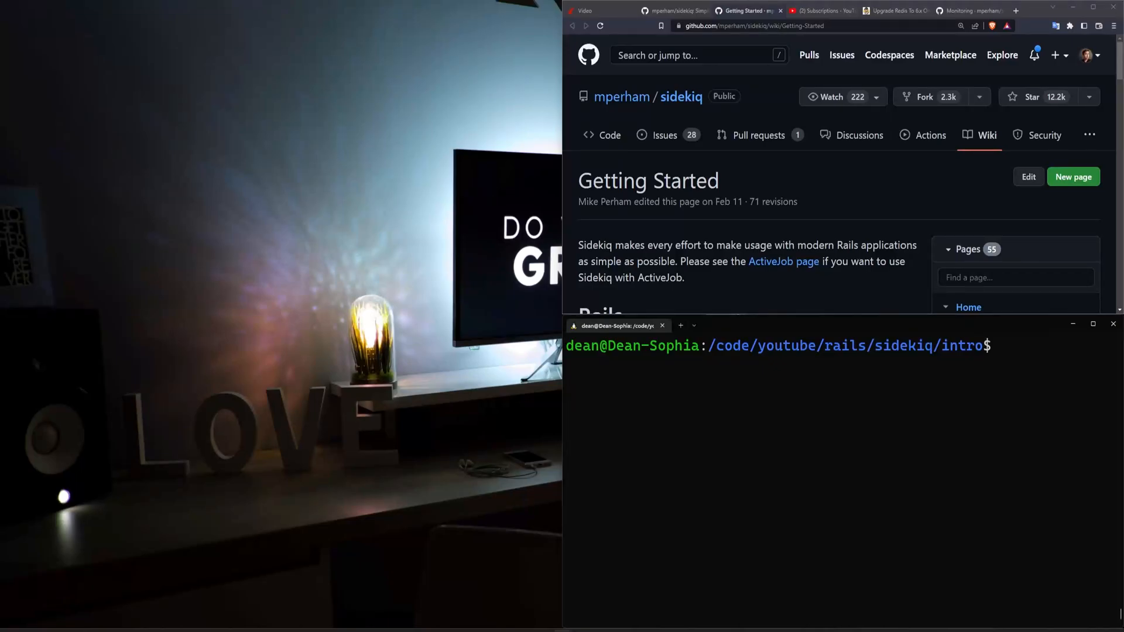
# Show the sidekiq repo's Code page and reach the README's Requirements section (Redis 6.2+, Ruby)
pyautogui.click(608, 135)
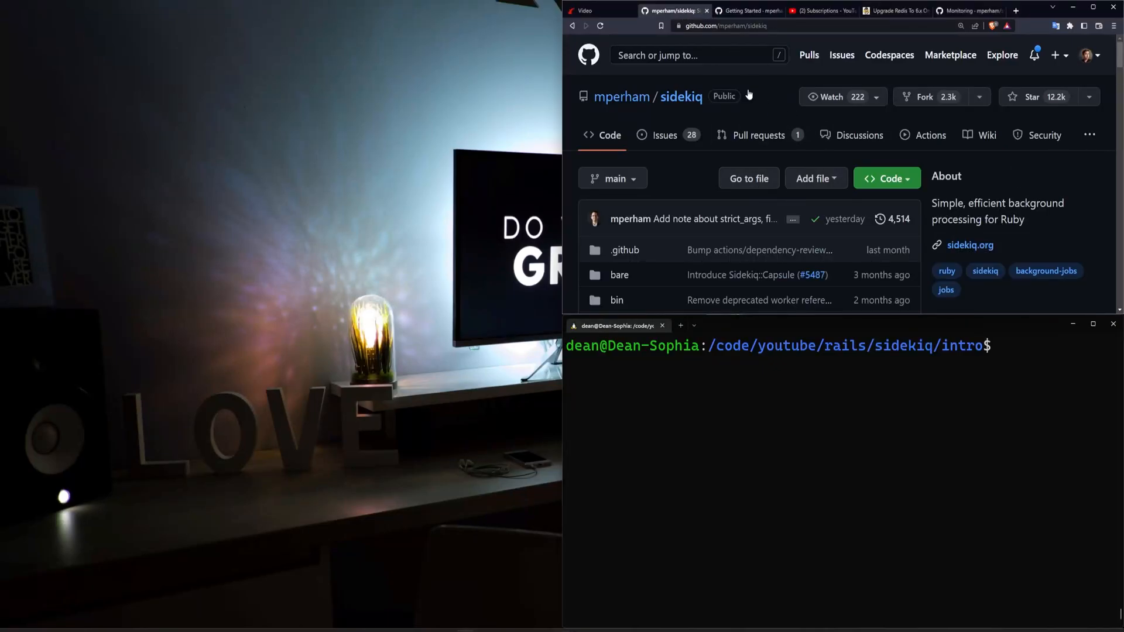
pyautogui.scroll(-3)
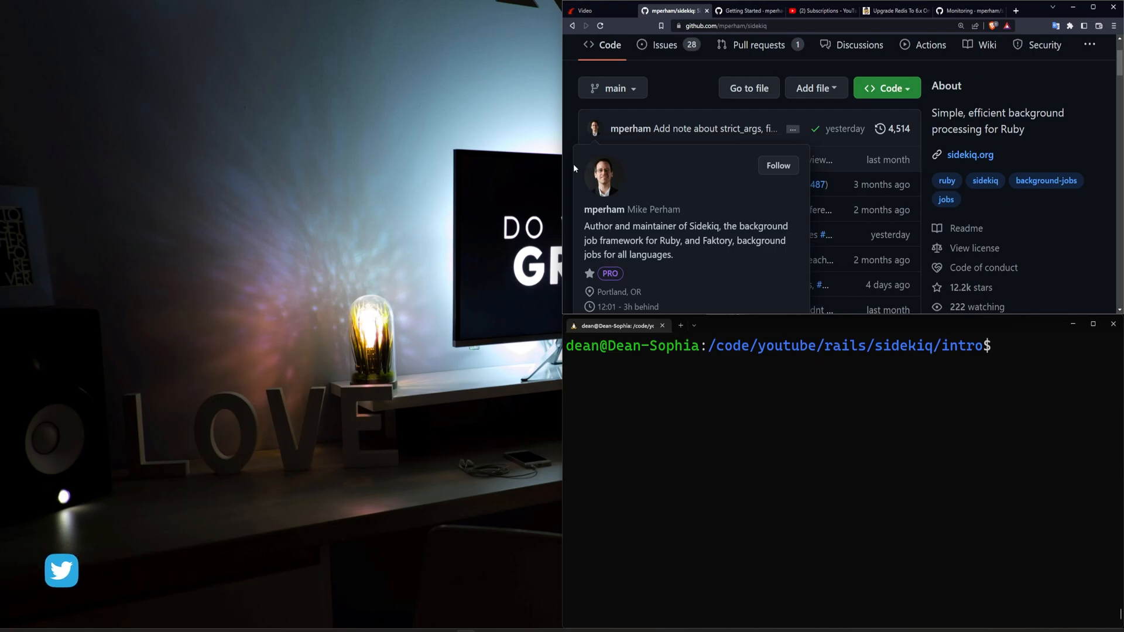
pyautogui.scroll(-3)
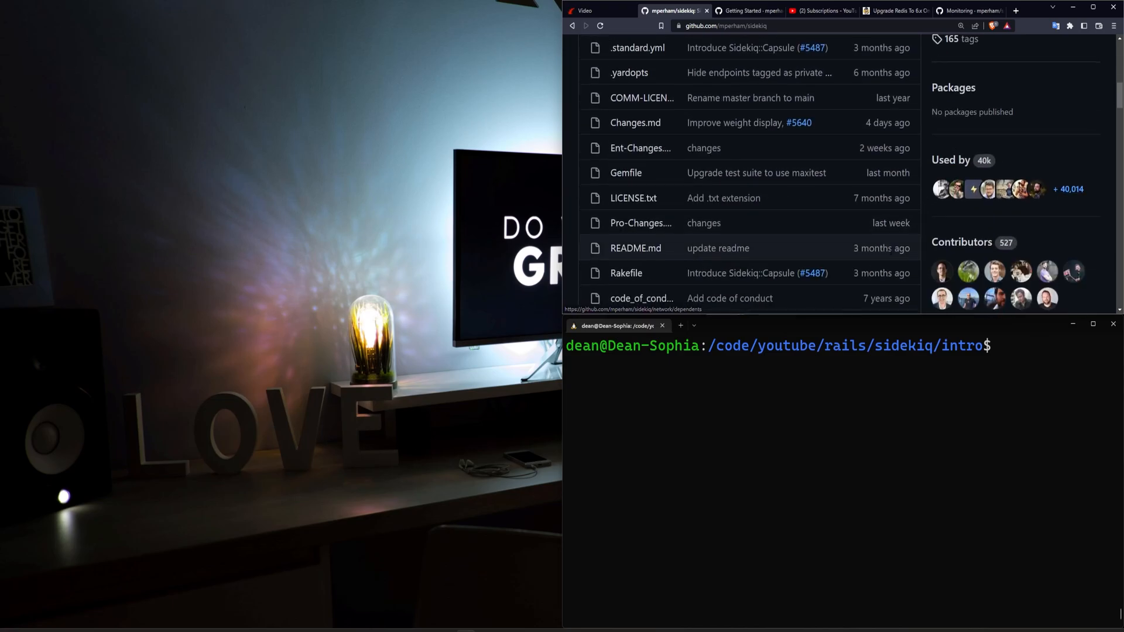
pyautogui.scroll(-3)
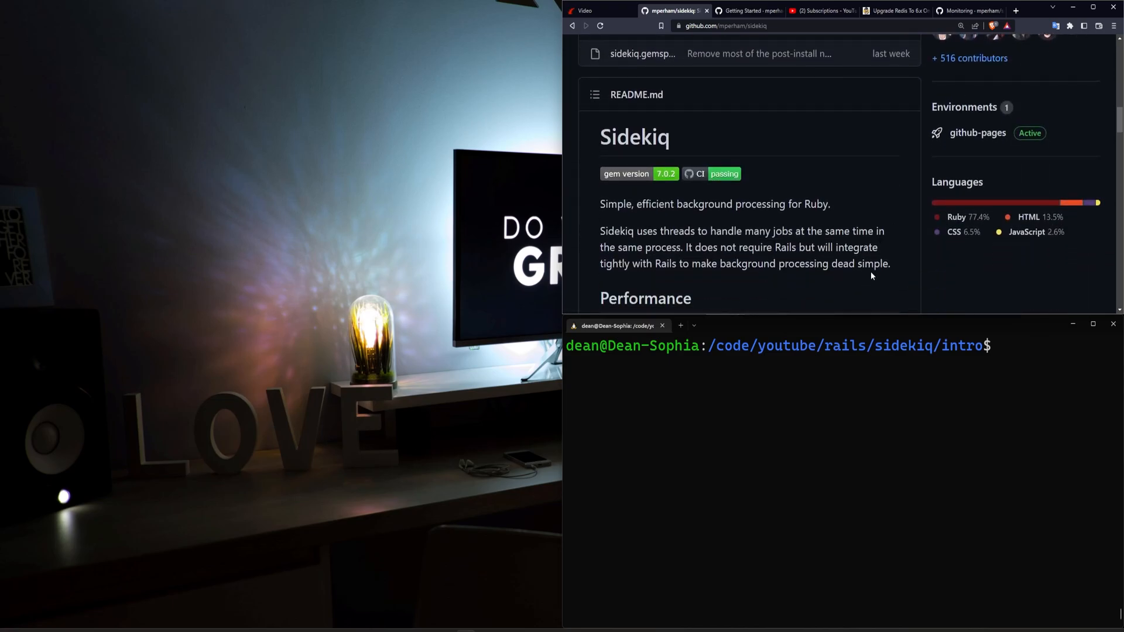
pyautogui.scroll(-3)
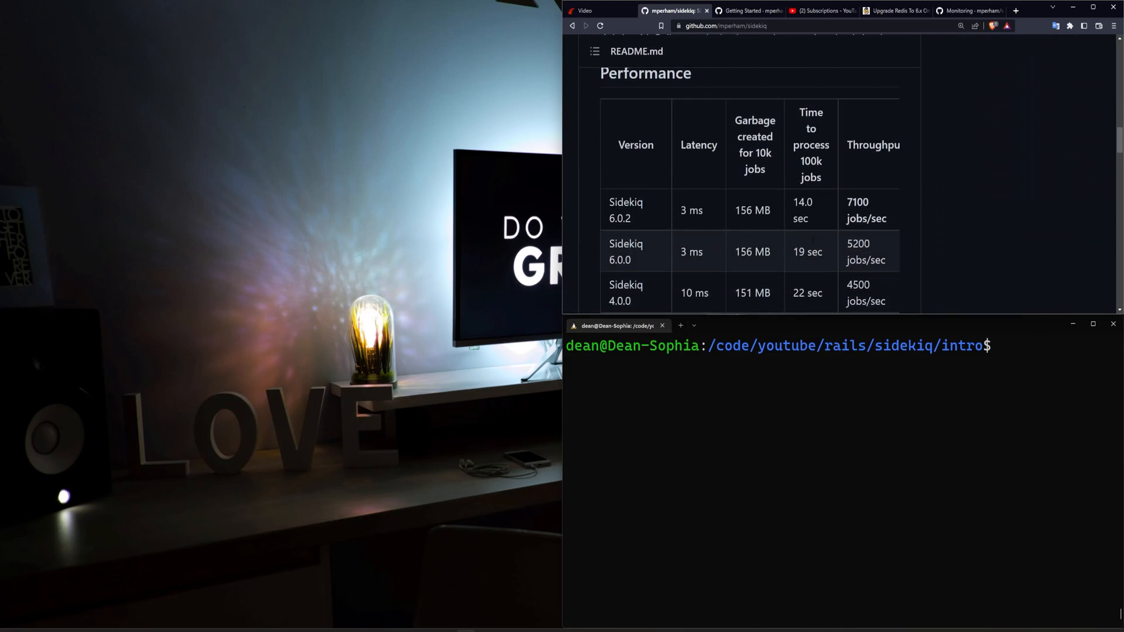
pyautogui.scroll(-3)
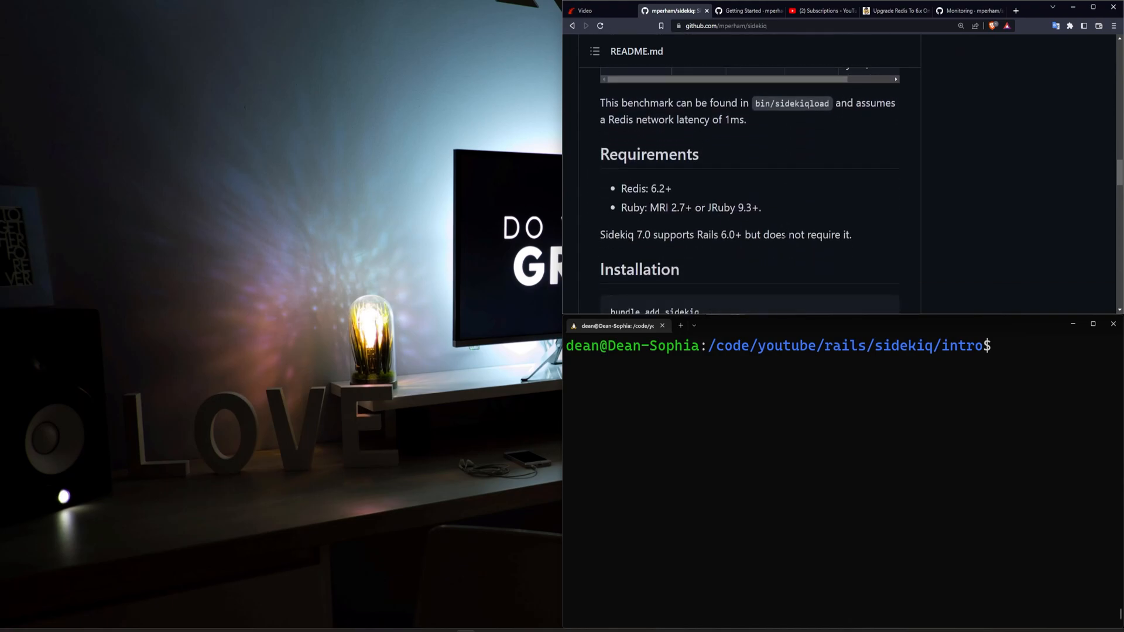
pyautogui.moveTo(948, 79)
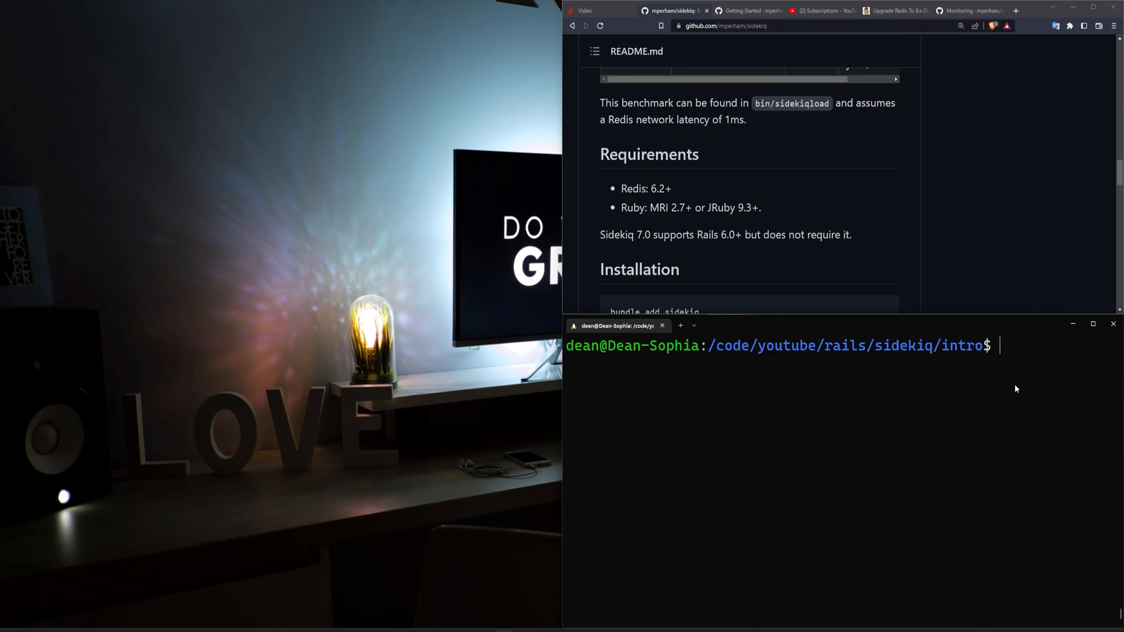
# Run redis-server --version and select the reported v=7.0.7 version number
pyautogui.write('redis-server --version')
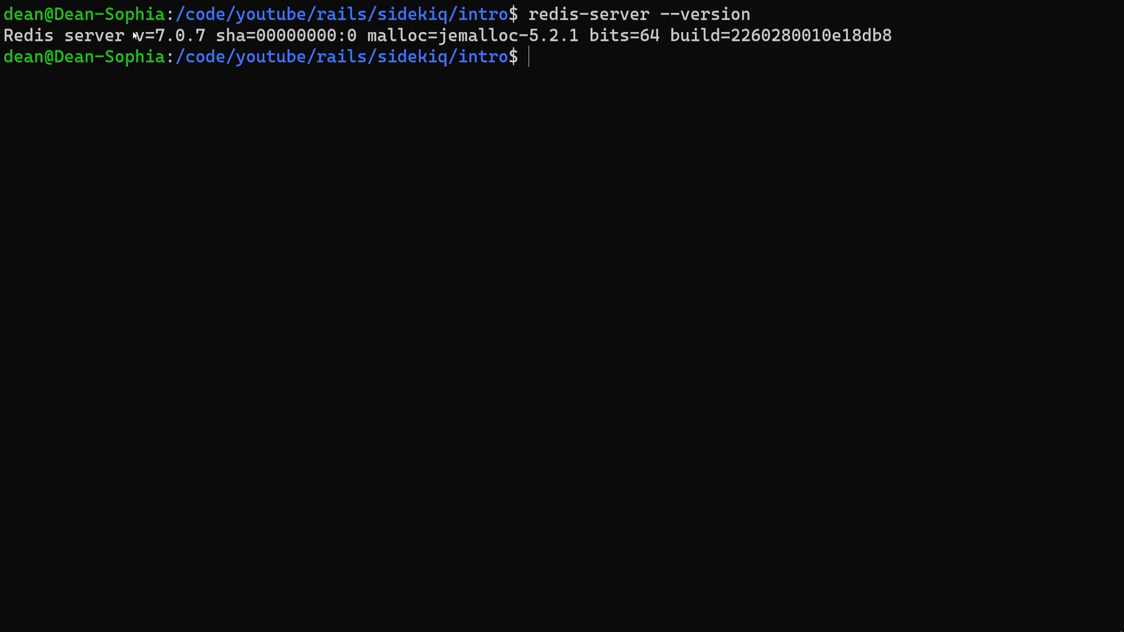
pyautogui.doubleClick(167, 35)
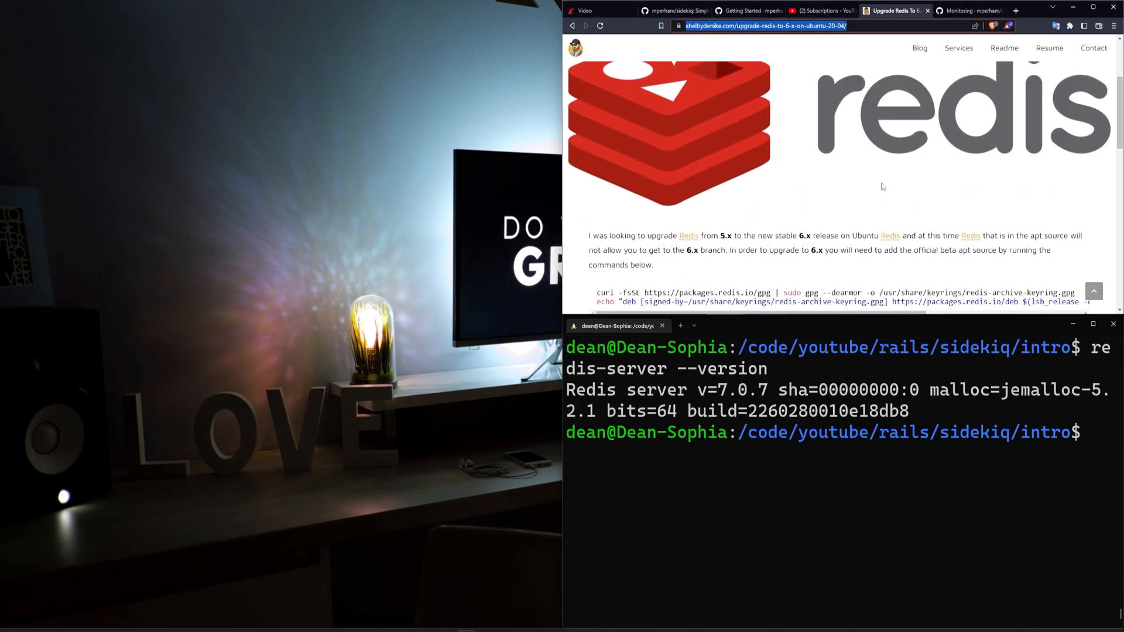
# Reach the article's apt source and apt-get install redis commands
pyautogui.scroll(-3)
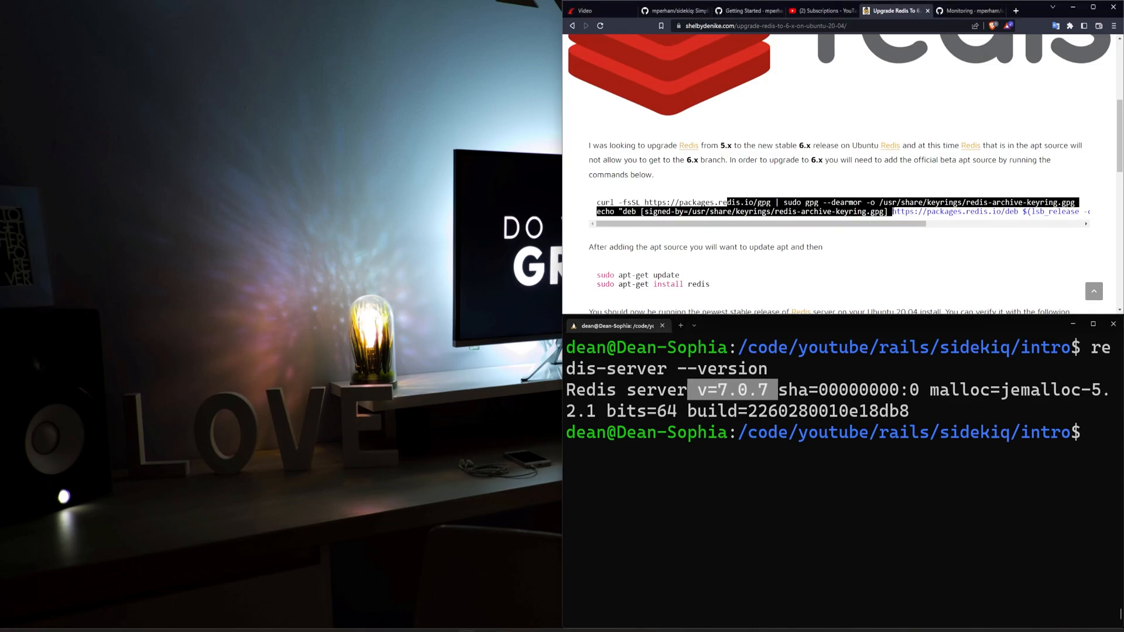
pyautogui.click(871, 276)
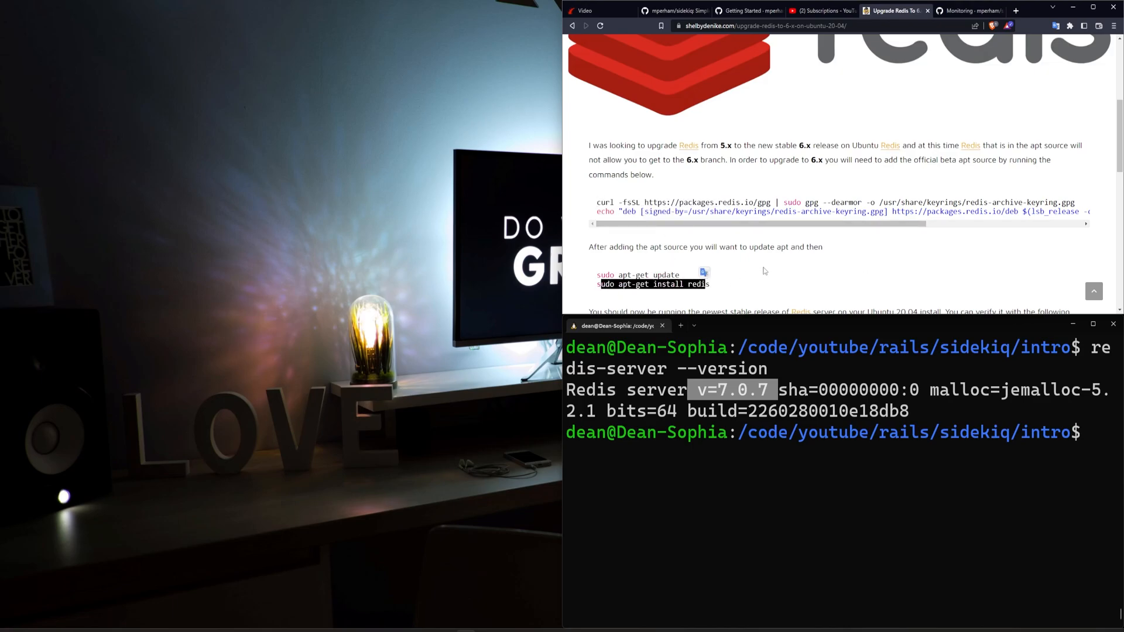
pyautogui.scroll(-3)
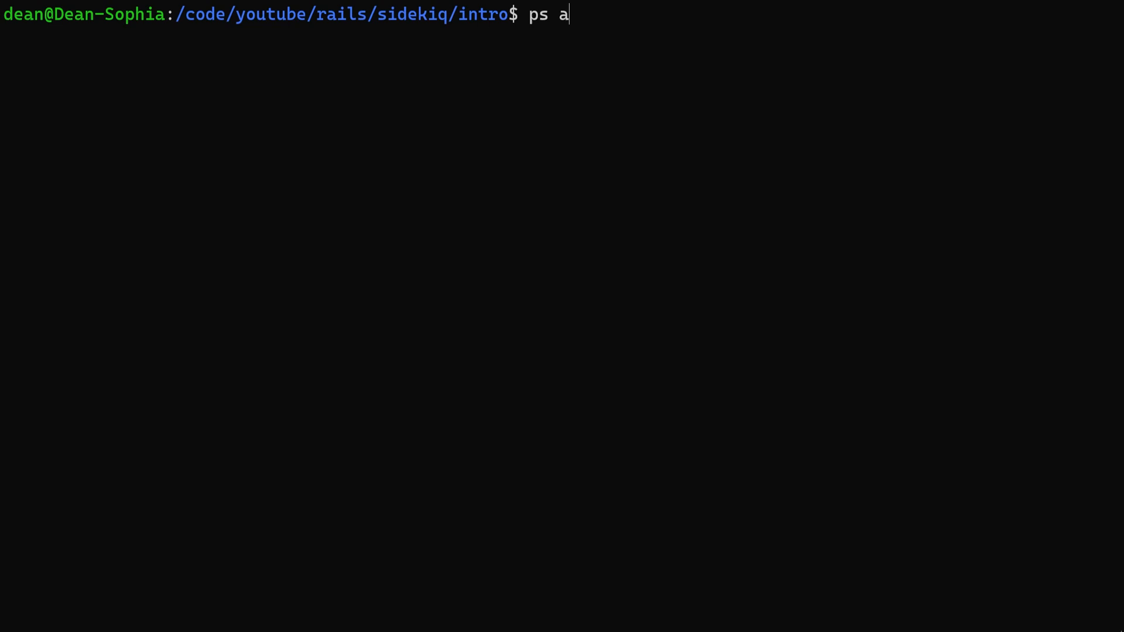
# Run ps aux | grep redis to locate the running redis-server process
pyautogui.write('ux | g')
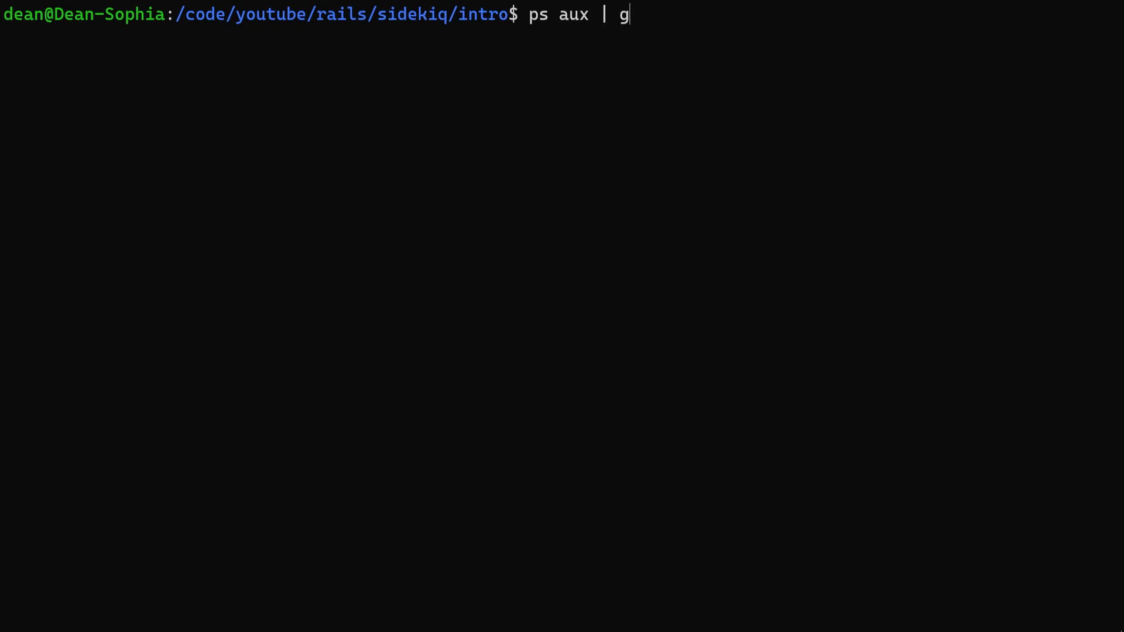
pyautogui.write('rep')
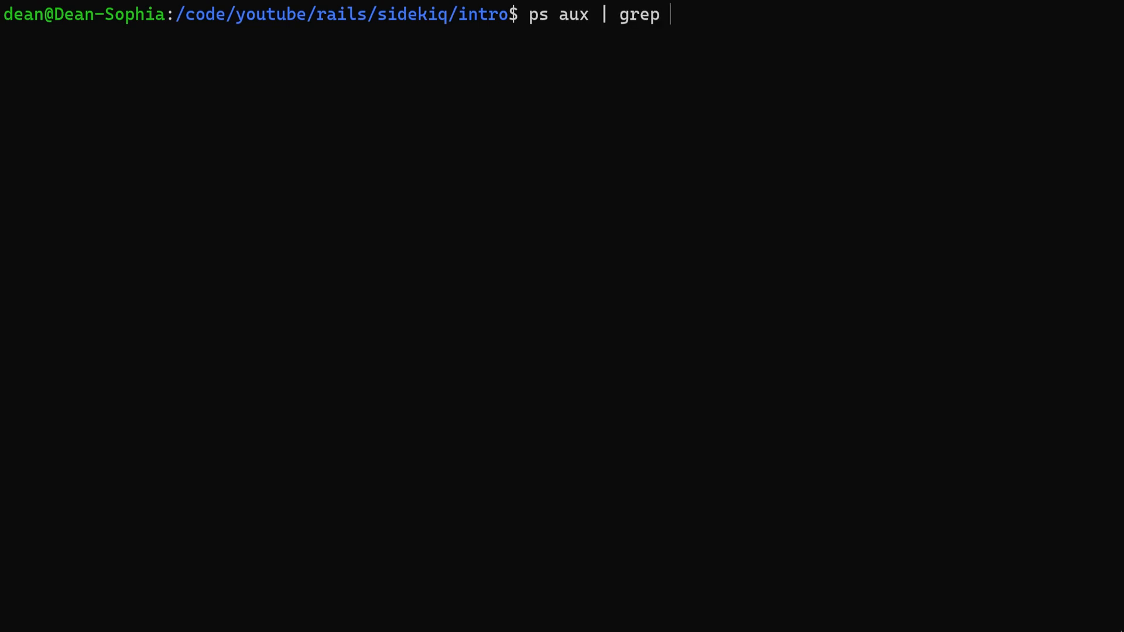
pyautogui.write('sideki')
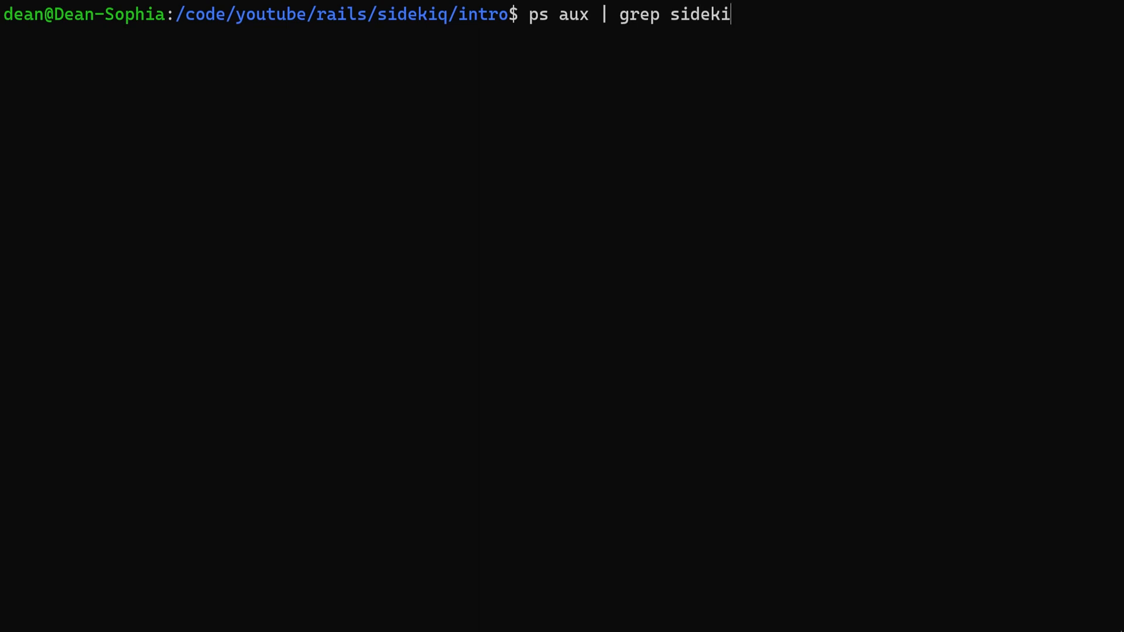
pyautogui.write('redis')
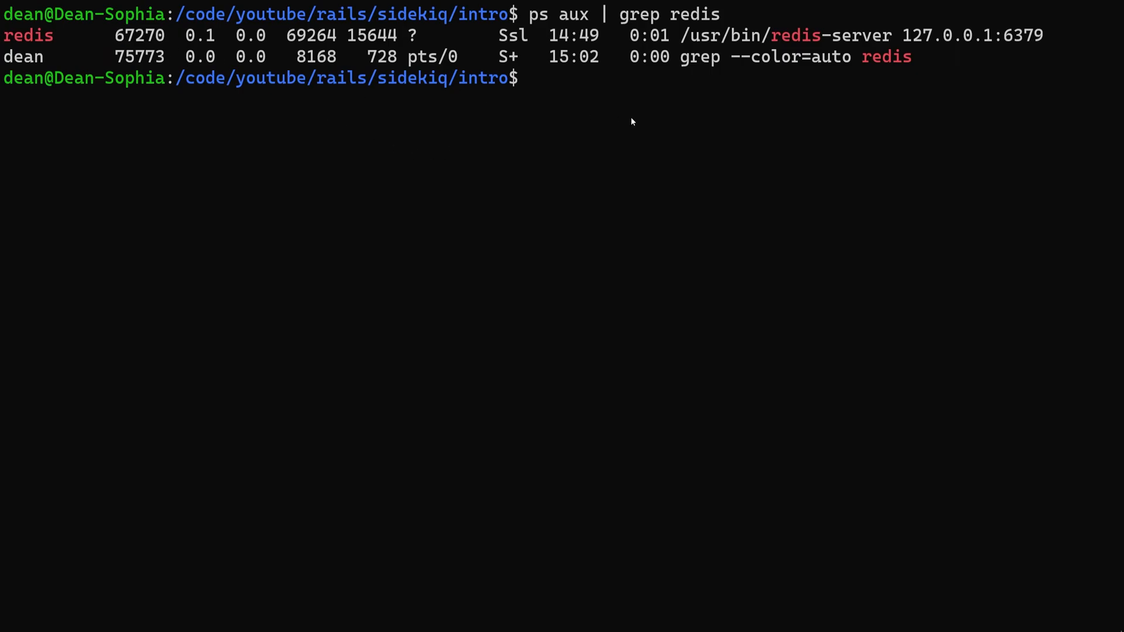
# Issue sudo kill -9 67270 for the redis-server process
pyautogui.write('sudo kill -9')
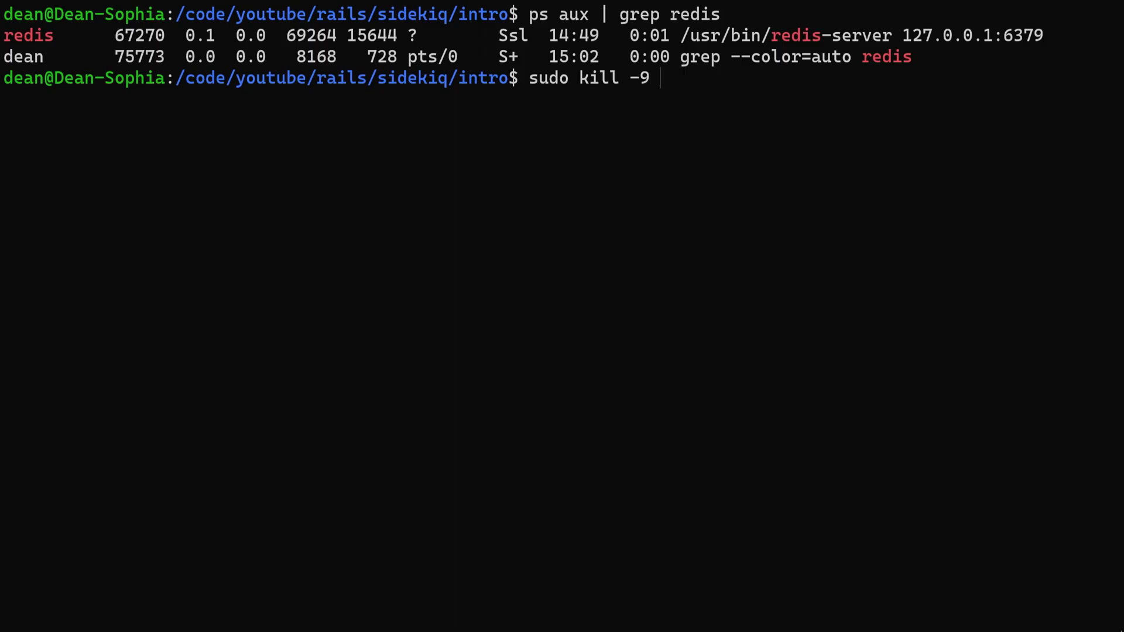
pyautogui.write('67270')
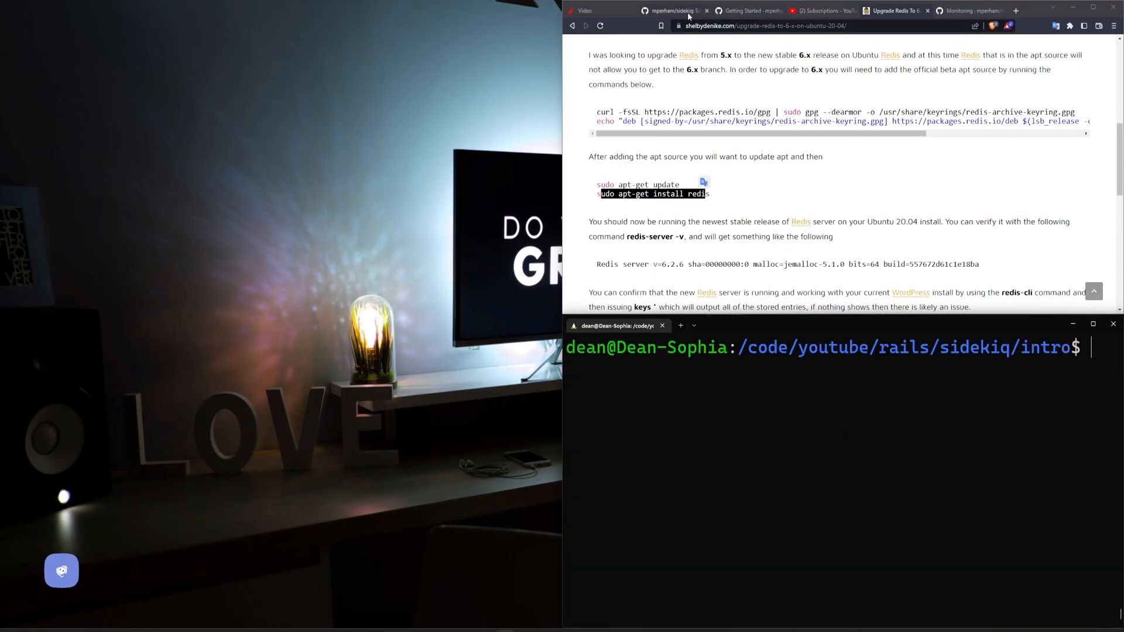
# Generate a new Rails app with rails new video -j esbuild and let it install
pyautogui.click(670, 11)
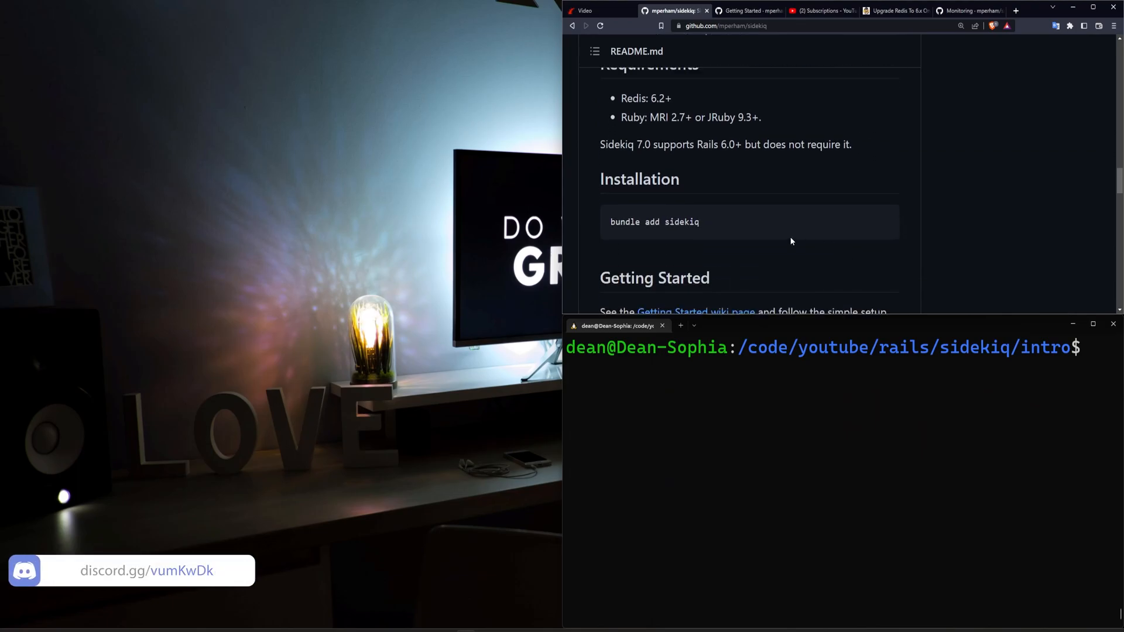
pyautogui.write('rails')
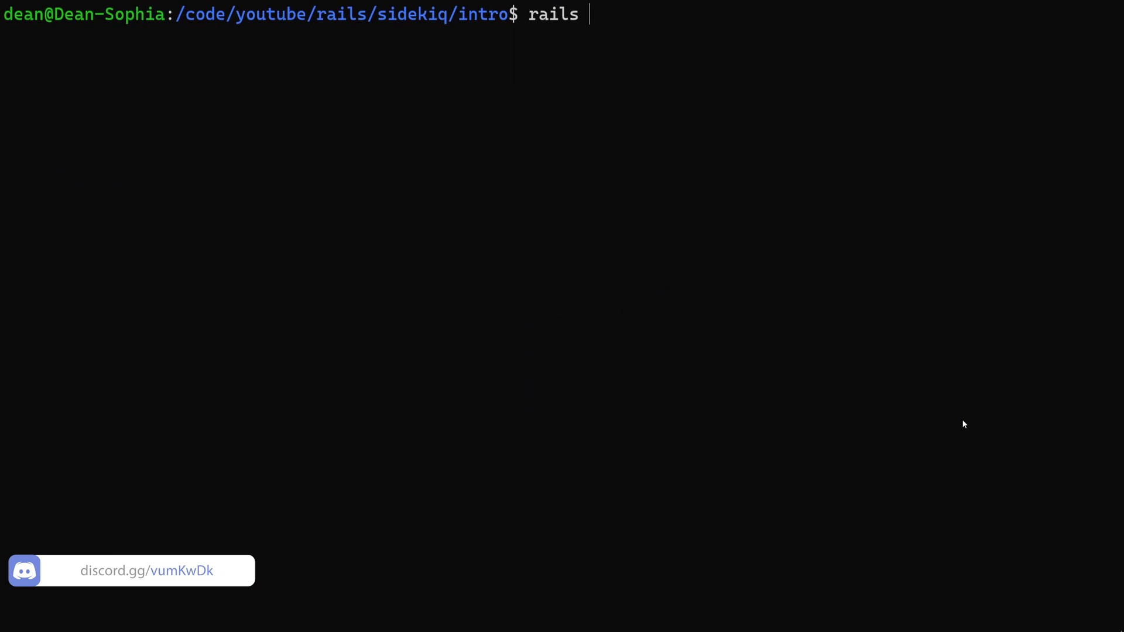
pyautogui.write('v')
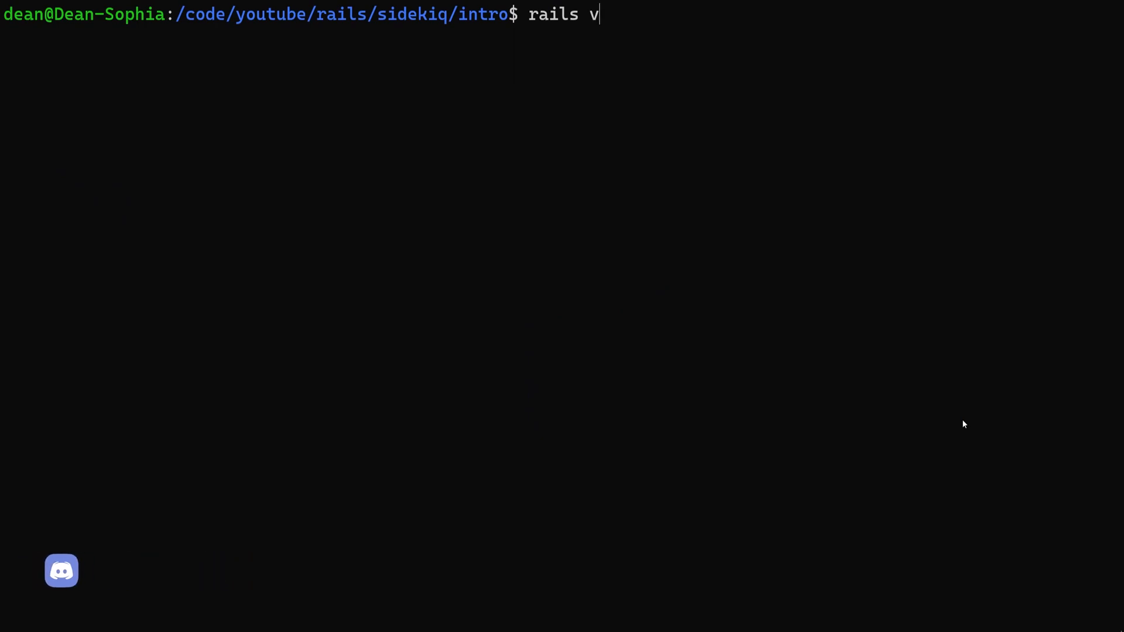
pyautogui.write('ew video')
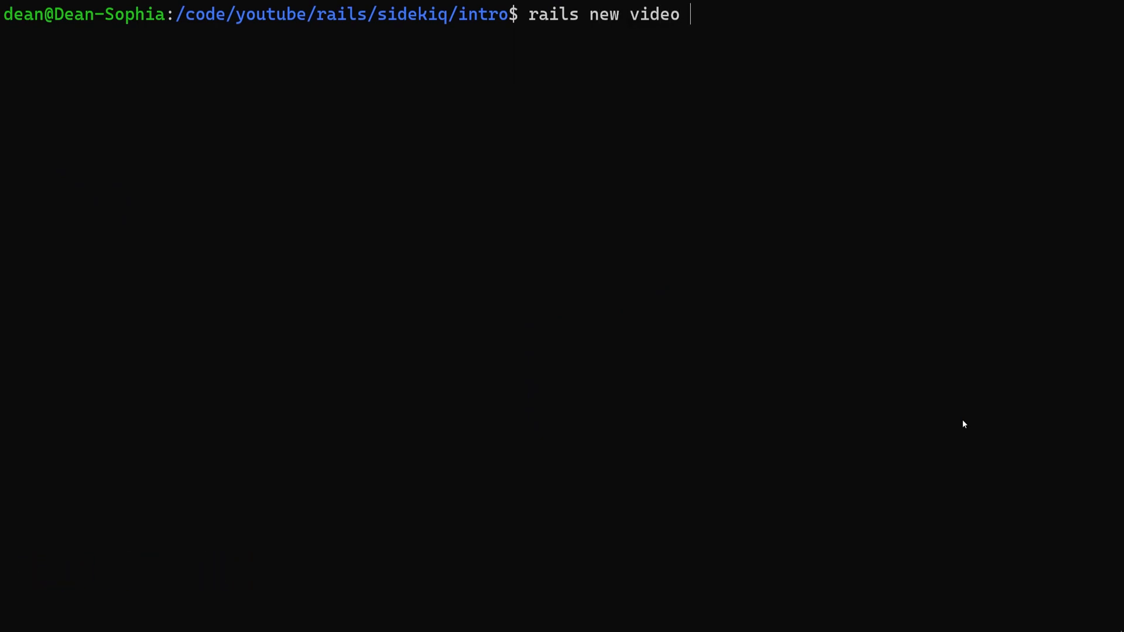
pyautogui.write('-j esbuild')
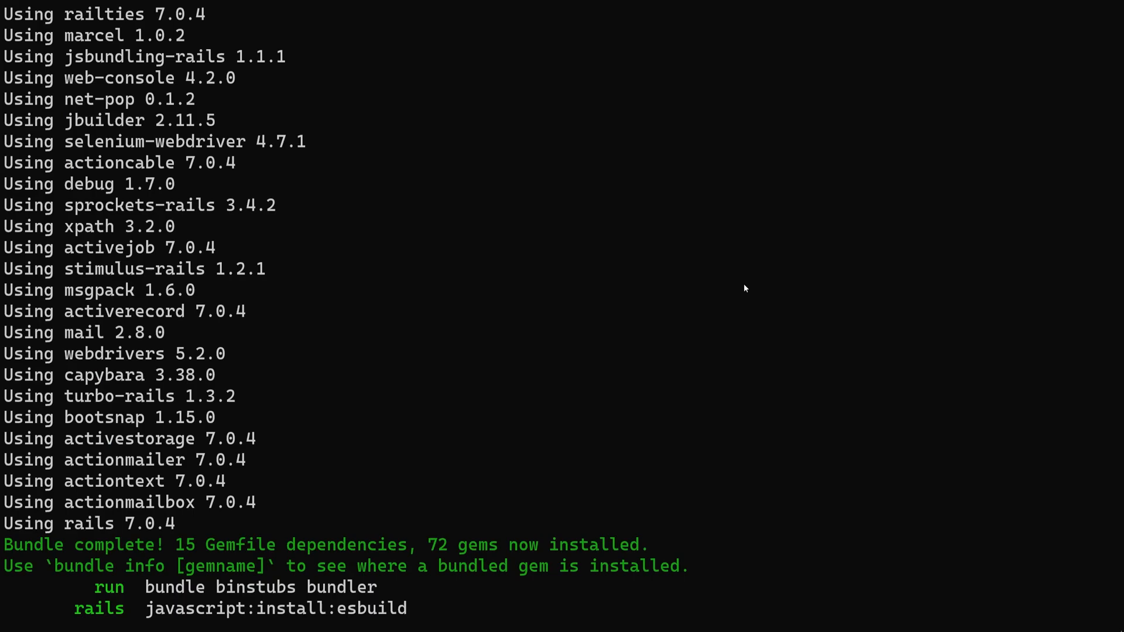
pyautogui.moveTo(672, 206)
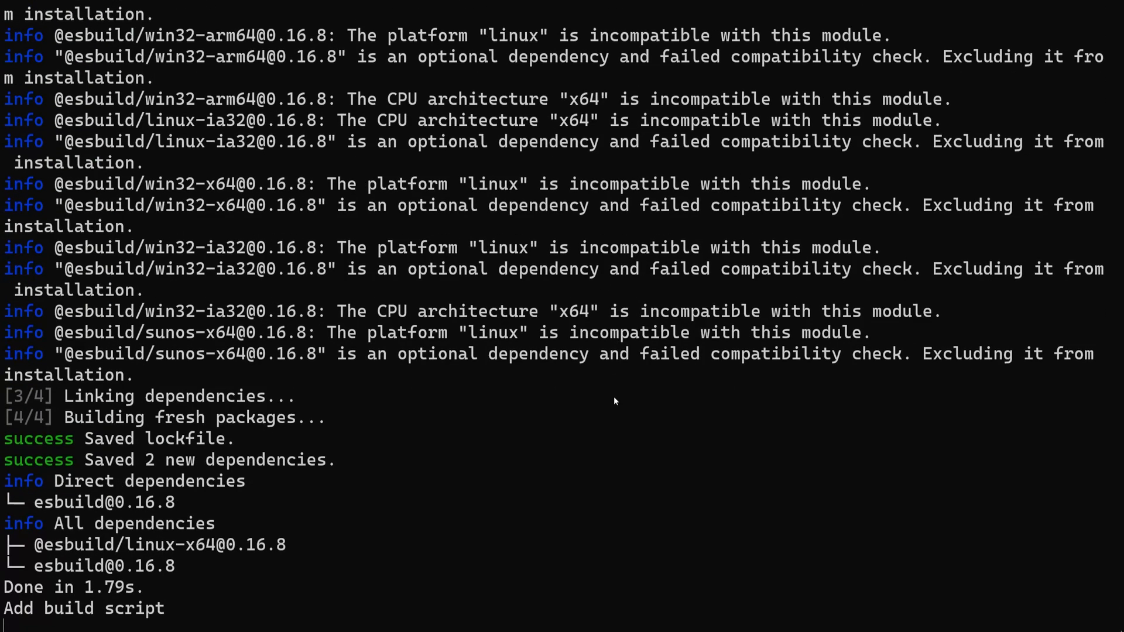
pyautogui.scroll(-3)
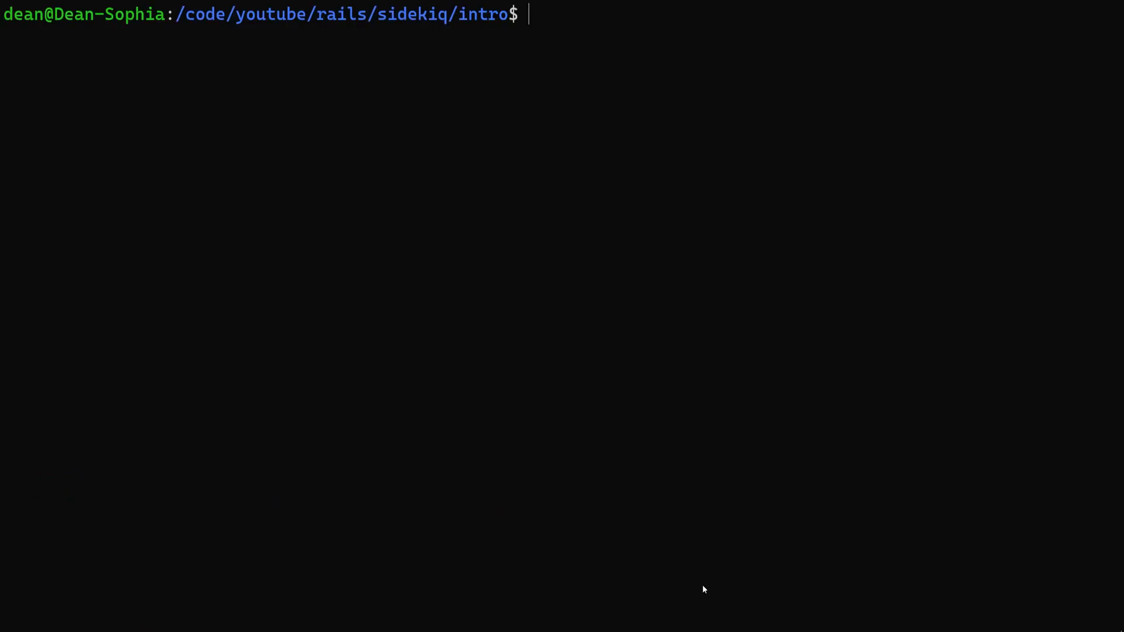
# Enter the video directory and generate a pages controller with a home action
pyautogui.write('cd video')
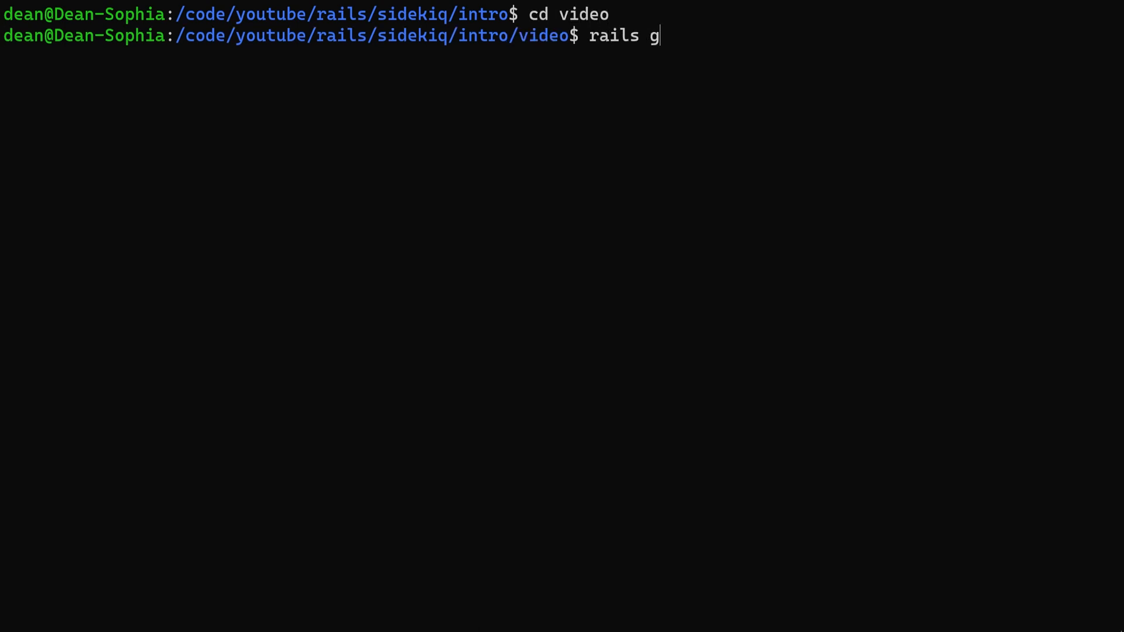
pyautogui.write('controller pages hom')
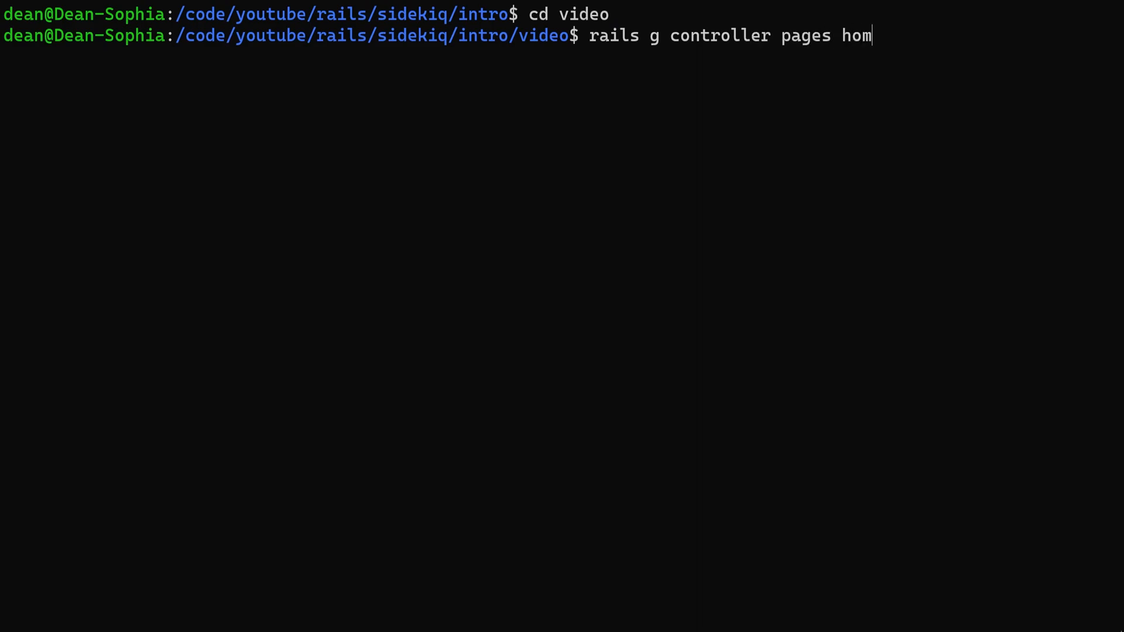
pyautogui.press('Return')
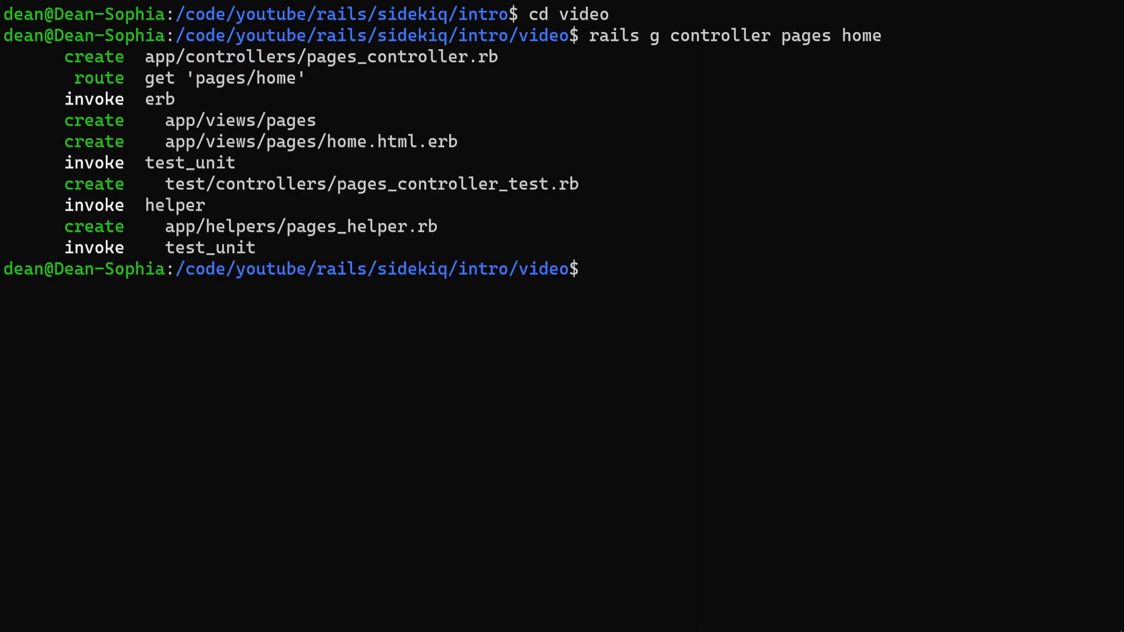
# Run bundle add sidekiq and rails g sidekiq:job hello to create hello_job.rb
pyautogui.write('bundle add')
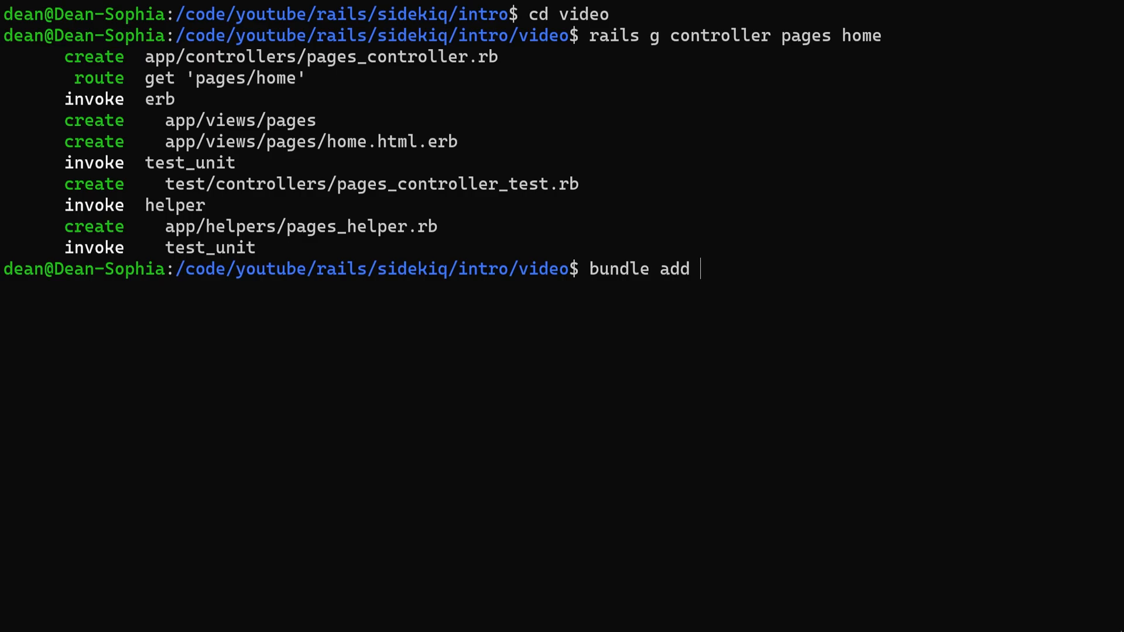
pyautogui.write('sidekiq')
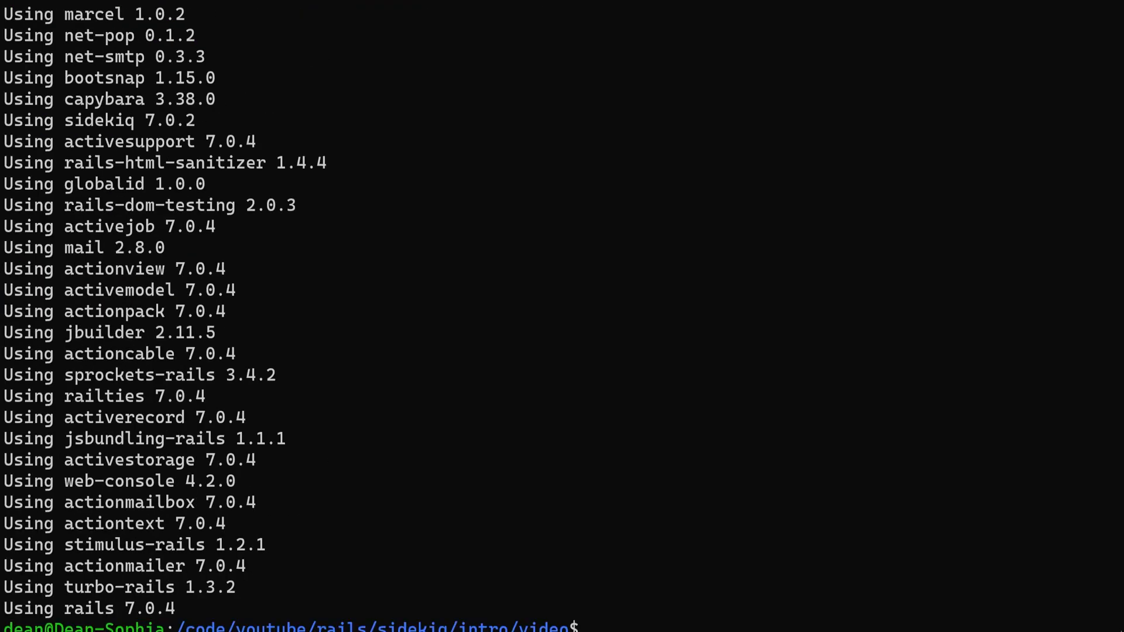
pyautogui.write('rails g')
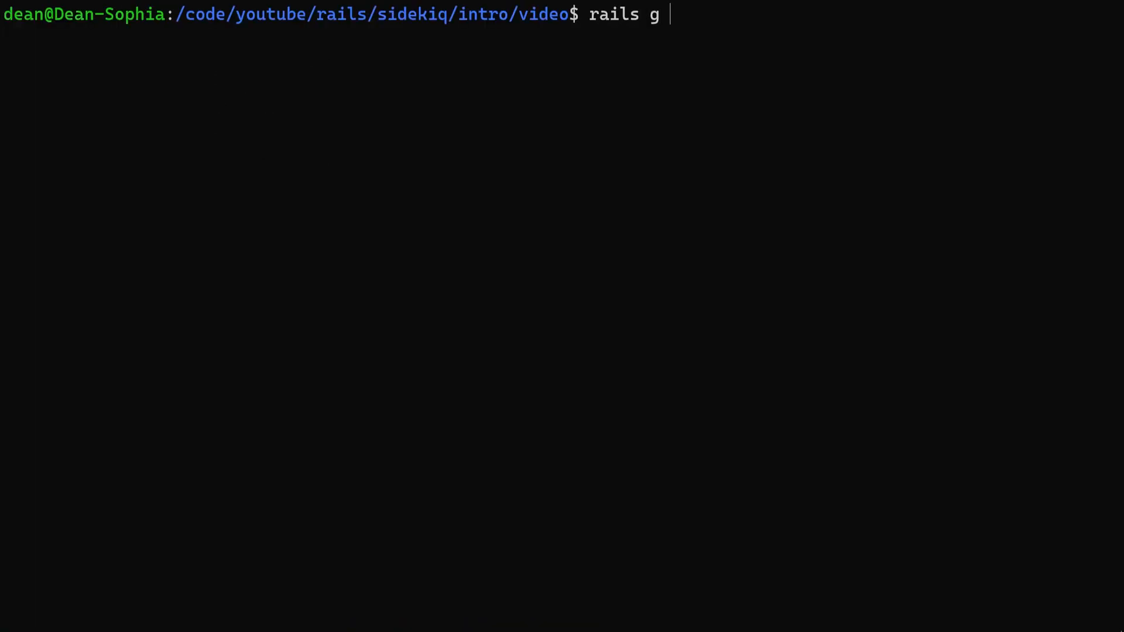
pyautogui.write('sidekiq:')
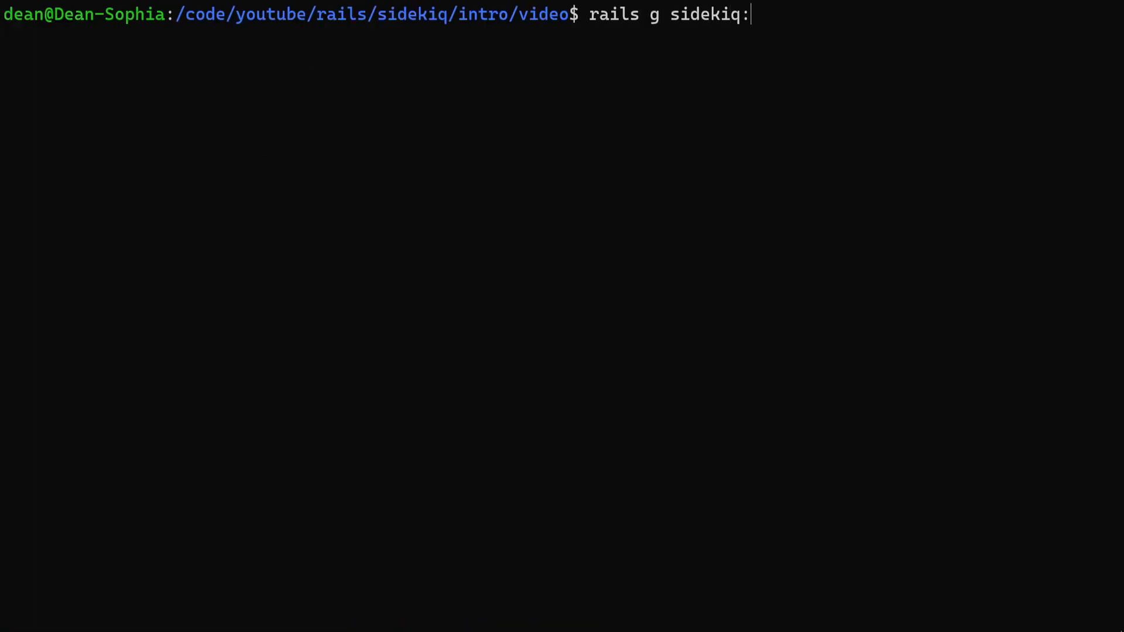
pyautogui.write('job hello')
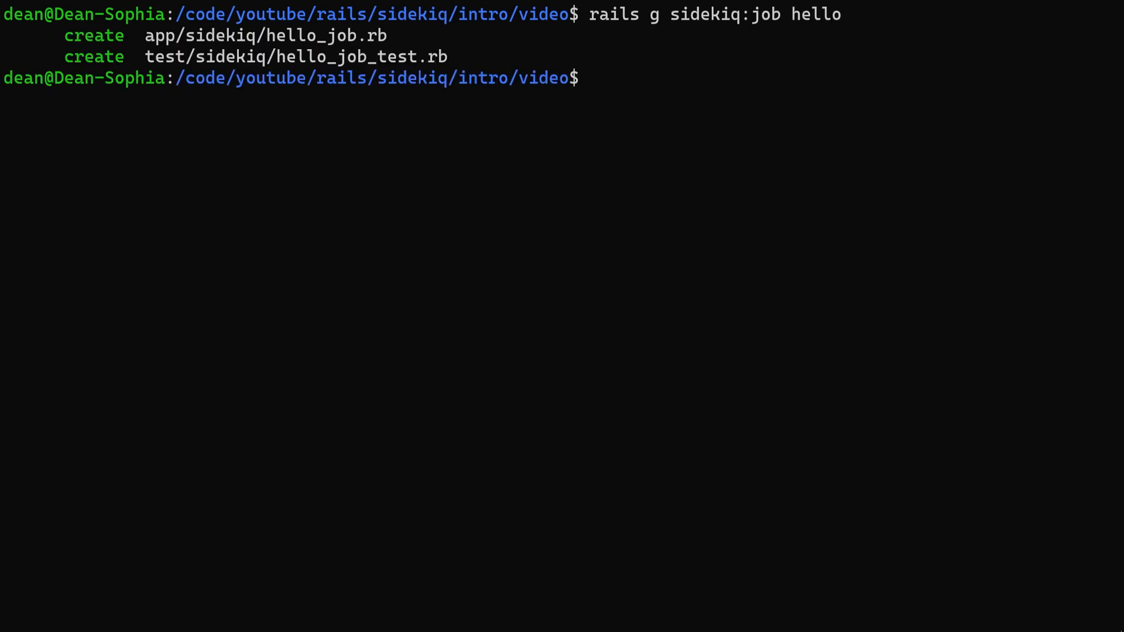
pyautogui.doubleClick(161, 37)
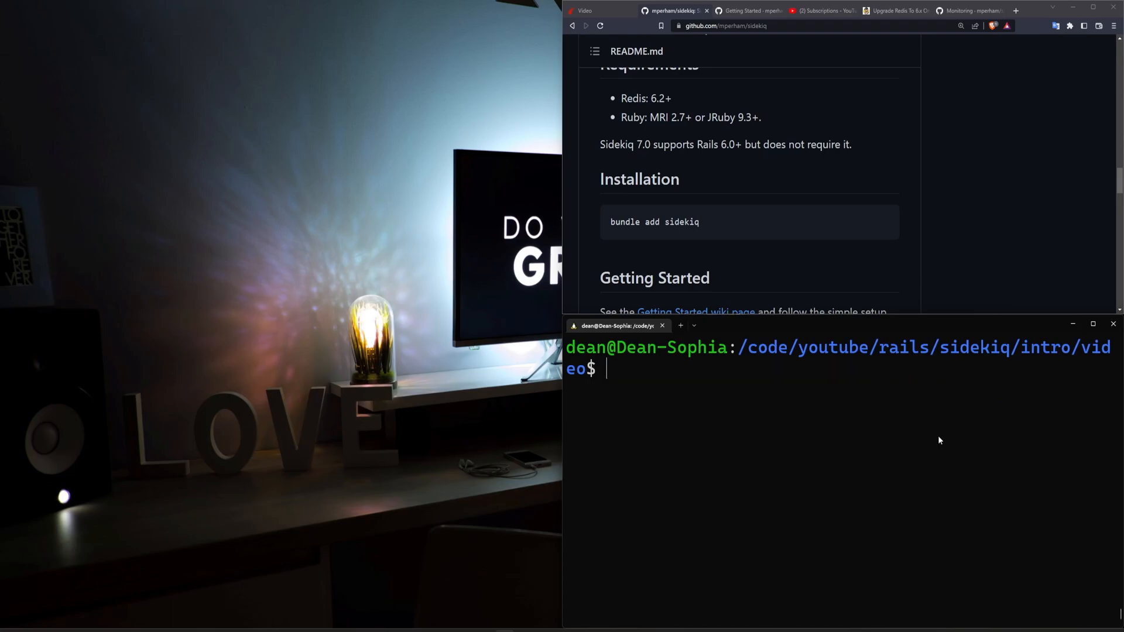
# Launch the video project in VS Code via code . and set root 'pages#home' in routes.rb
pyautogui.write('code')
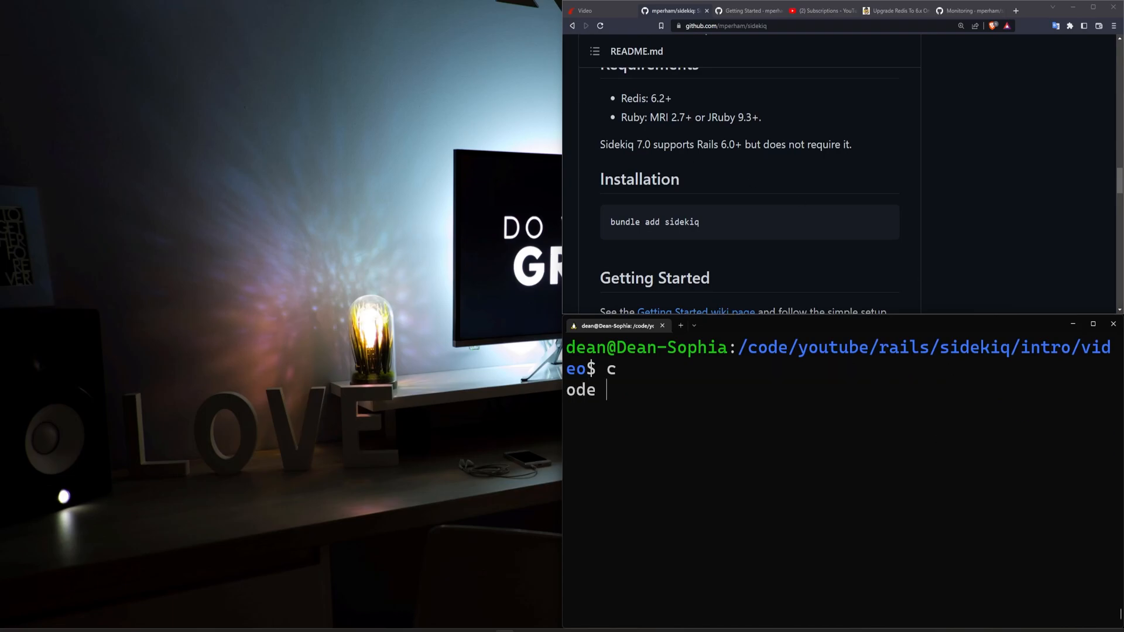
pyautogui.write('.')
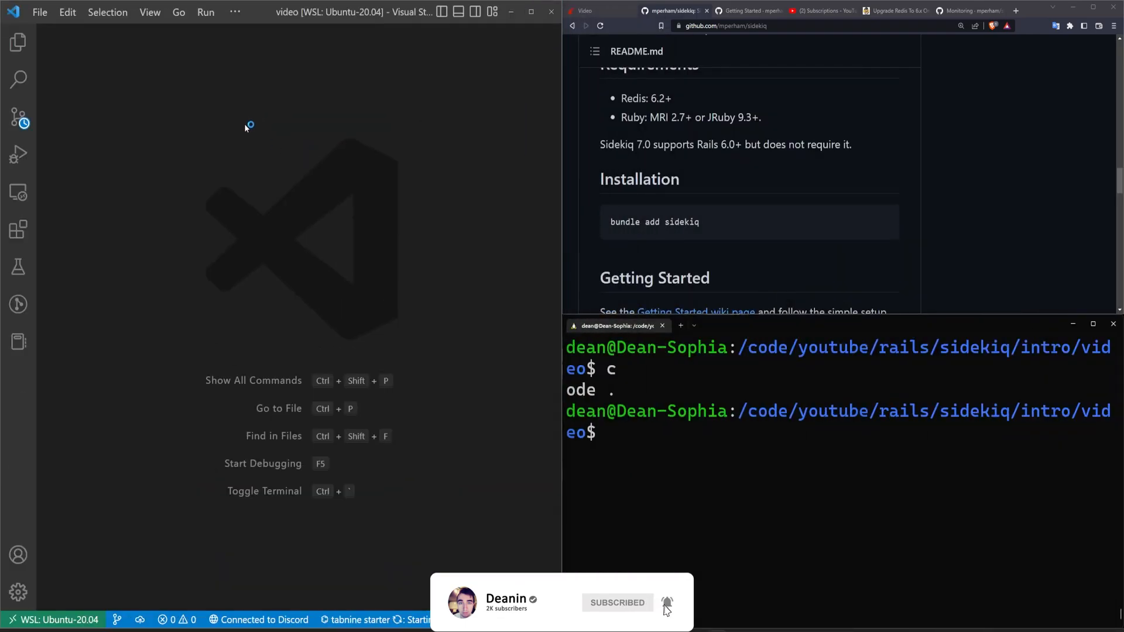
pyautogui.click(18, 43)
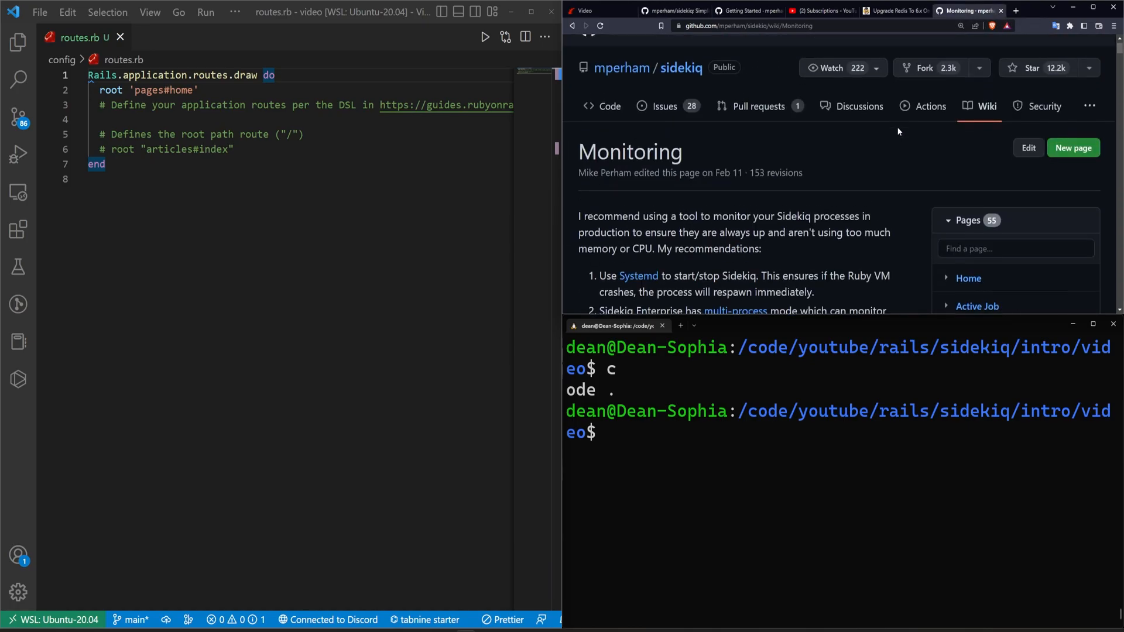
# Add require 'sidekiq/web' and mount Sidekiq::Web => '/sidekiq' in routes.rb
pyautogui.scroll(-3)
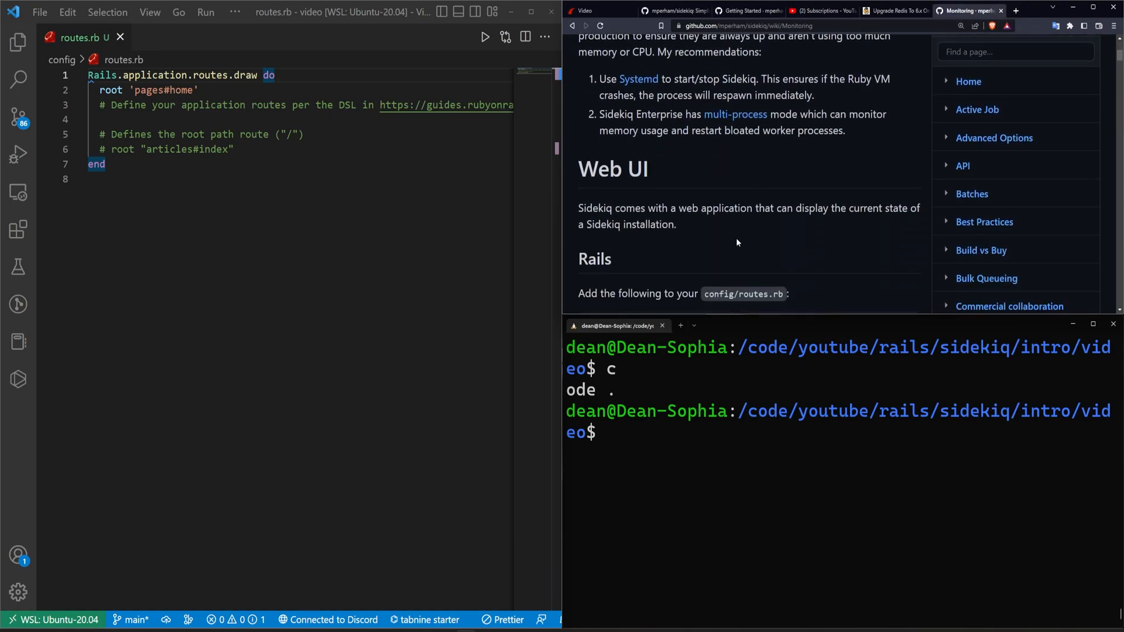
pyautogui.scroll(-3)
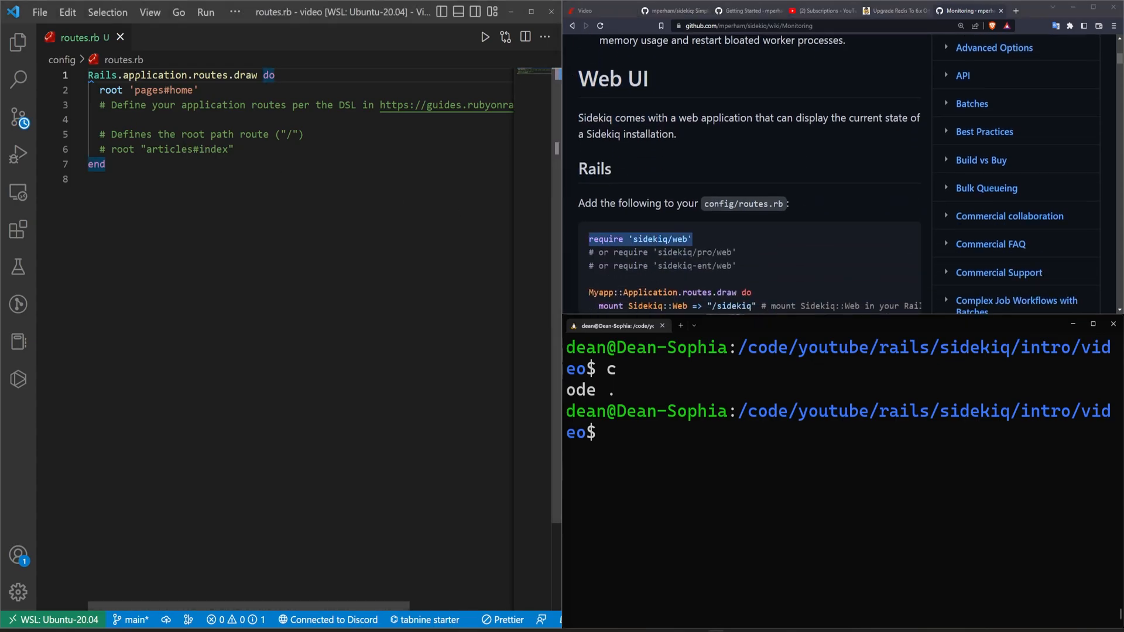
pyautogui.write("require 'sidekiq/web'")
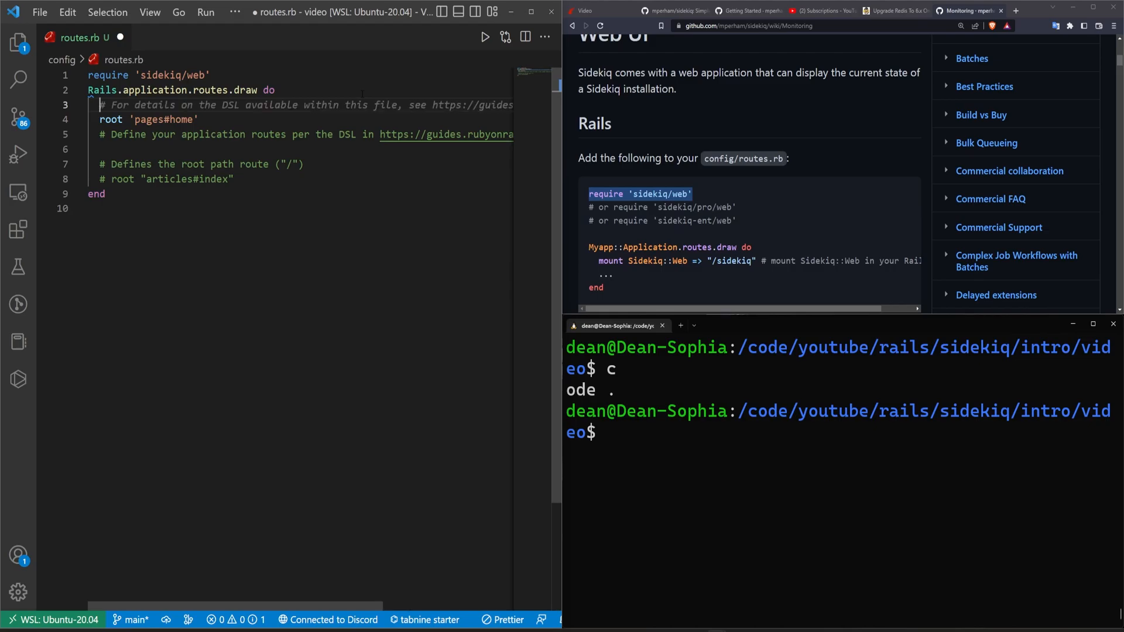
pyautogui.write("mount Sidekiq::Web => '/sidekiq'")
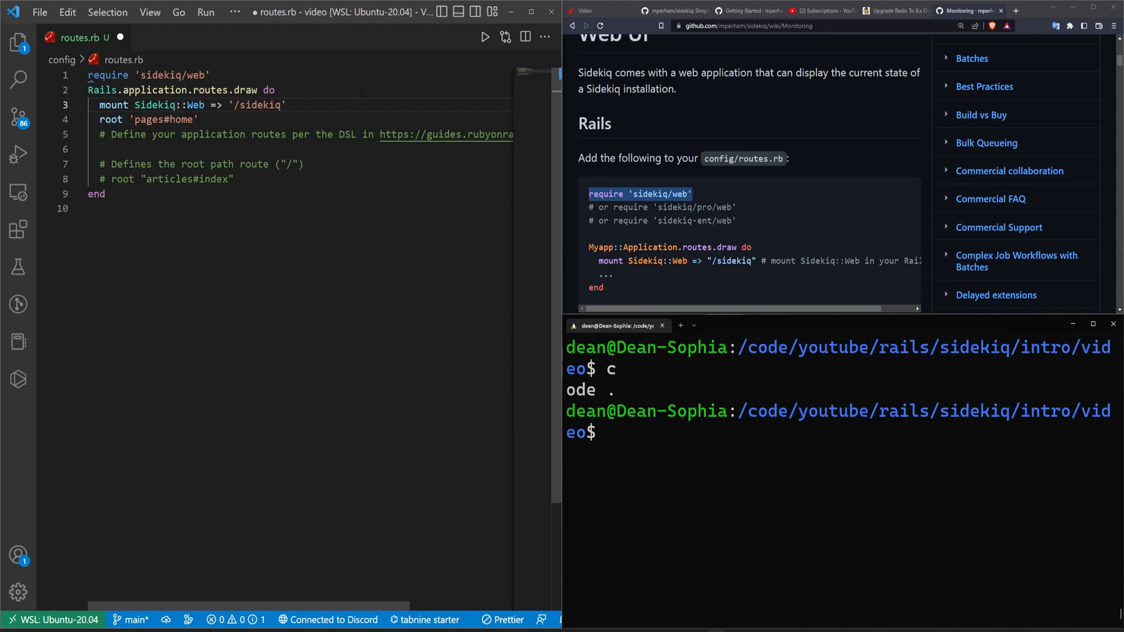
# Find and select the authenticate :user do Devise example in the Sidekiq docs
pyautogui.scroll(-3)
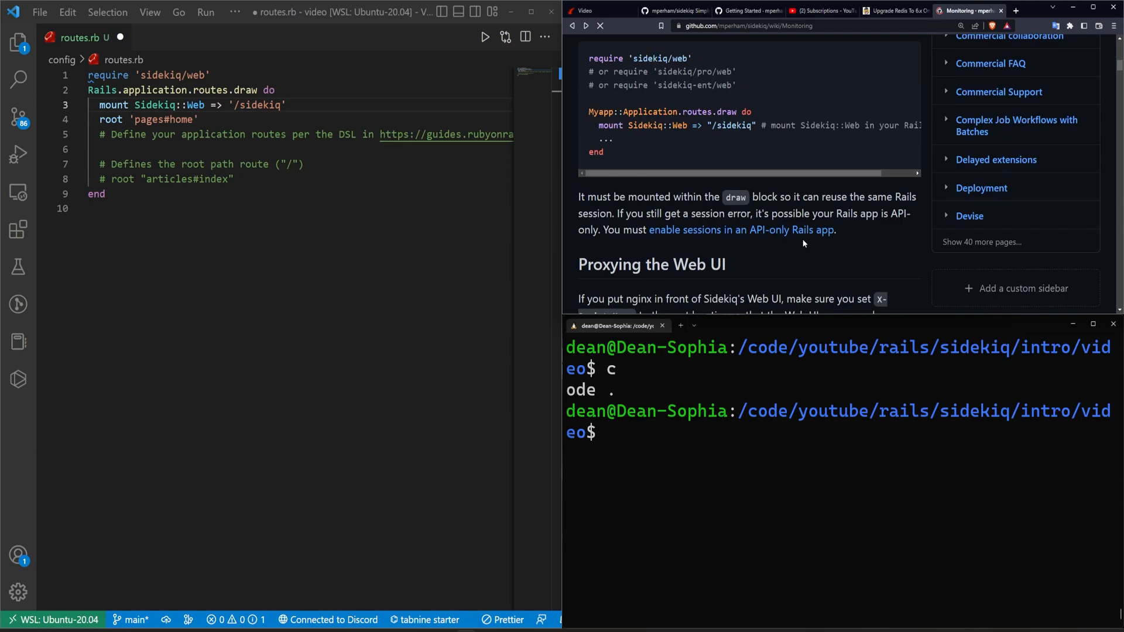
pyautogui.scroll(-3)
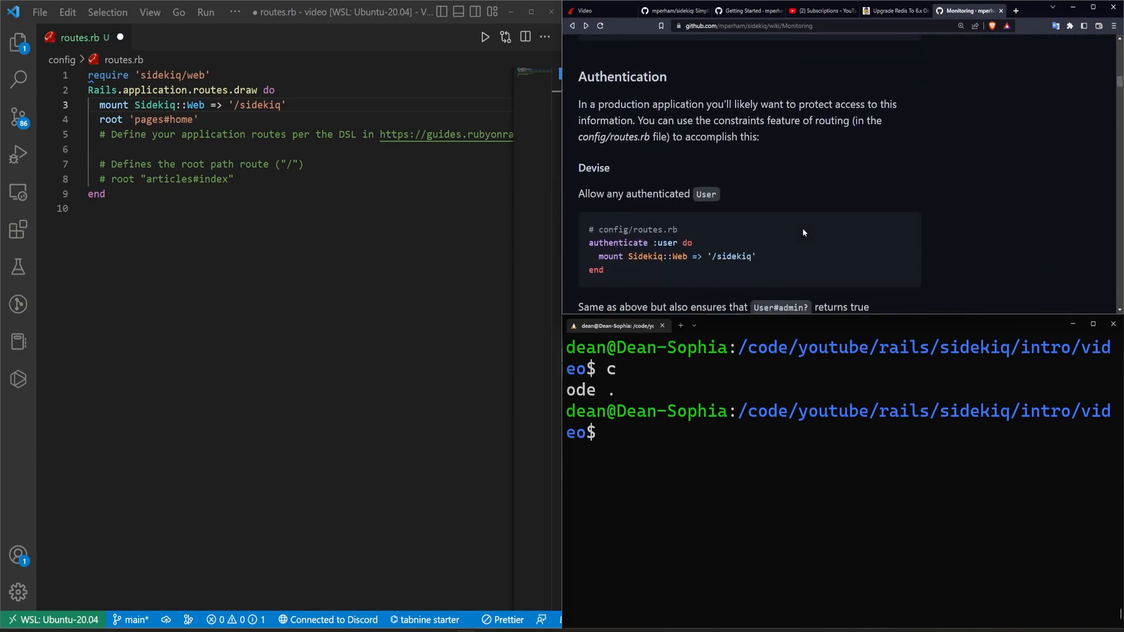
pyautogui.tripleClick(641, 242)
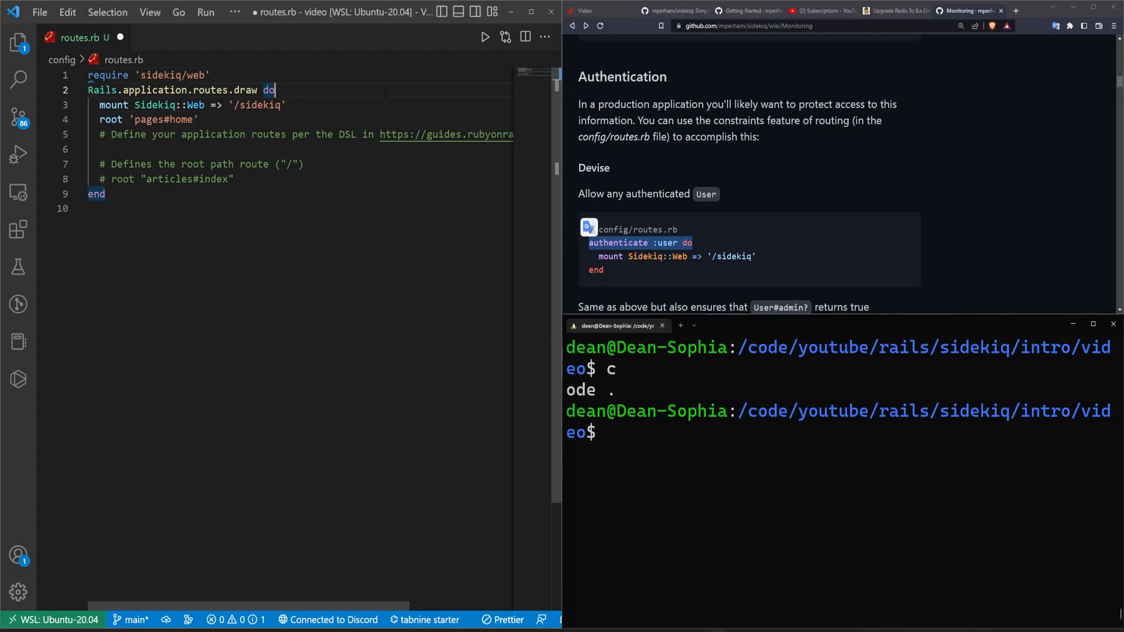
# Wrap the Sidekiq mount in an authenticate :user do ... end block and start a bundle command
pyautogui.write('authenticate')
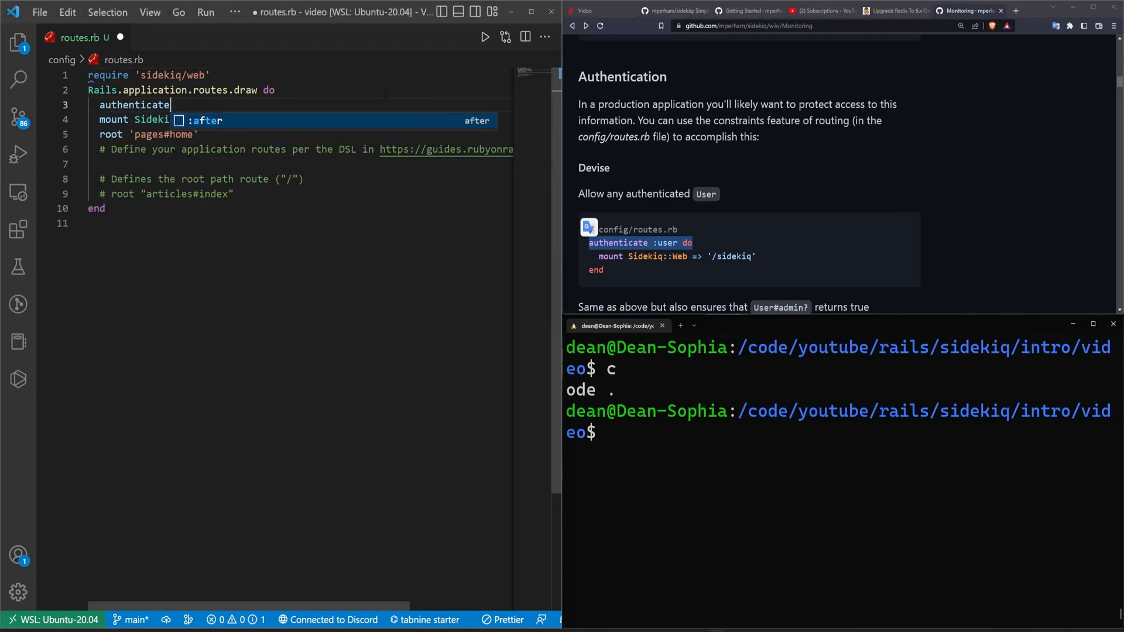
pyautogui.write(':user do')
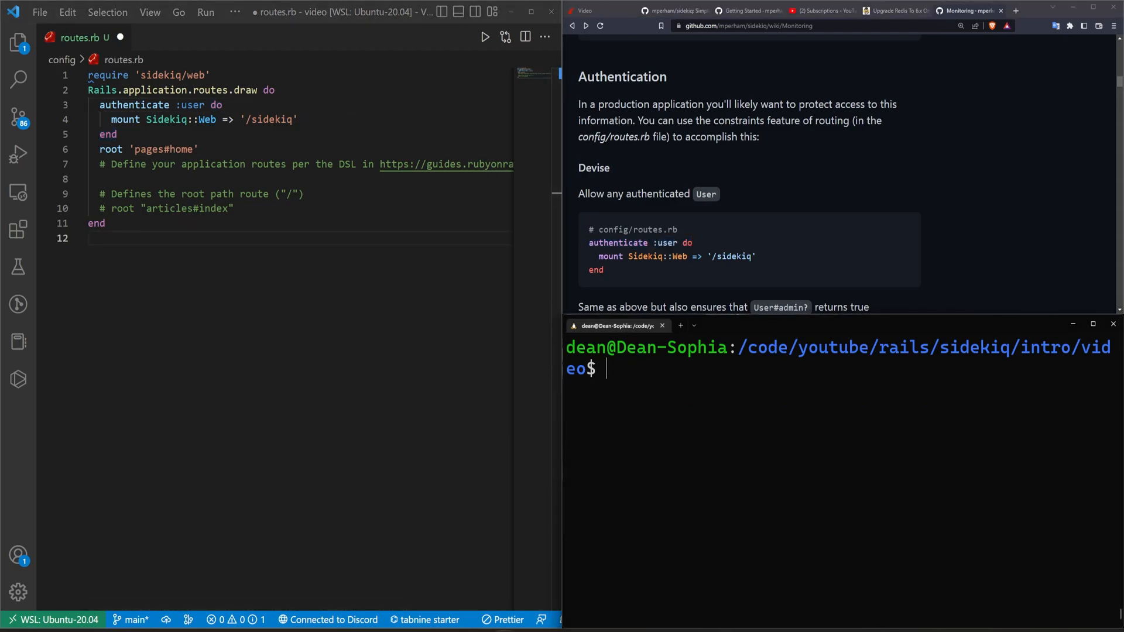
pyautogui.write('bundle')
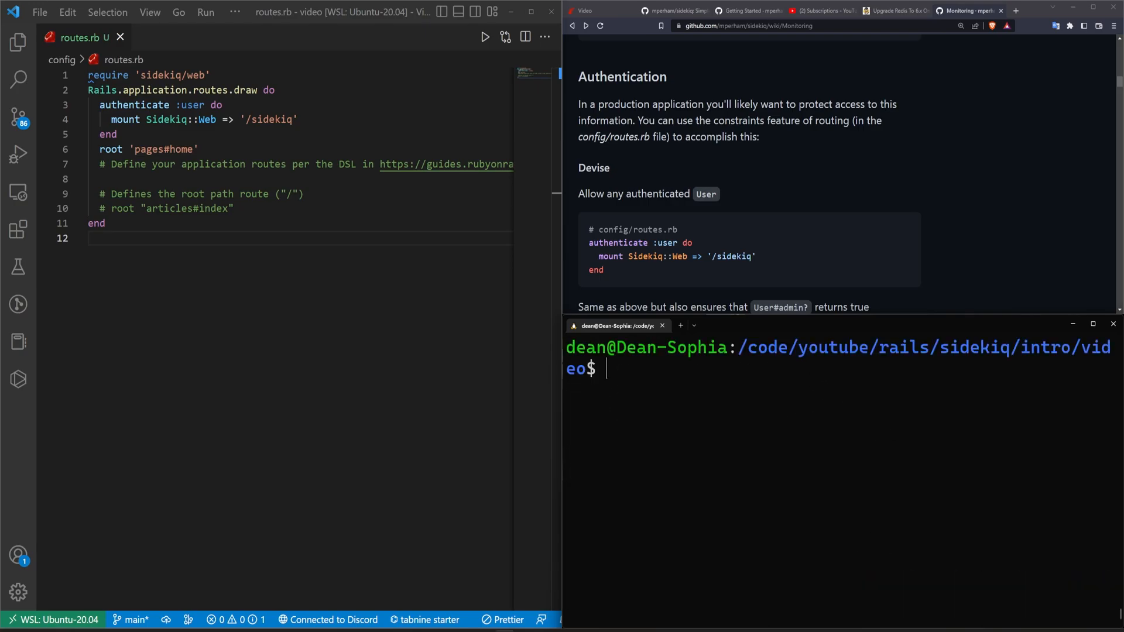
# Run rails g devise:install and rails g devise user
pyautogui.write('rails g devise')
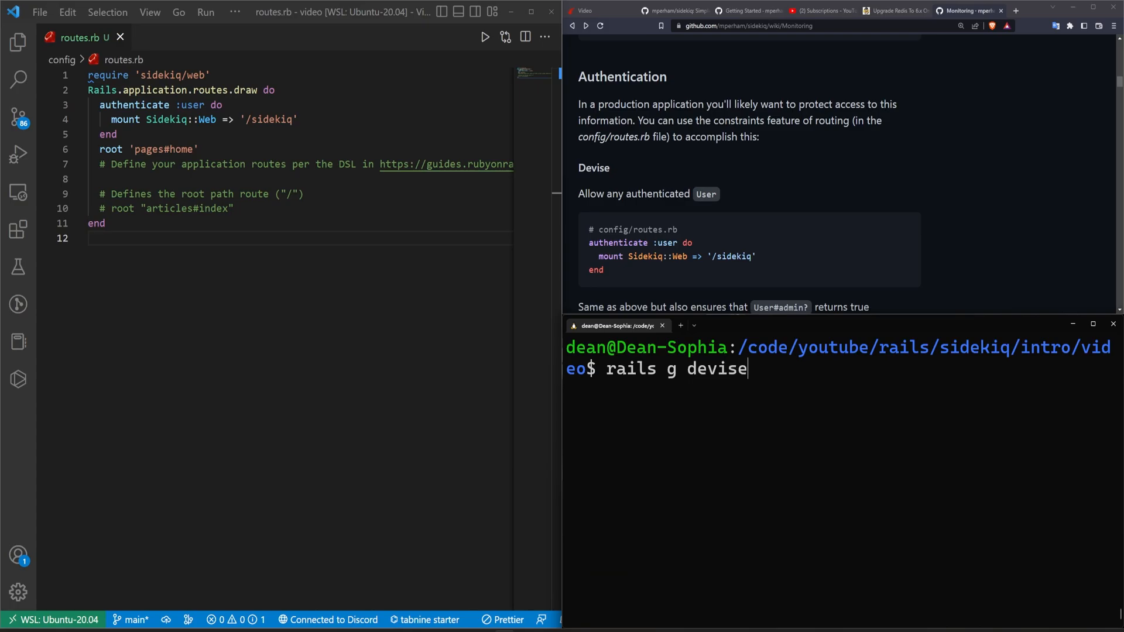
pyautogui.write(':install')
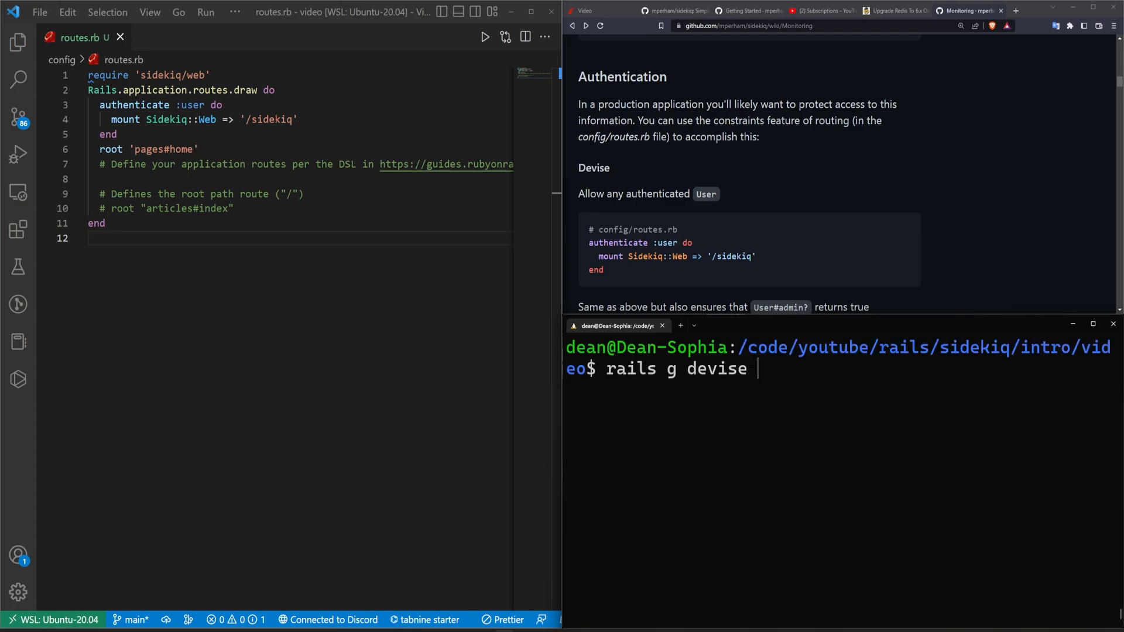
pyautogui.write('user')
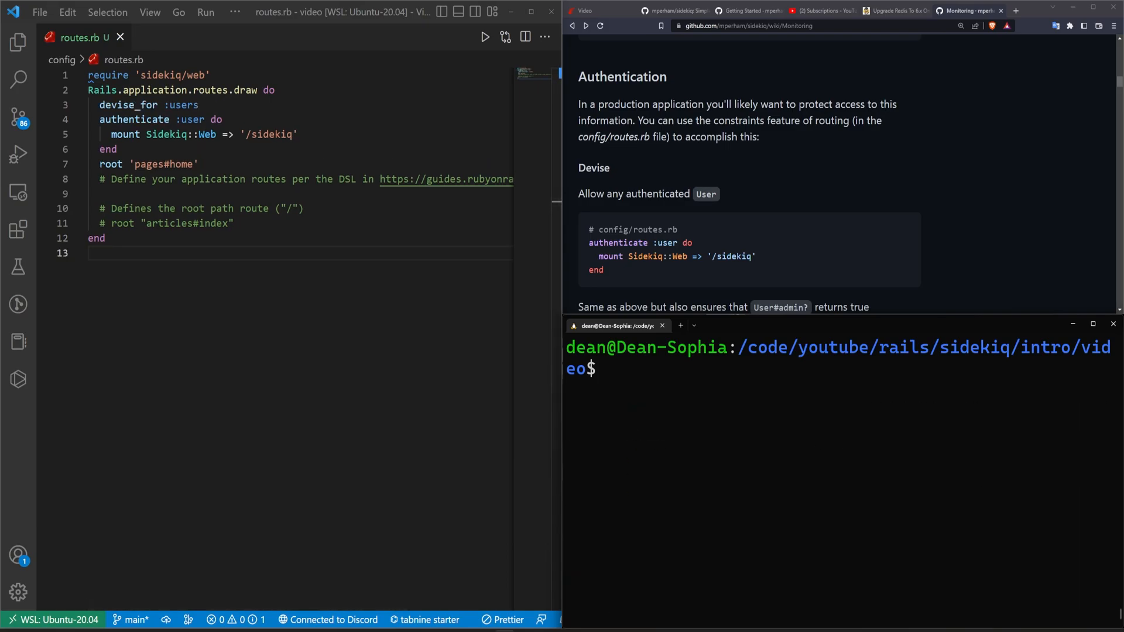
# Generate the AddAdminToUser admin:boolean migration and return to the editor
pyautogui.write('rails g migr')
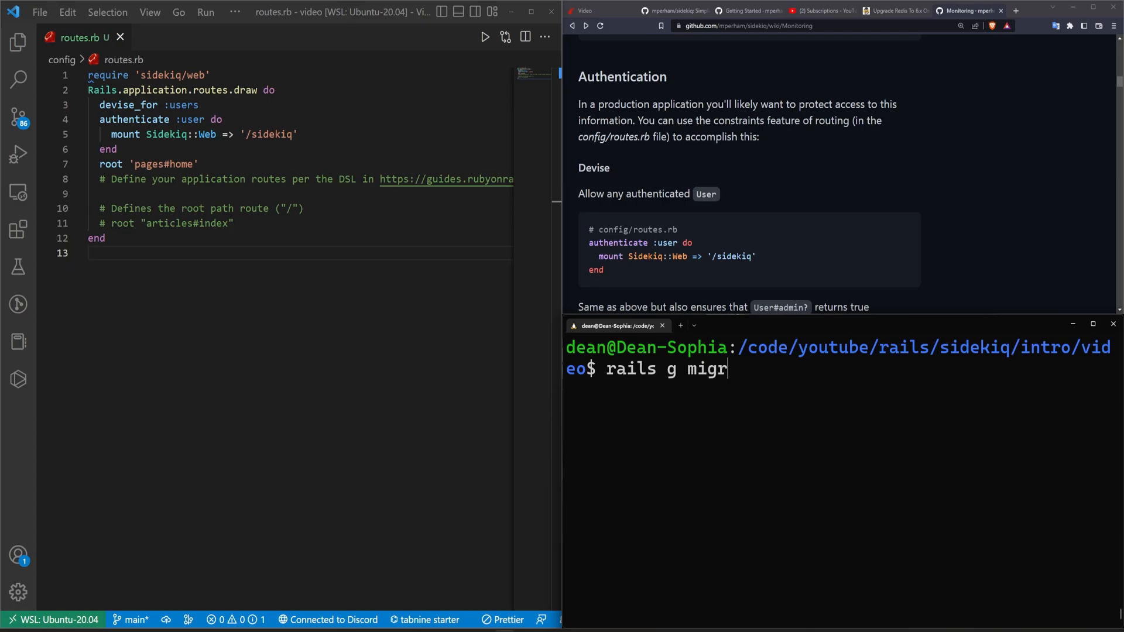
pyautogui.write('ation AddAdmin')
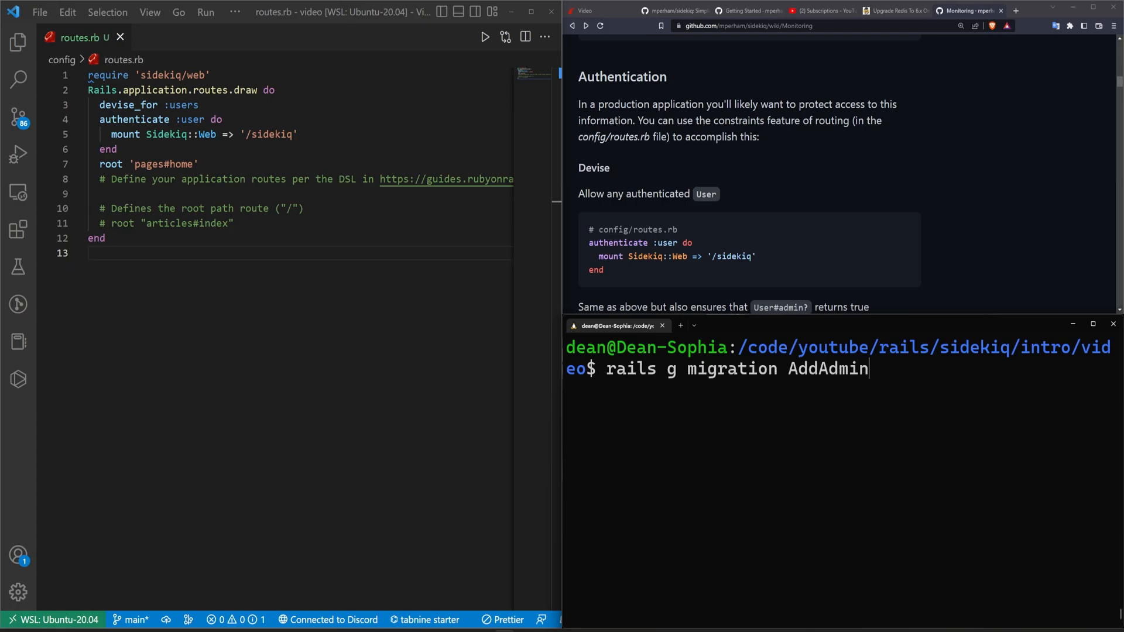
pyautogui.write('ToUser admin:')
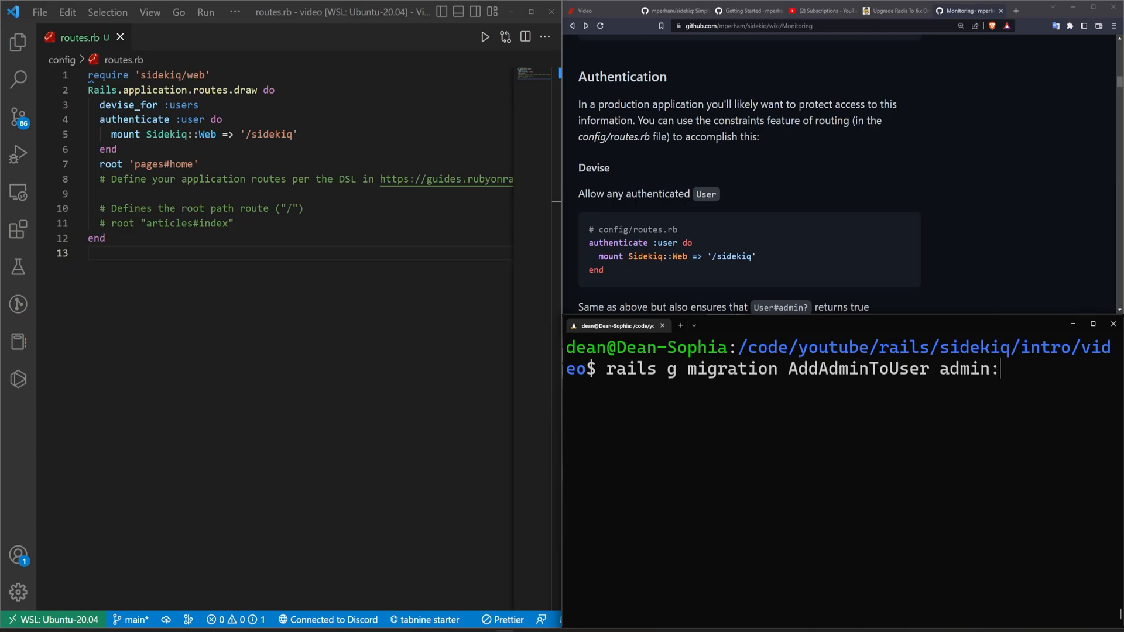
pyautogui.write('boolean')
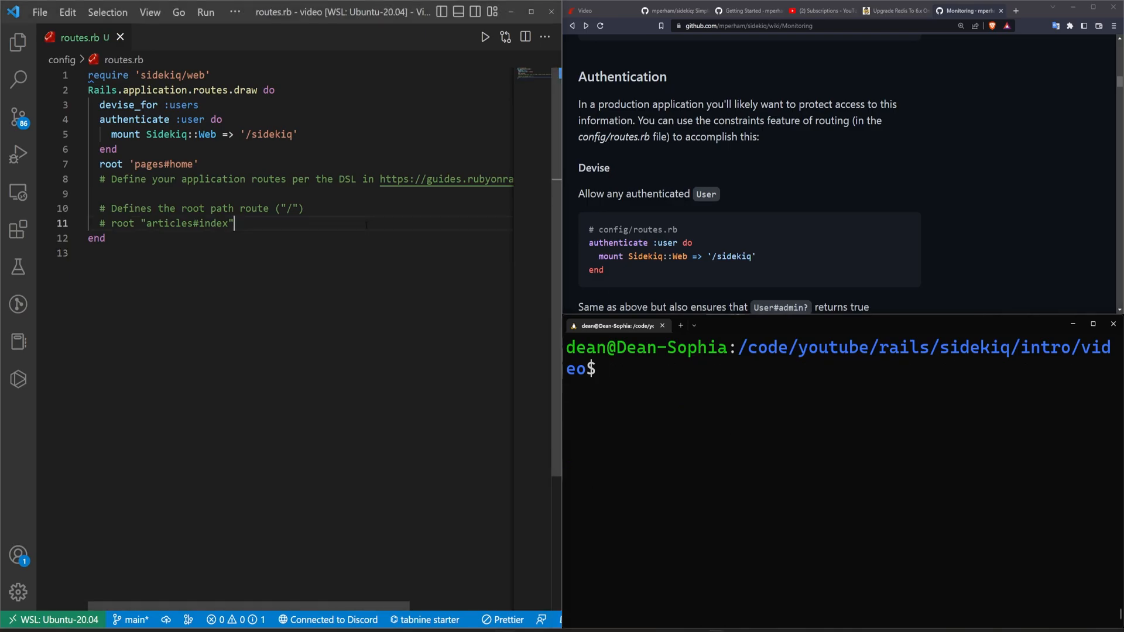
pyautogui.click(18, 42)
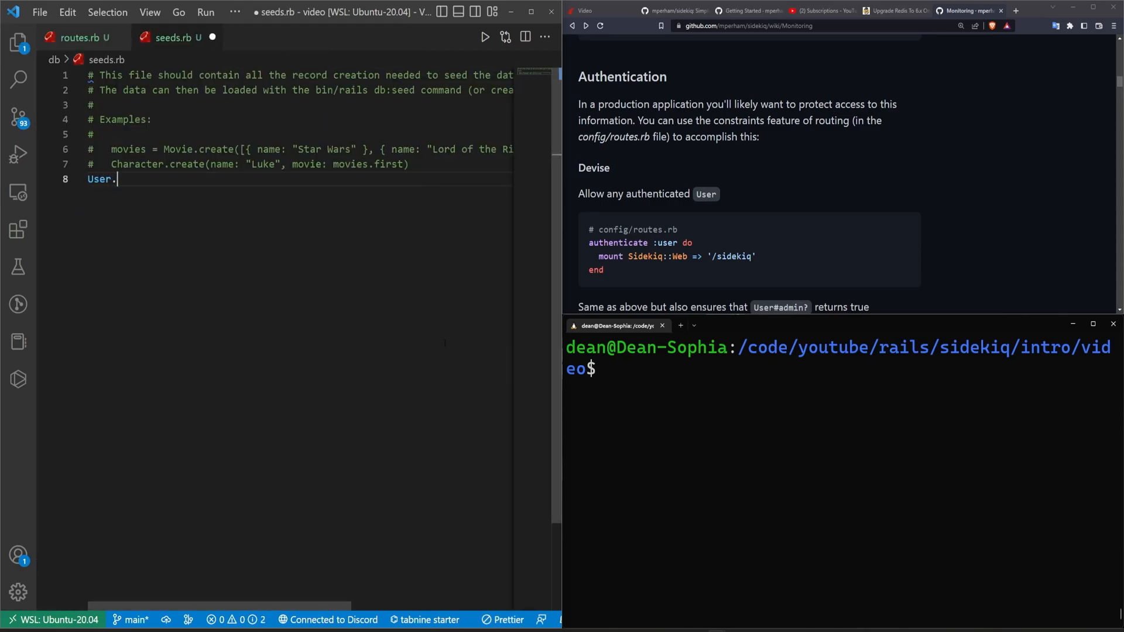
# Seed a User.create! with email, password "password", password_confirmation and an admin flag, then save
pyautogui.write('create!(email: "dean@example.com",')
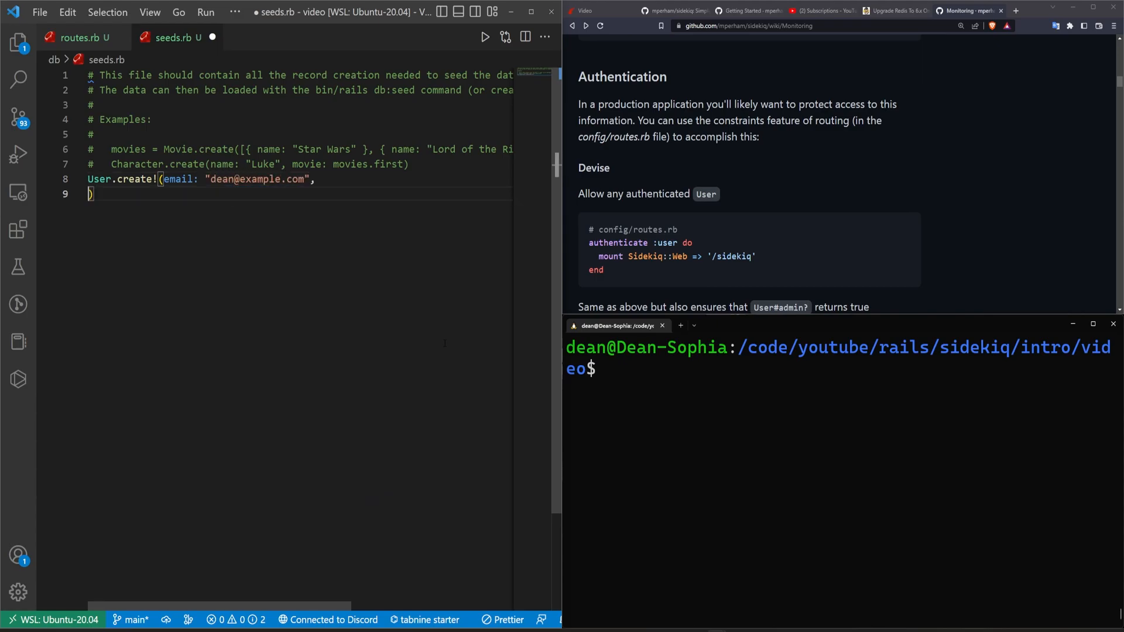
pyautogui.write('password: "password",')
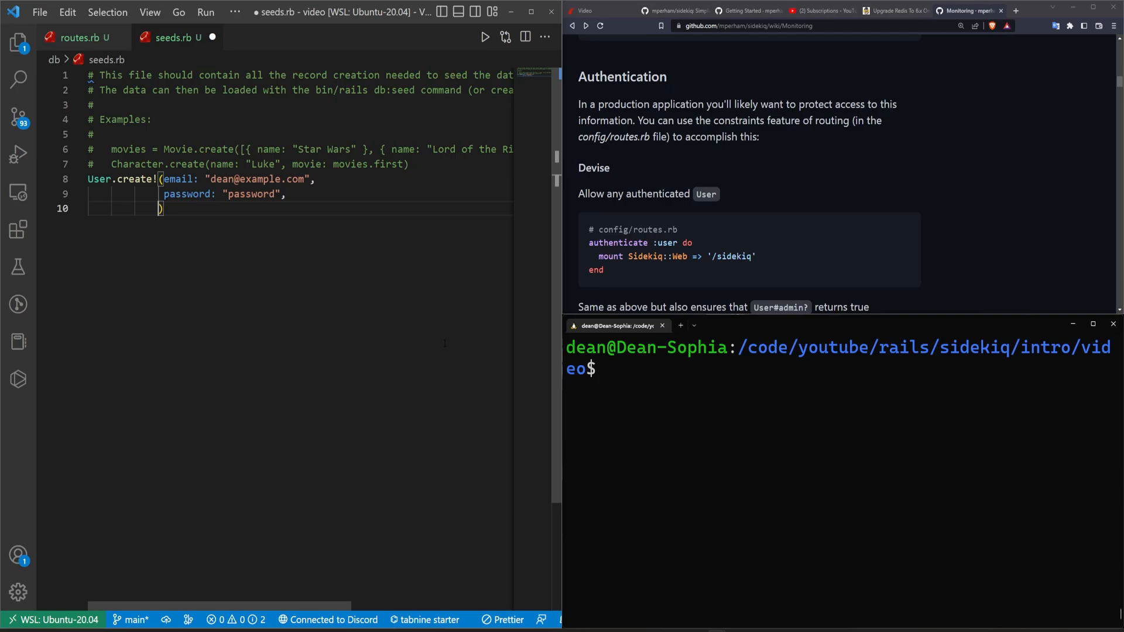
pyautogui.write('password_confirmation: "password",')
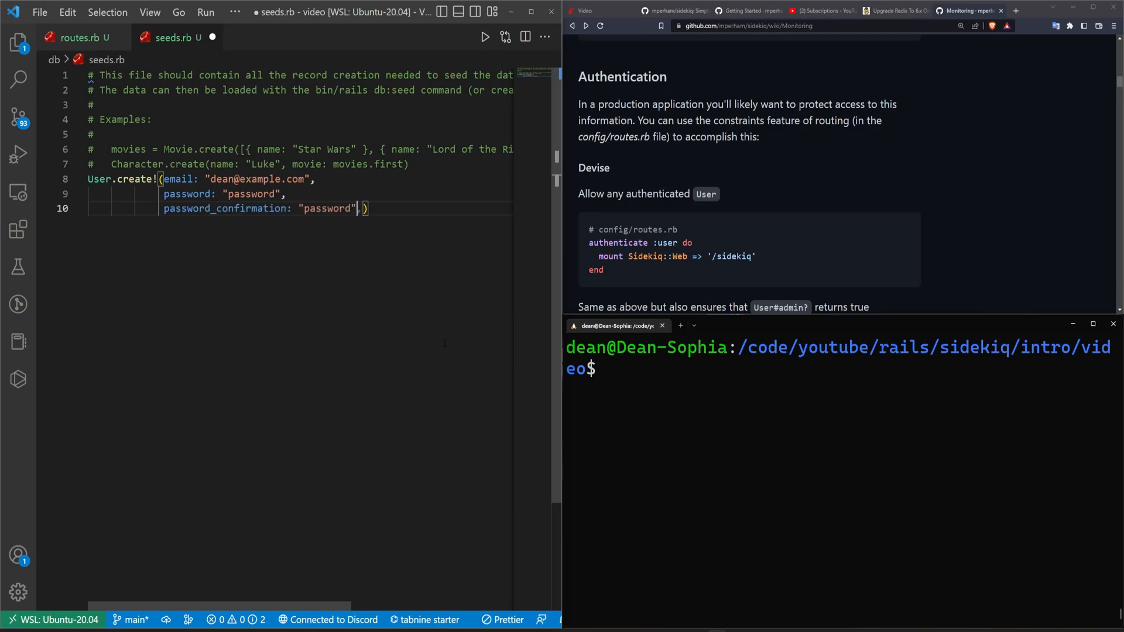
pyautogui.write('admin: true')
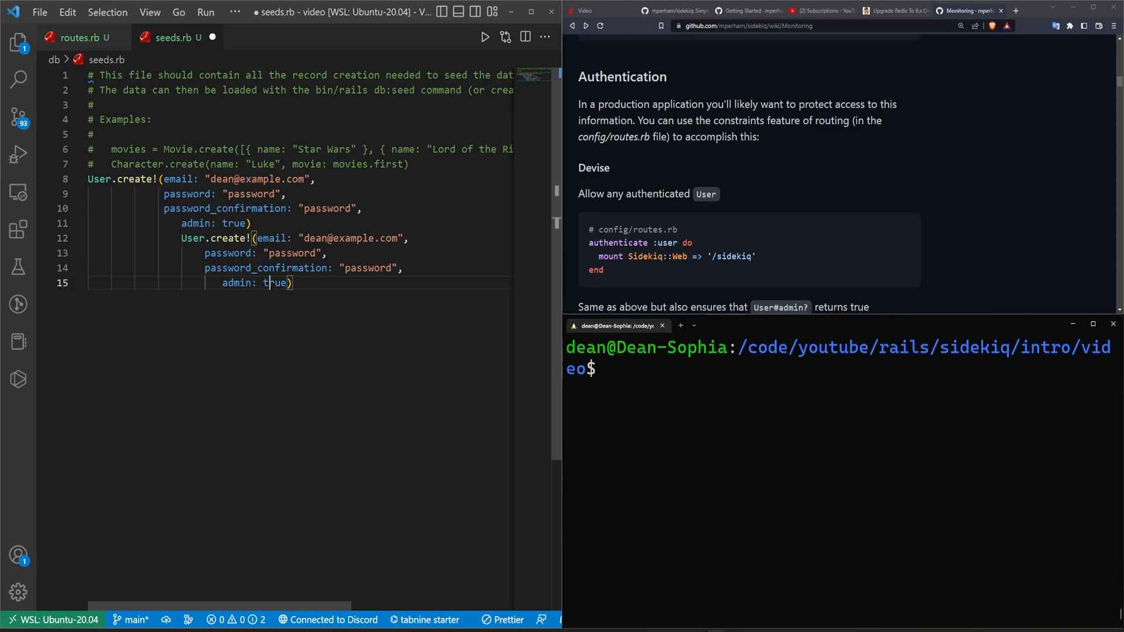
pyautogui.write('false')
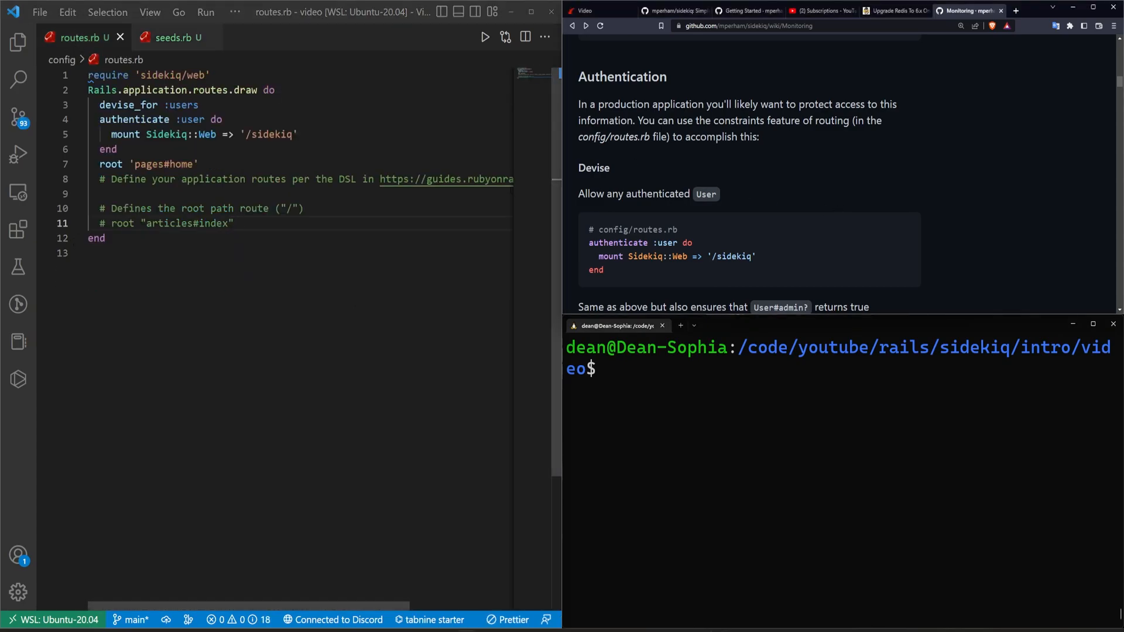
# Restrict the authenticate :user block to admins with ->(u) { u.admin? } and save routes.rb
pyautogui.scroll(-3)
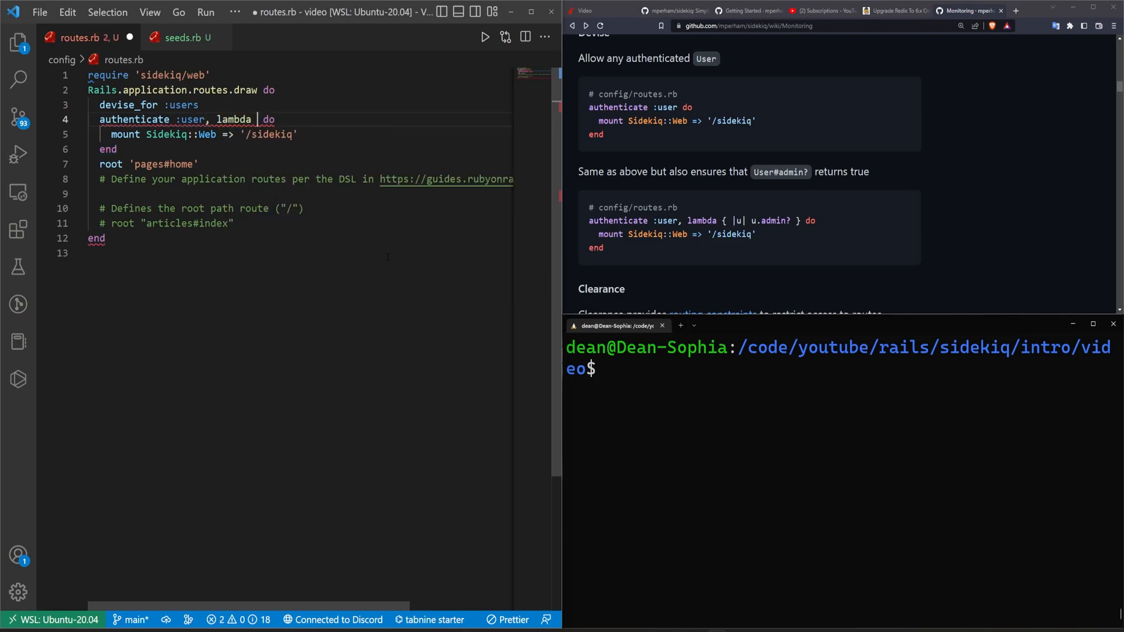
pyautogui.write('{ }')
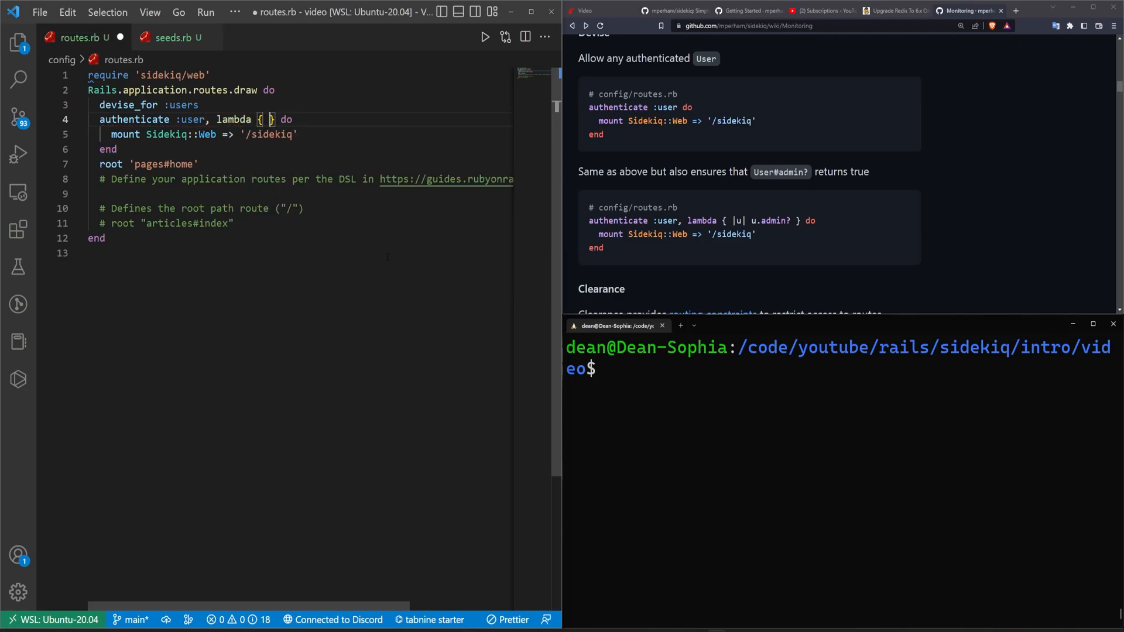
pyautogui.write('|u|')
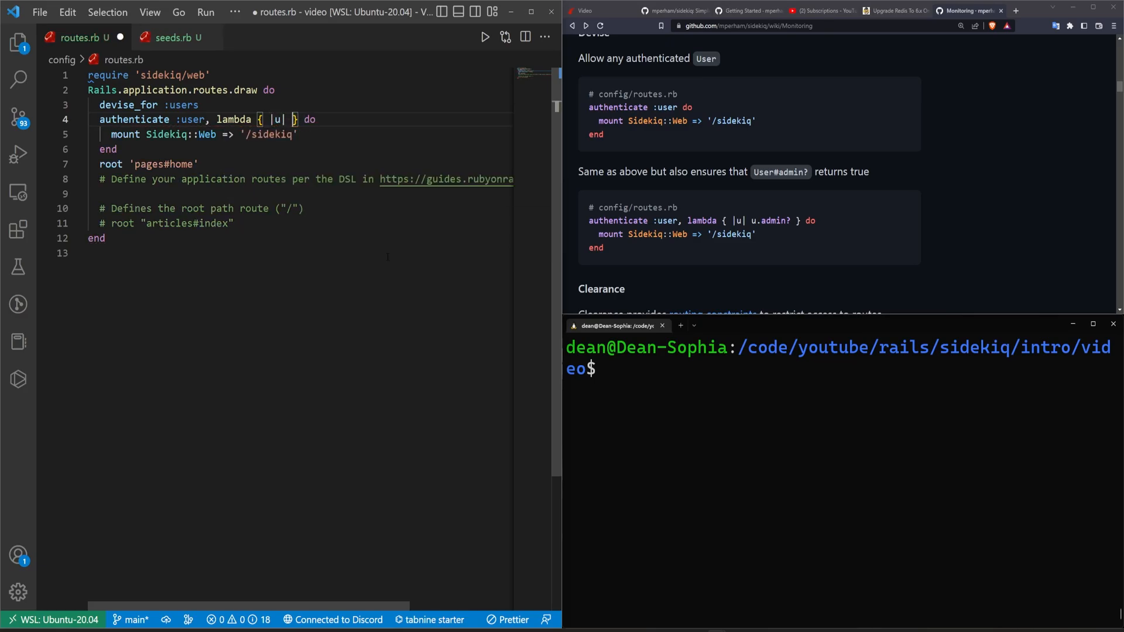
pyautogui.write('.admin?')
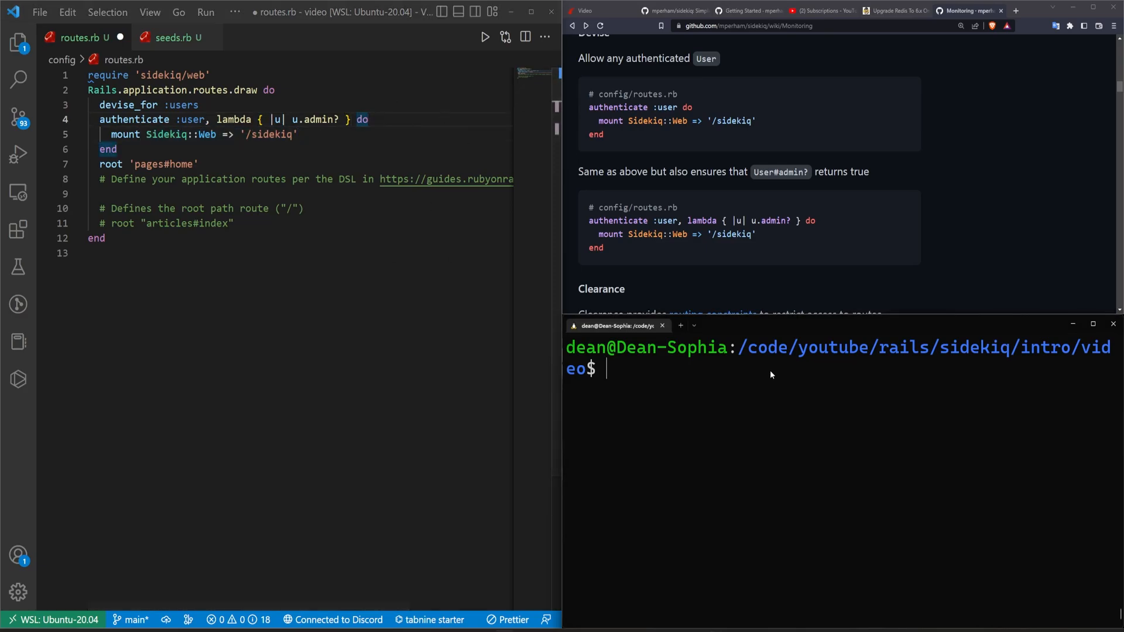
# Run rails db:migrate in the terminal and bring up the Explorer sidebar
pyautogui.write('rails db:')
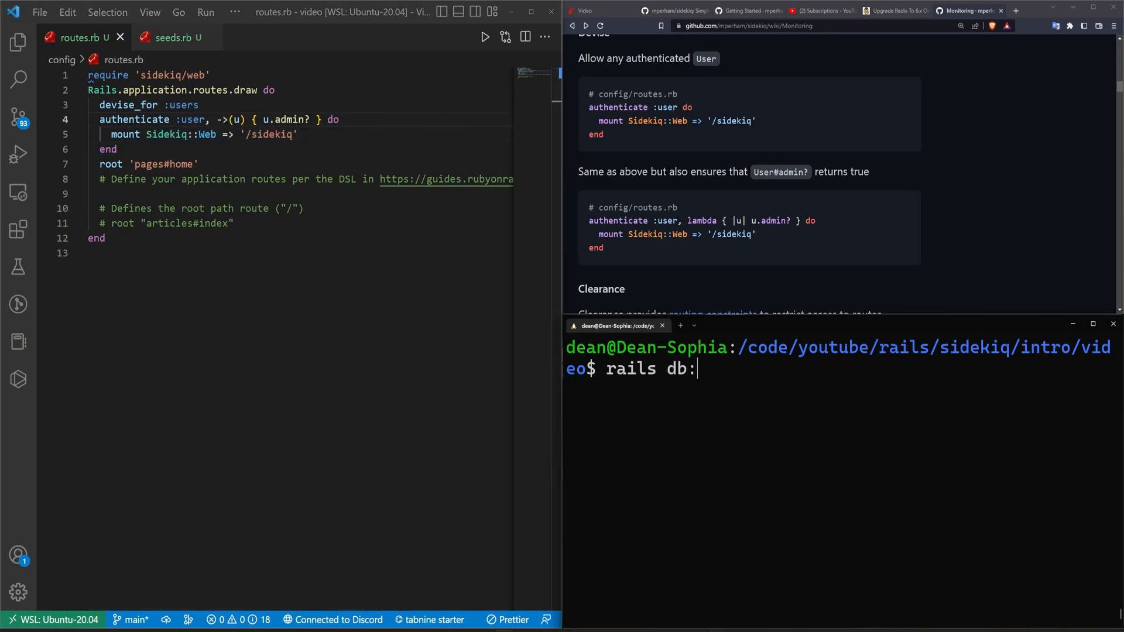
pyautogui.write('migrate')
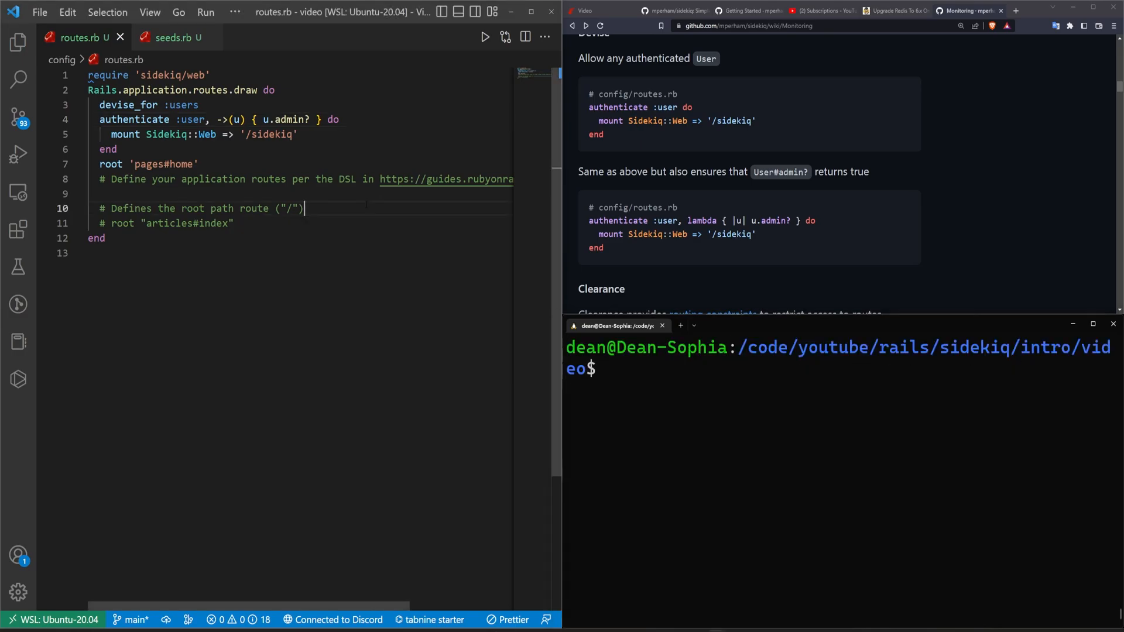
pyautogui.click(18, 43)
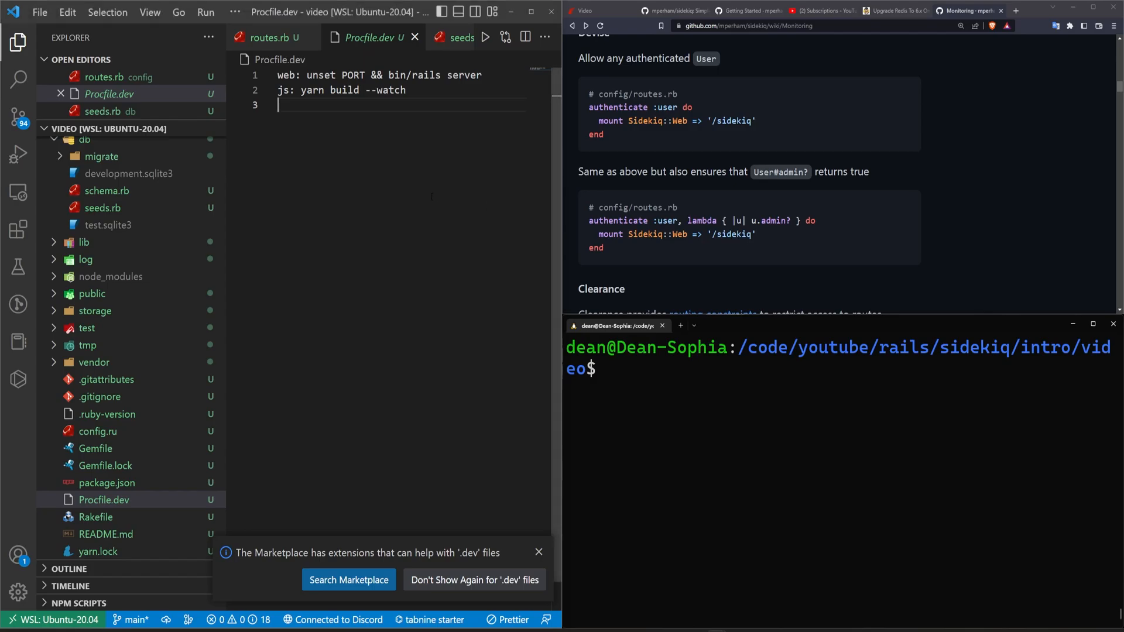
# Add 'sidekiq: bundle exec sidekiq -C config/sidekiq.yml' to Procfile.dev
pyautogui.write('sidekiq:')
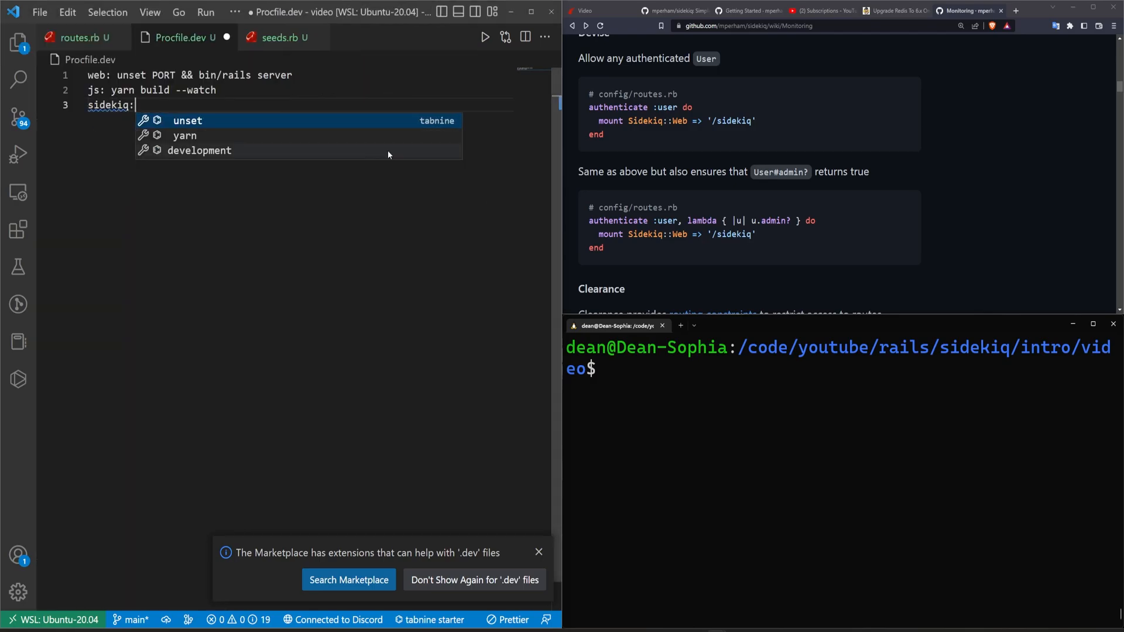
pyautogui.write('bundle')
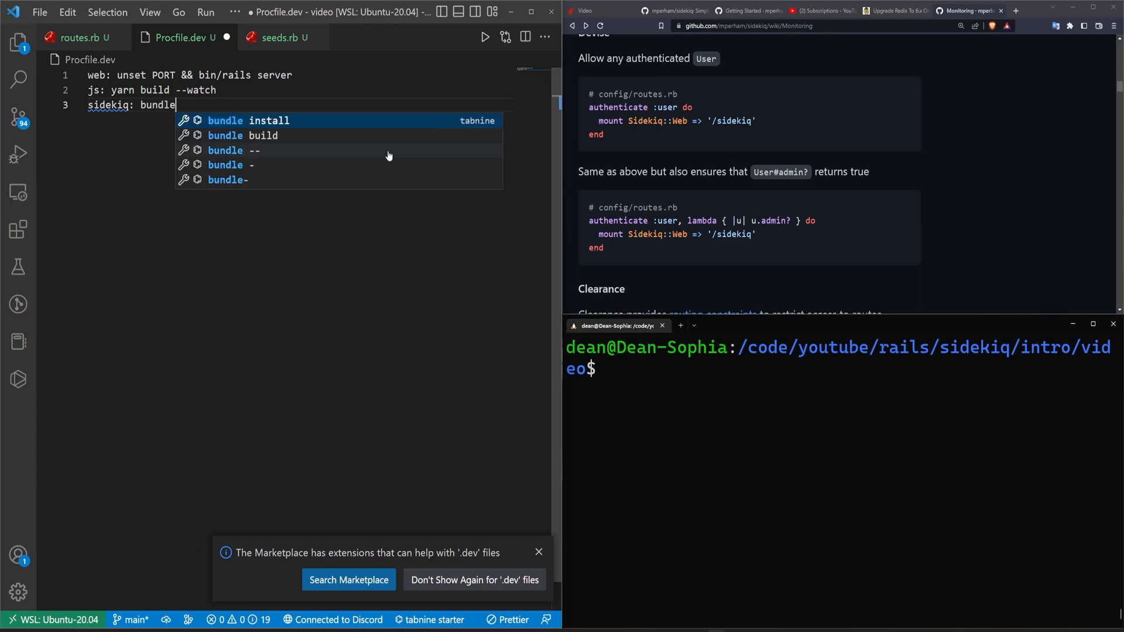
pyautogui.write('exec')
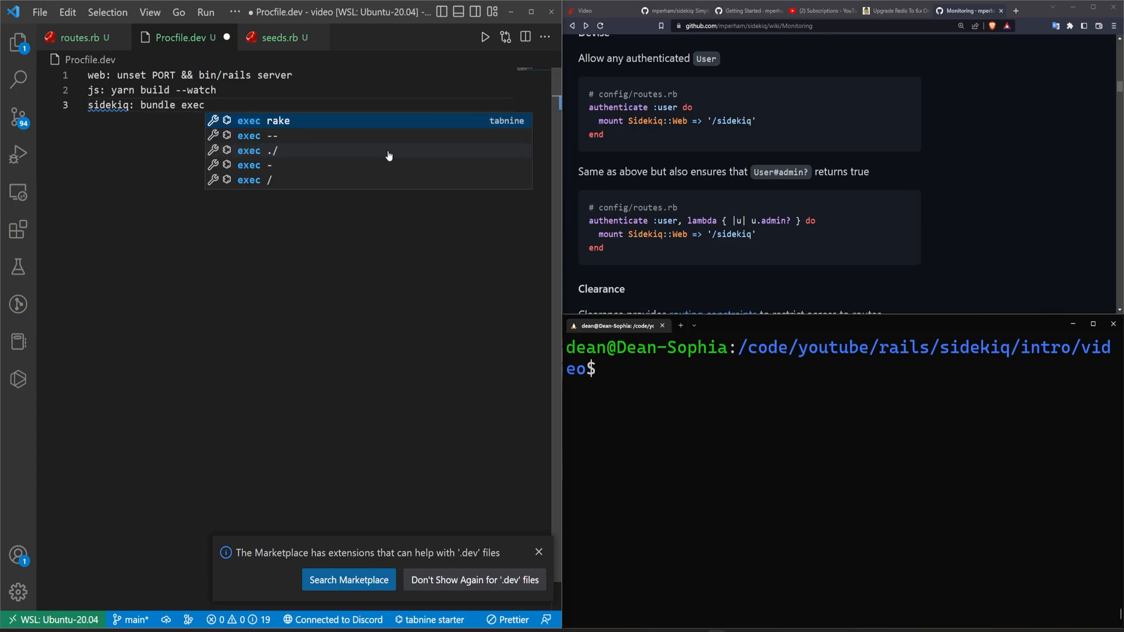
pyautogui.write('sidekiq -C config/sidek')
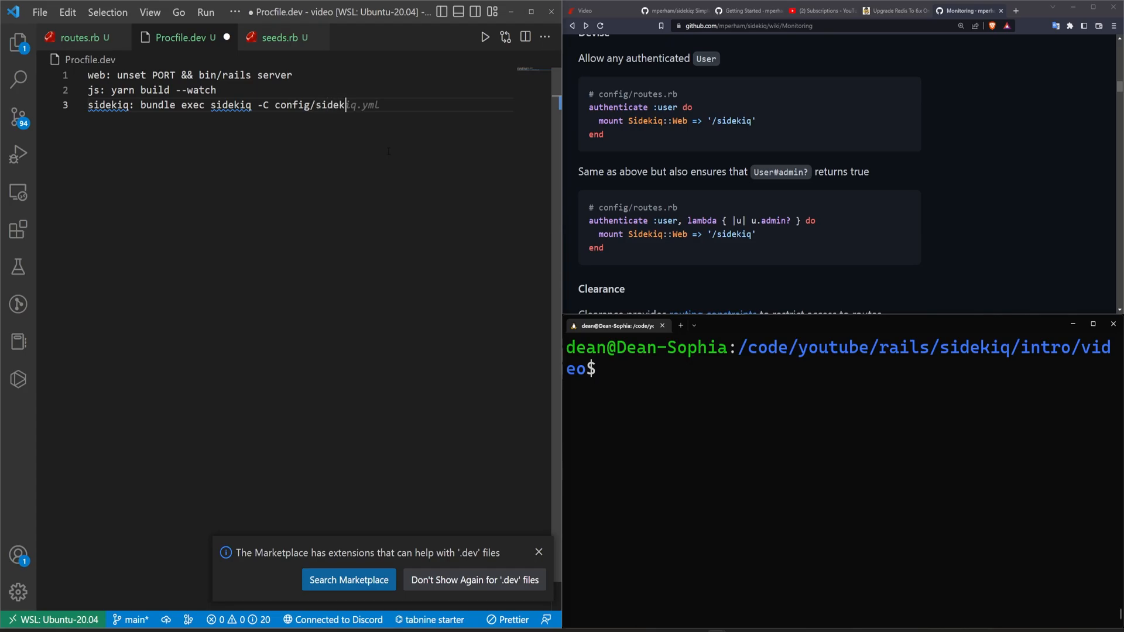
pyautogui.write('.y')
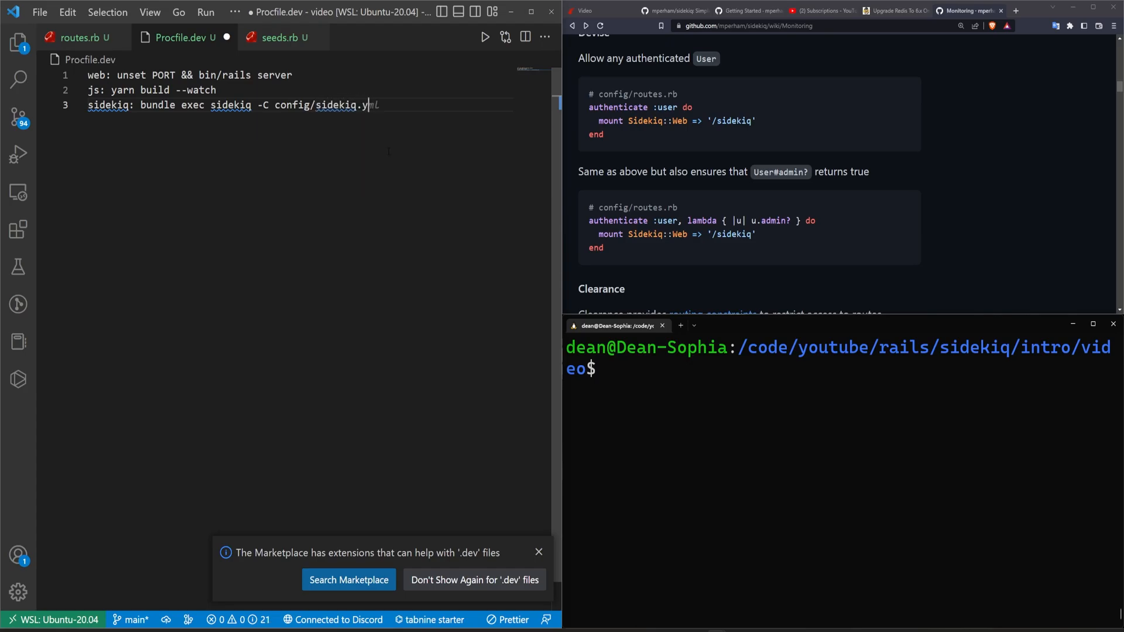
# Create an empty sidekiq.yml in the config folder from the Explorer and close it
pyautogui.doubleClick(291, 105)
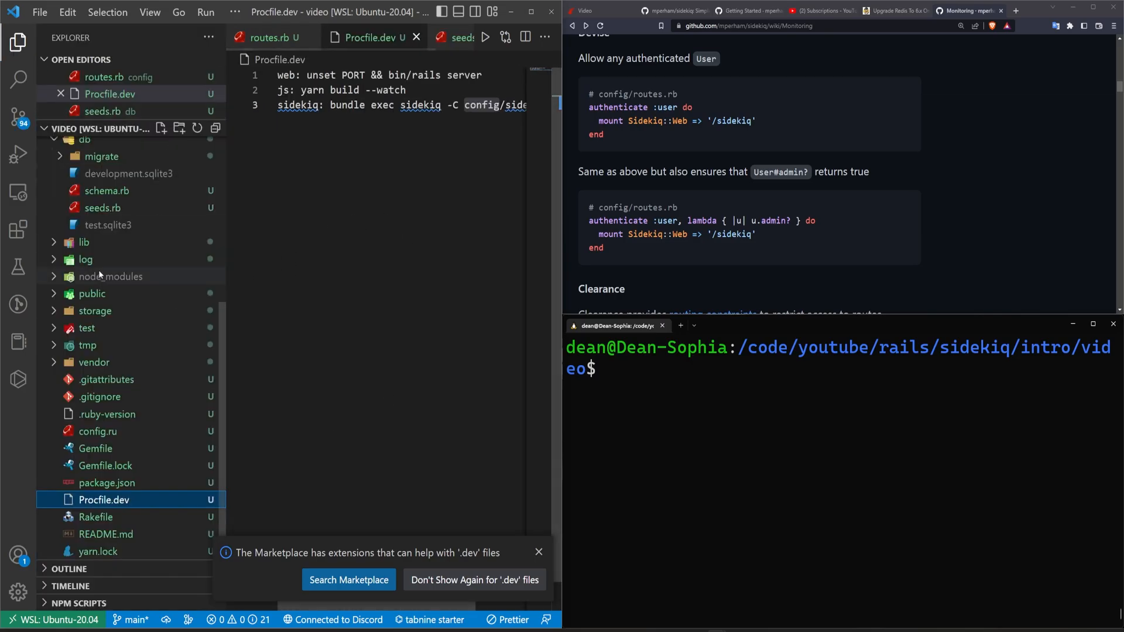
pyautogui.rightClick(94, 181)
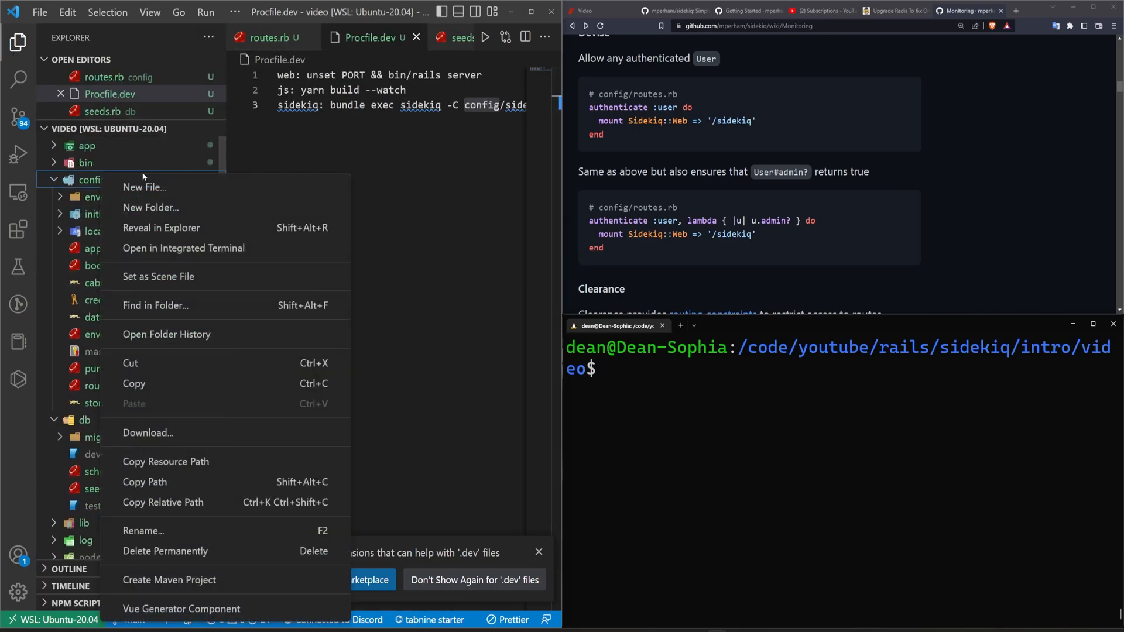
pyautogui.click(144, 187)
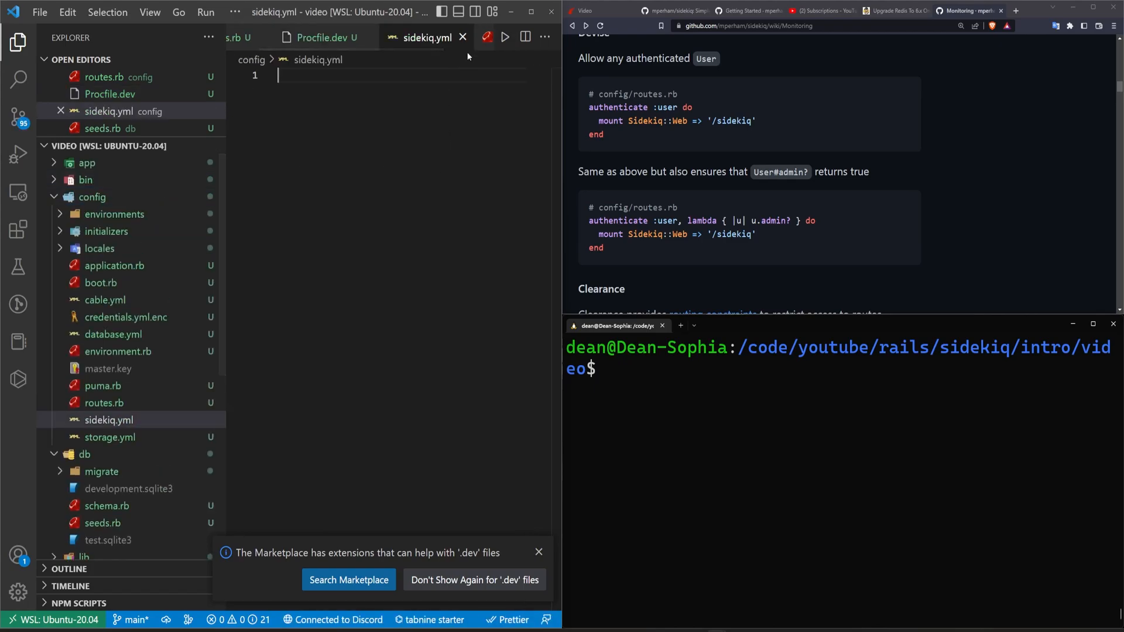
pyautogui.click(319, 37)
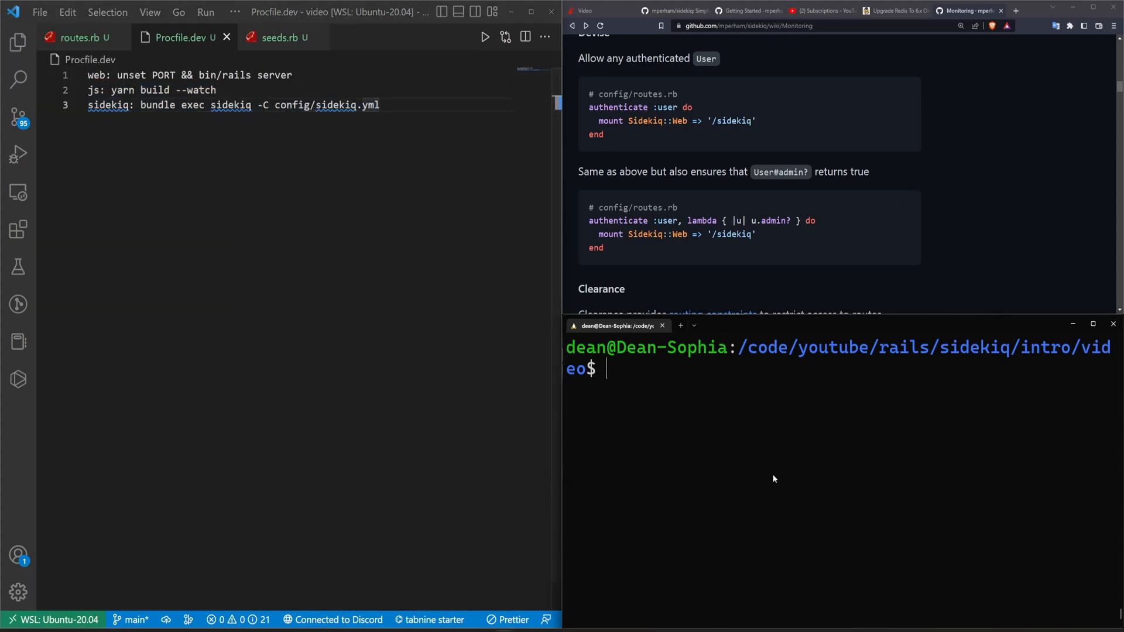
# Start the dev processes with bin/dev so Sidekiq 7.0.2 connects to Redis, then close Procfile.dev
pyautogui.write('bin/de')
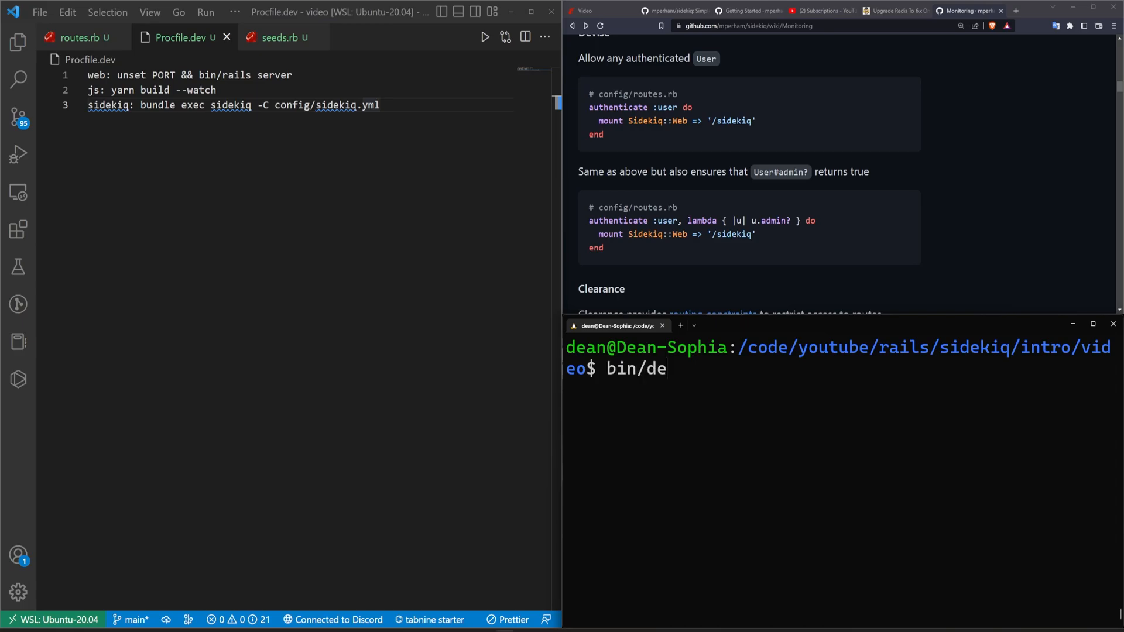
pyautogui.press('enter')
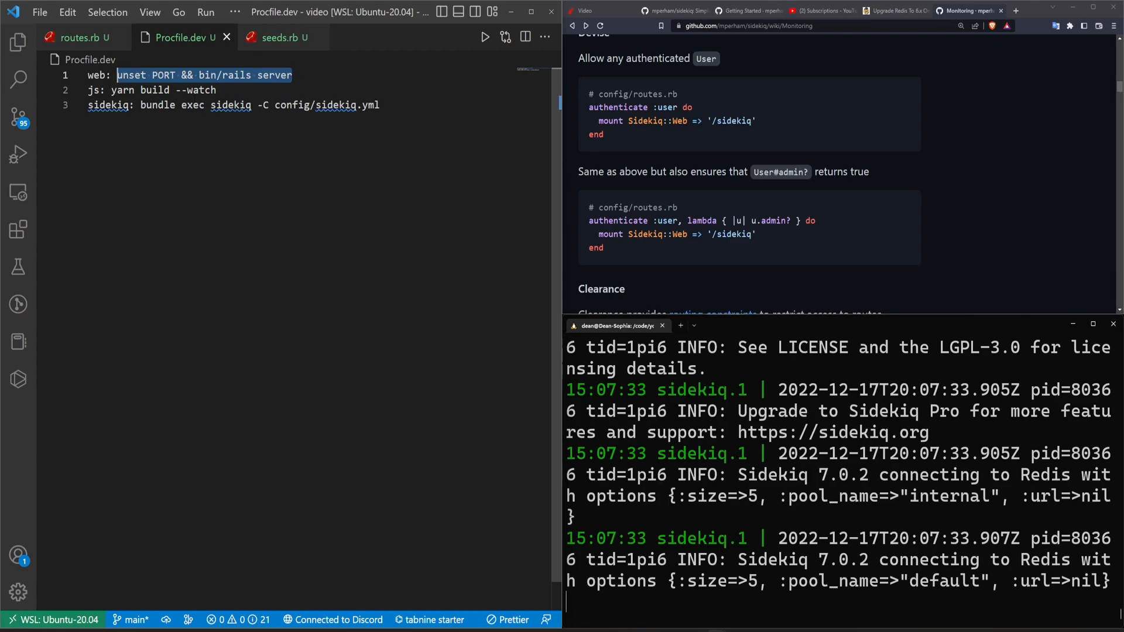
pyautogui.click(260, 104)
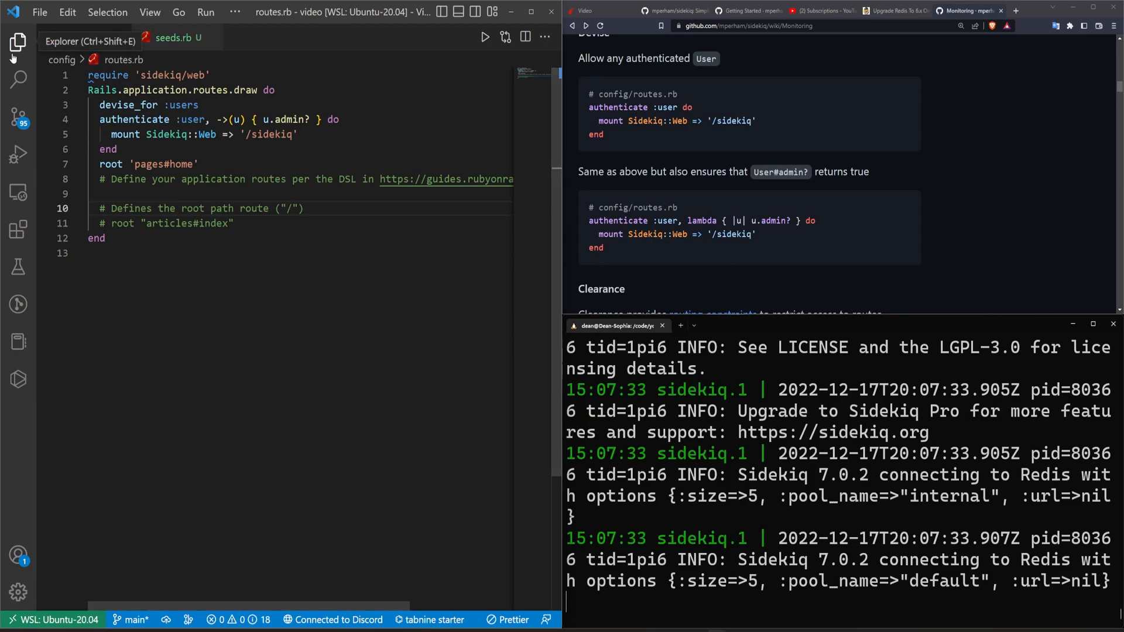
# In home.html.erb show a Logout link to destroy_user_session_path with turbo_method when current_user is present
pyautogui.click(18, 41)
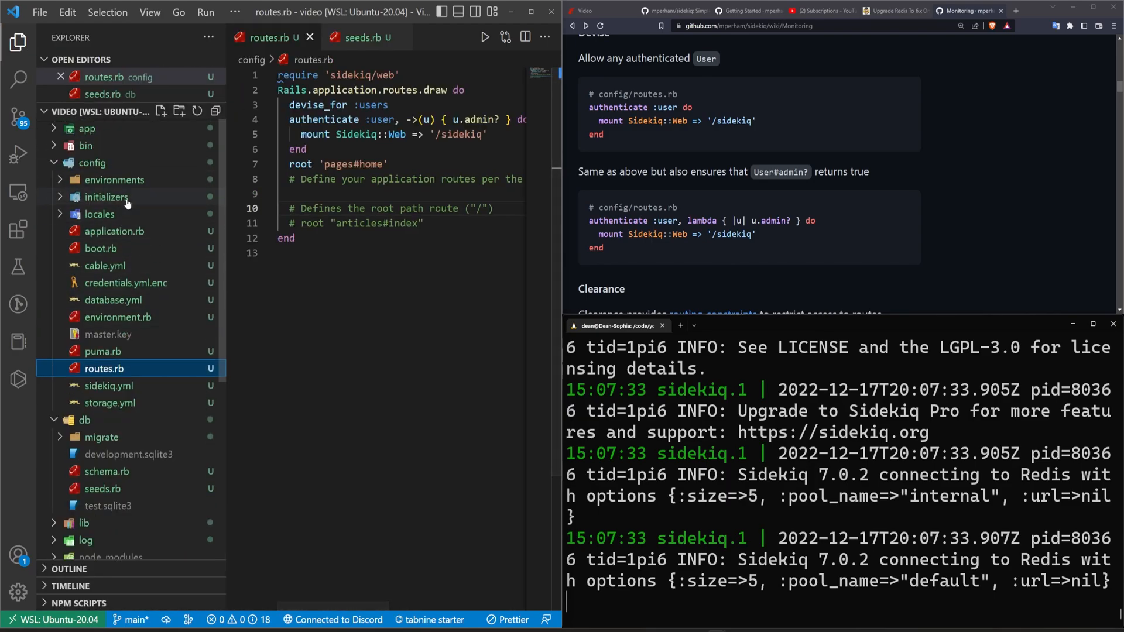
pyautogui.click(85, 129)
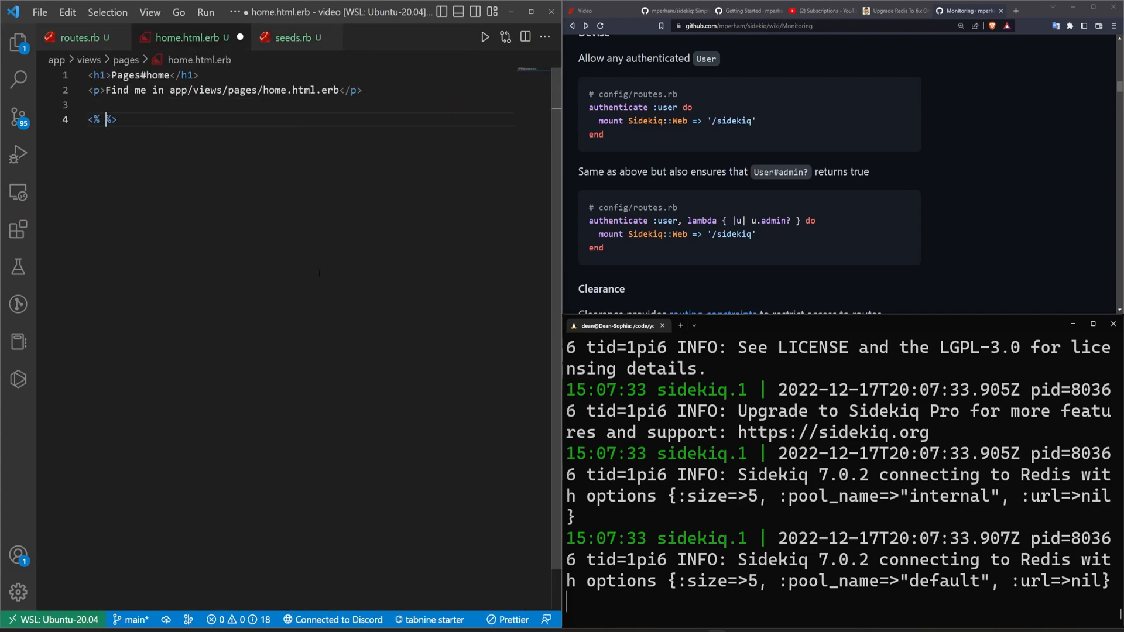
pyautogui.write('current_user')
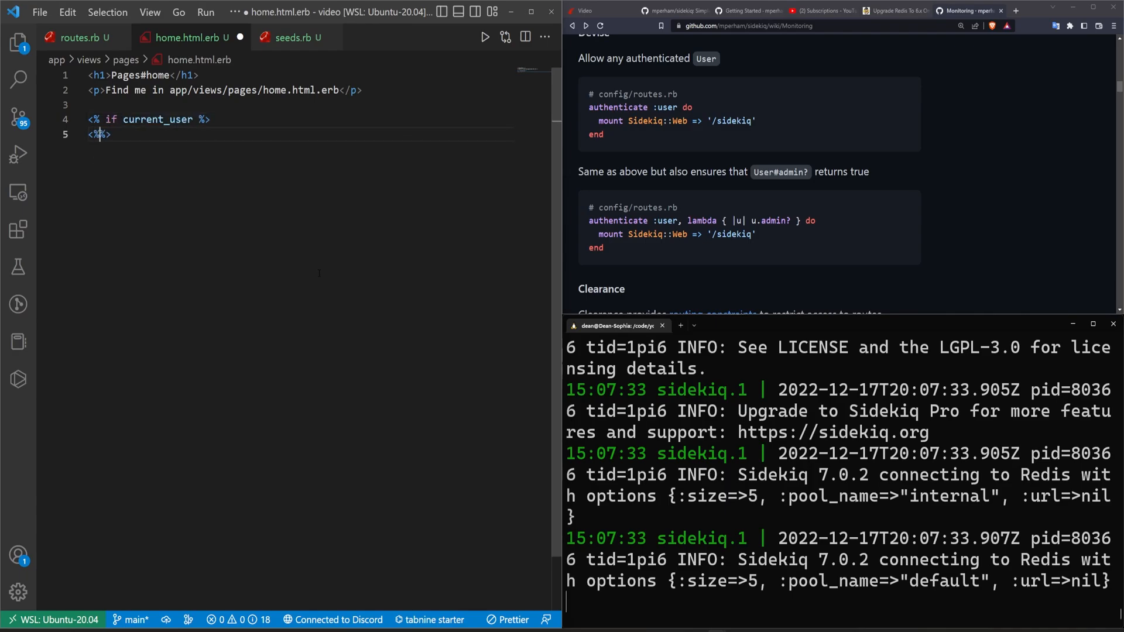
pyautogui.write('= link_to "L:')
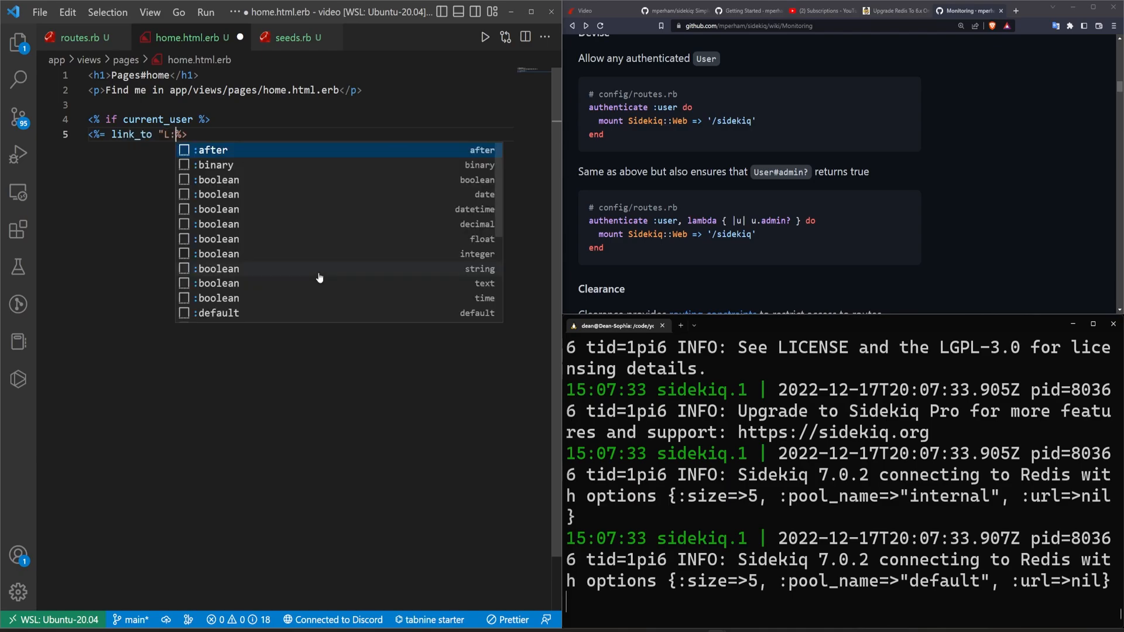
pyautogui.write('ogout",')
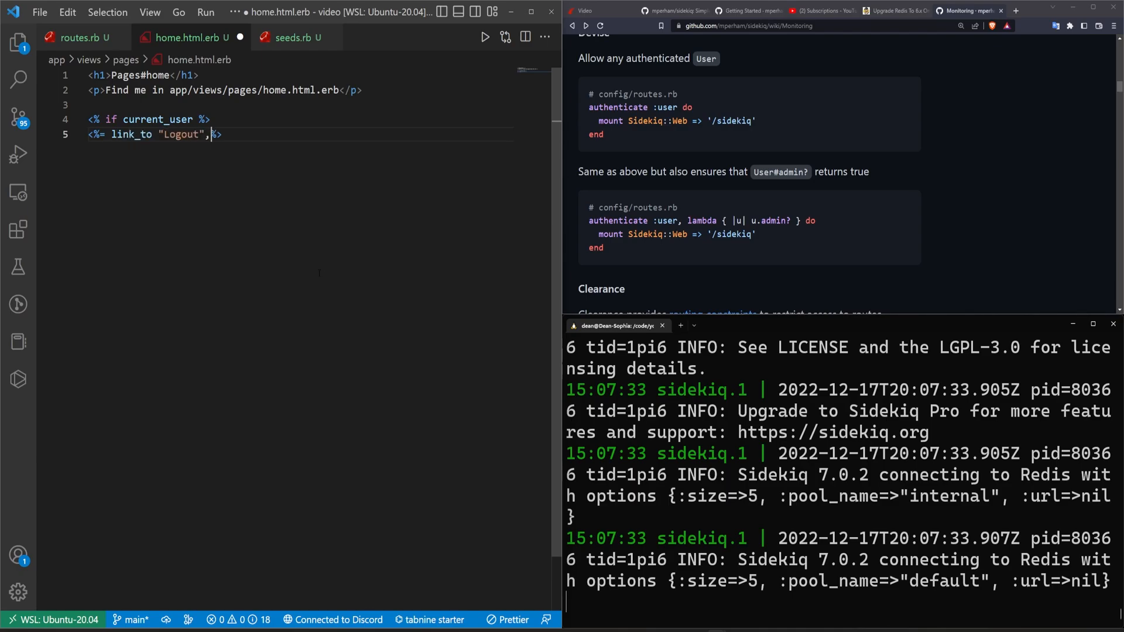
pyautogui.write('destroy_user_session')
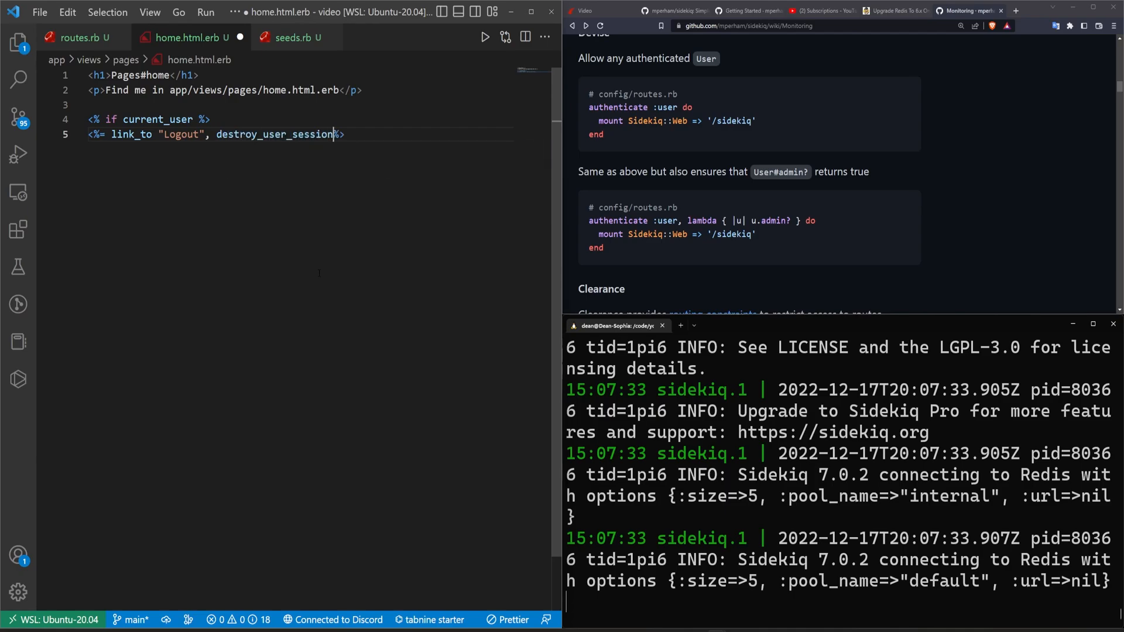
pyautogui.write('_path, data: {')
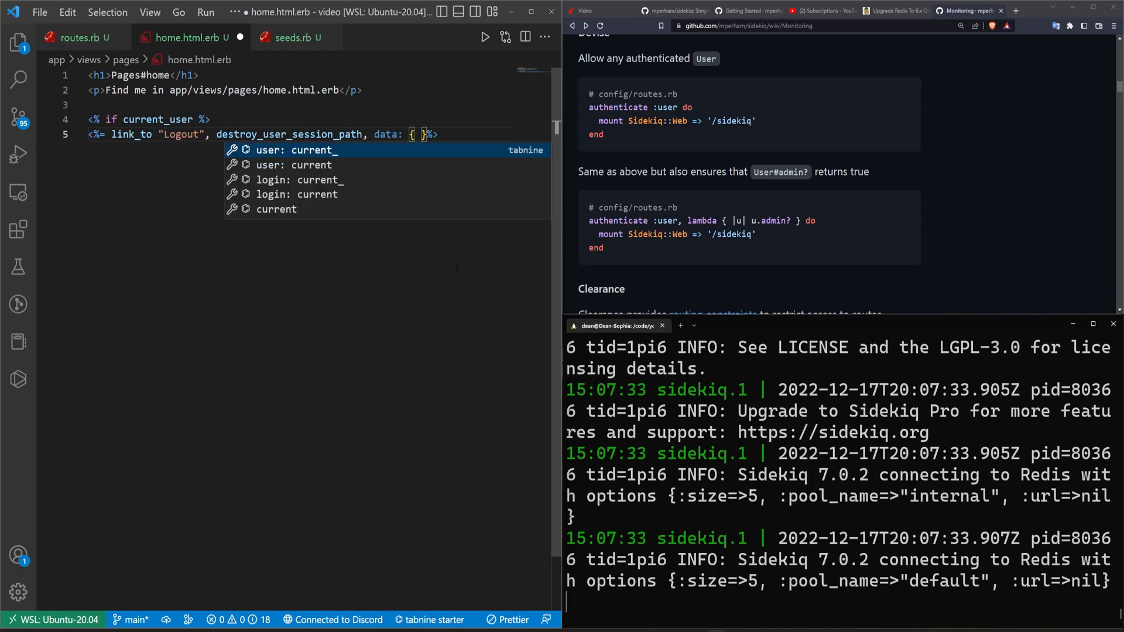
pyautogui.write('turbo_method:')
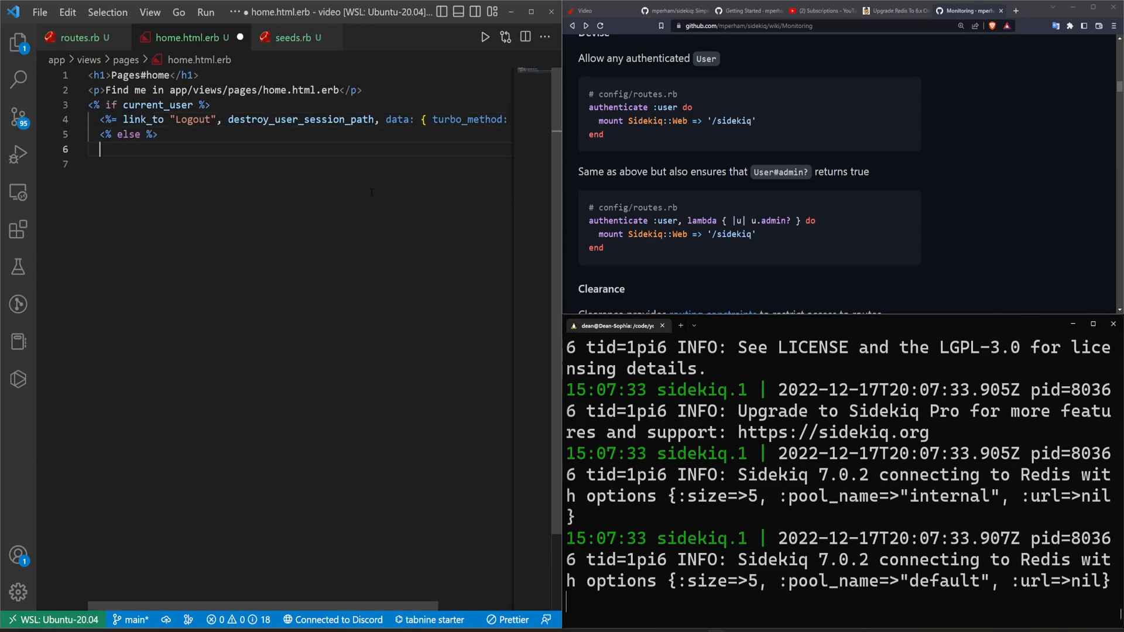
# Add the else branch with a login link to new_user_session_path and save
pyautogui.write('<%= link_to "login", %>')
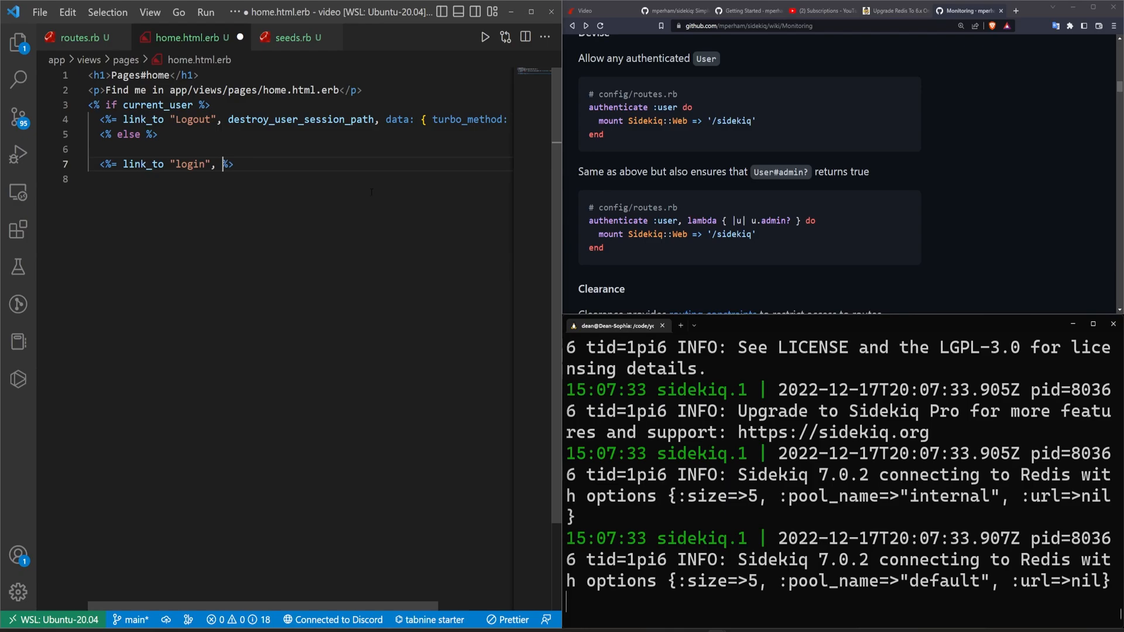
pyautogui.write('new_user_session_path')
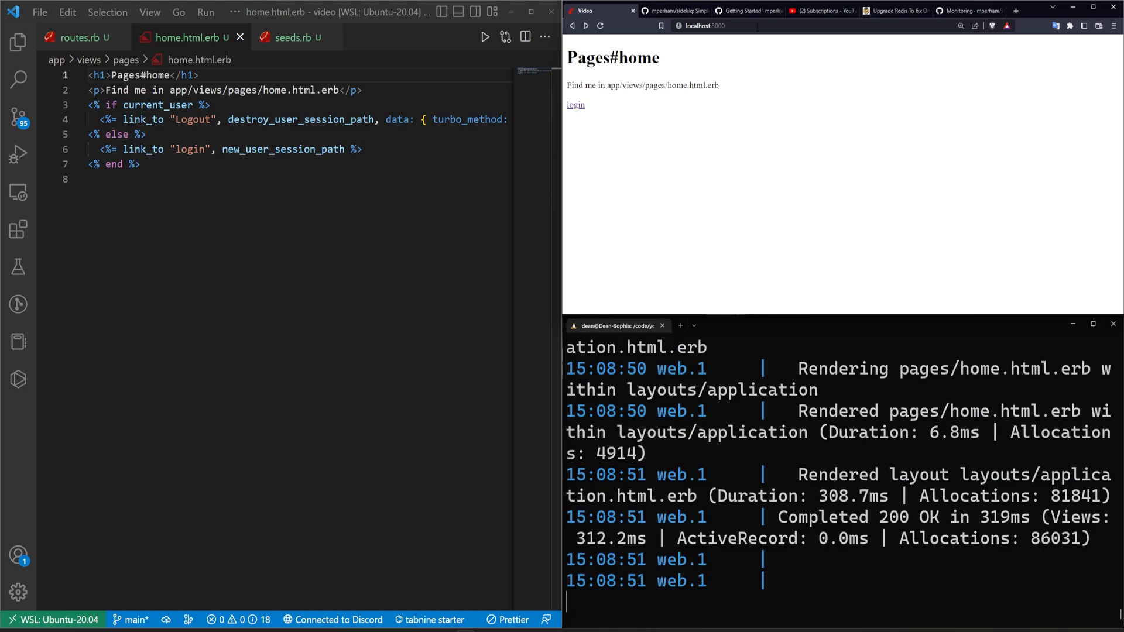
pyautogui.click(576, 104)
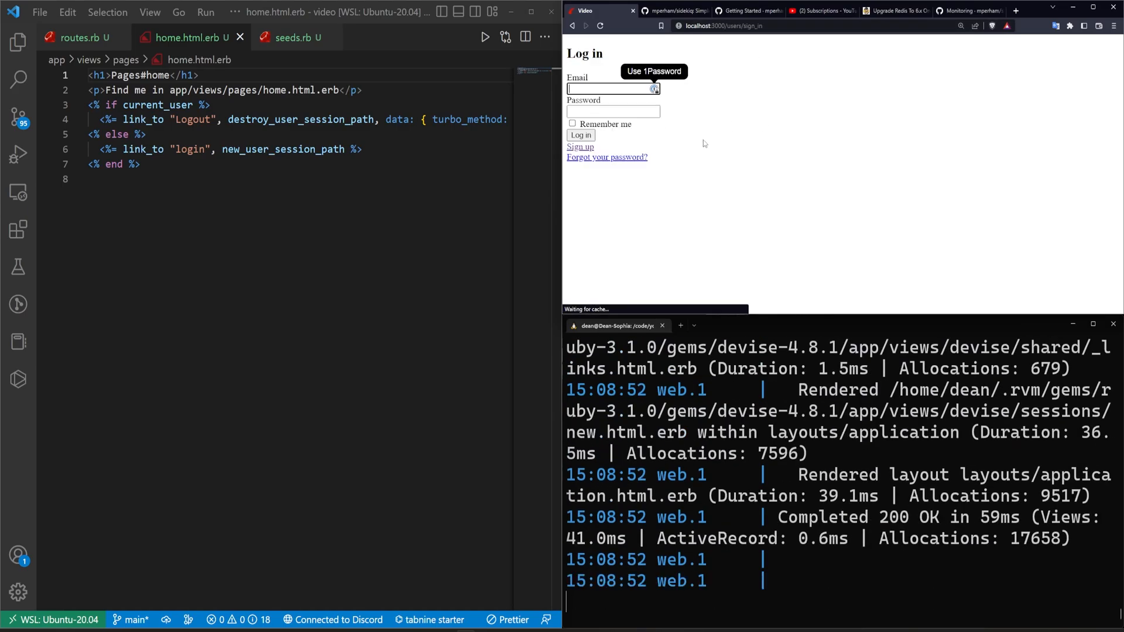
pyautogui.write('dean@example.com')
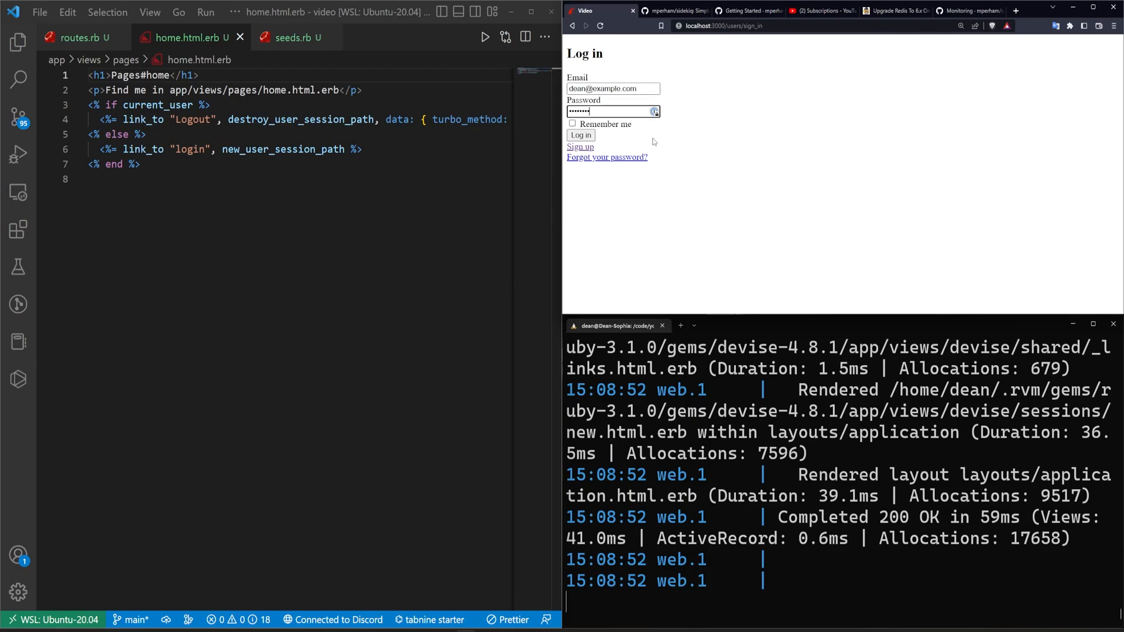
pyautogui.click(580, 136)
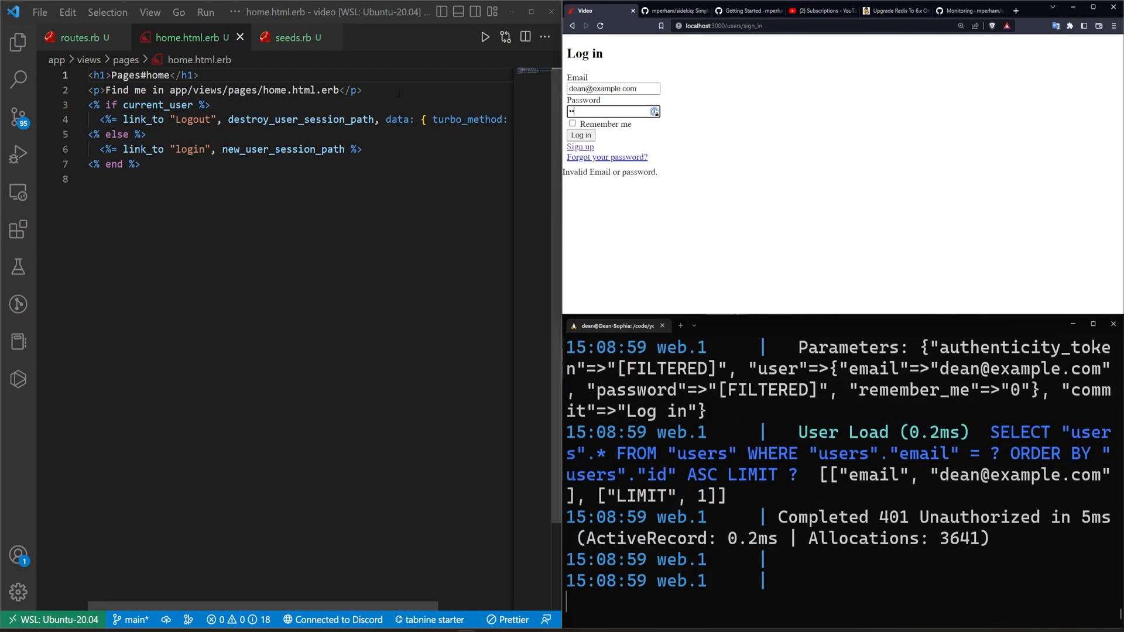
pyautogui.click(580, 135)
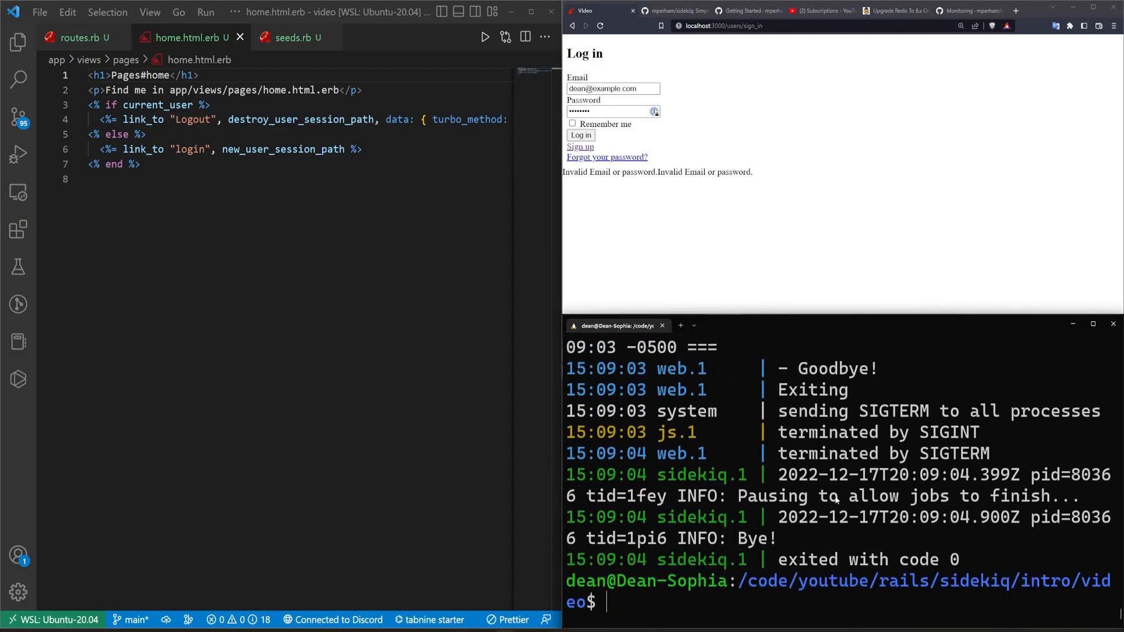
# Run rails db:seed and log in as the seeded user so the home page shows Logout
pyautogui.write('rails db:se')
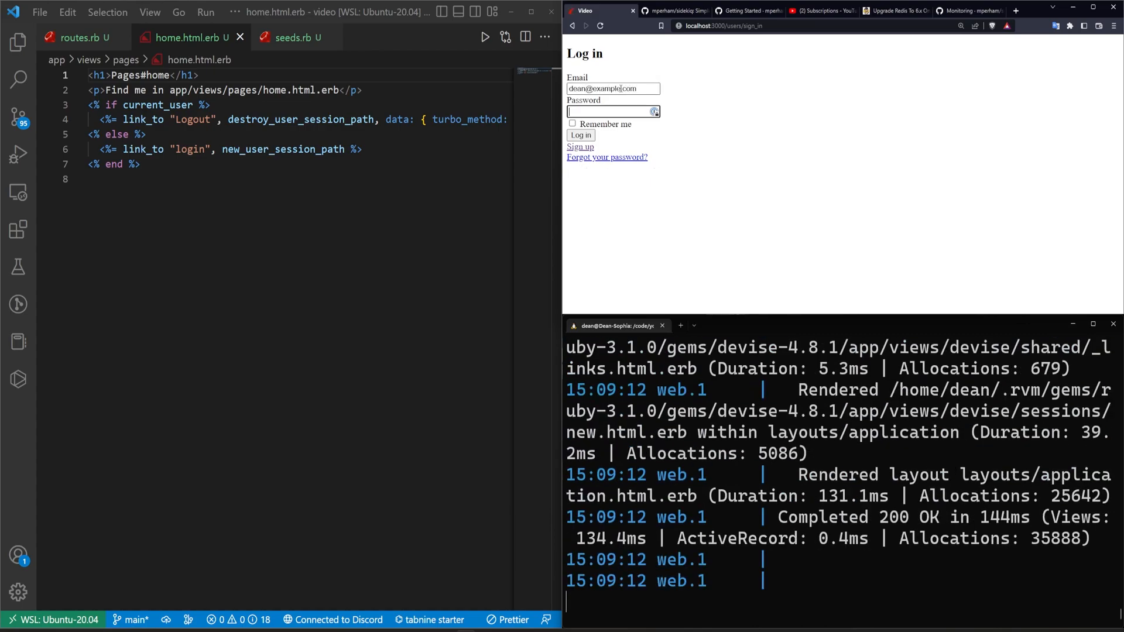
pyautogui.click(581, 136)
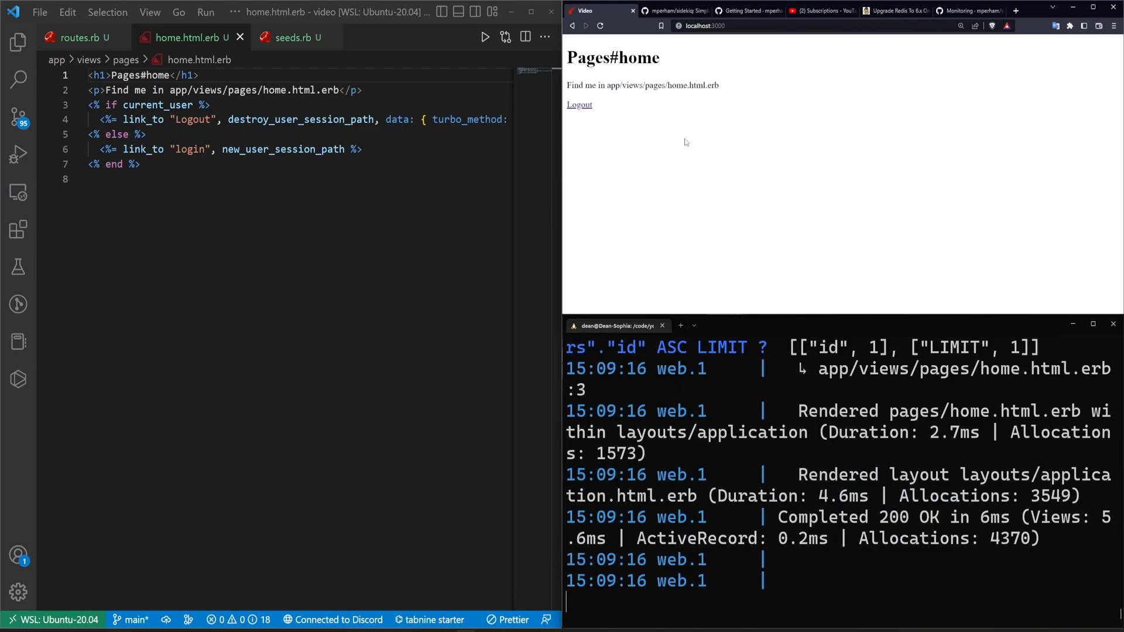
# Add <h1>Admin: <%= current_user.admin? %></h1> inside the current_user block so the page shows Admin: true
pyautogui.doubleClick(159, 104)
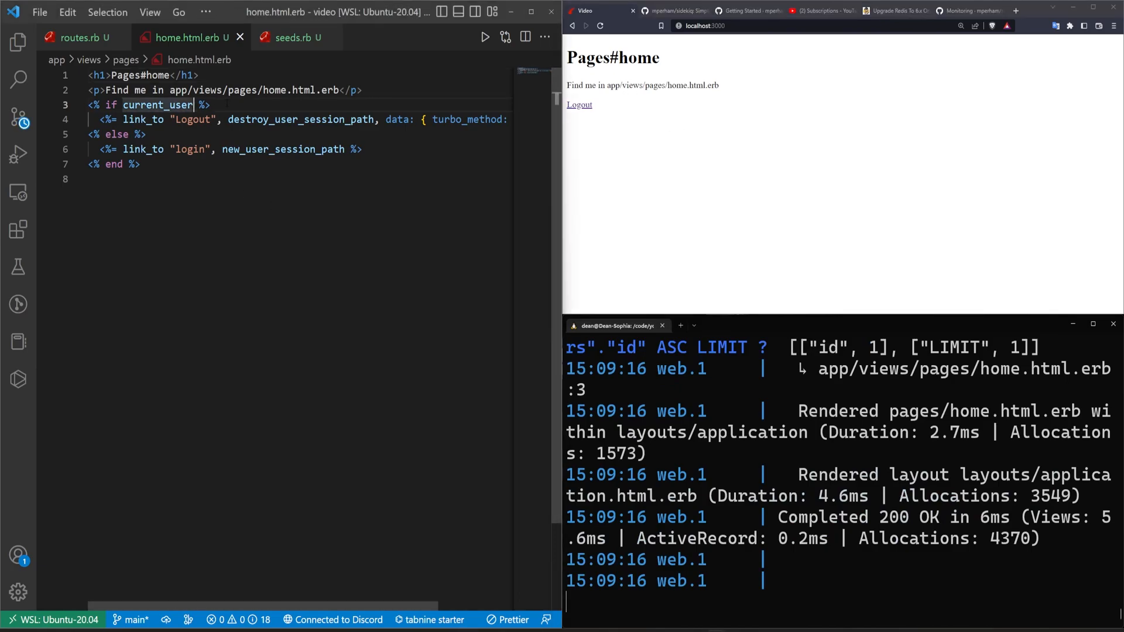
pyautogui.write('<h1><%=  %>')
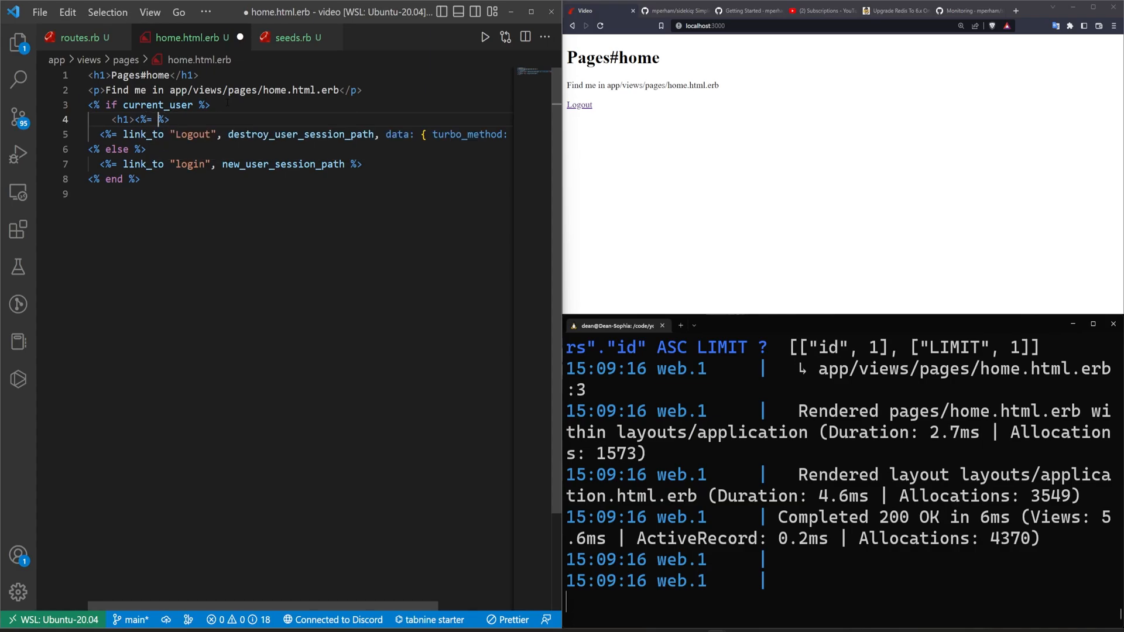
pyautogui.write('current_user.admin?')
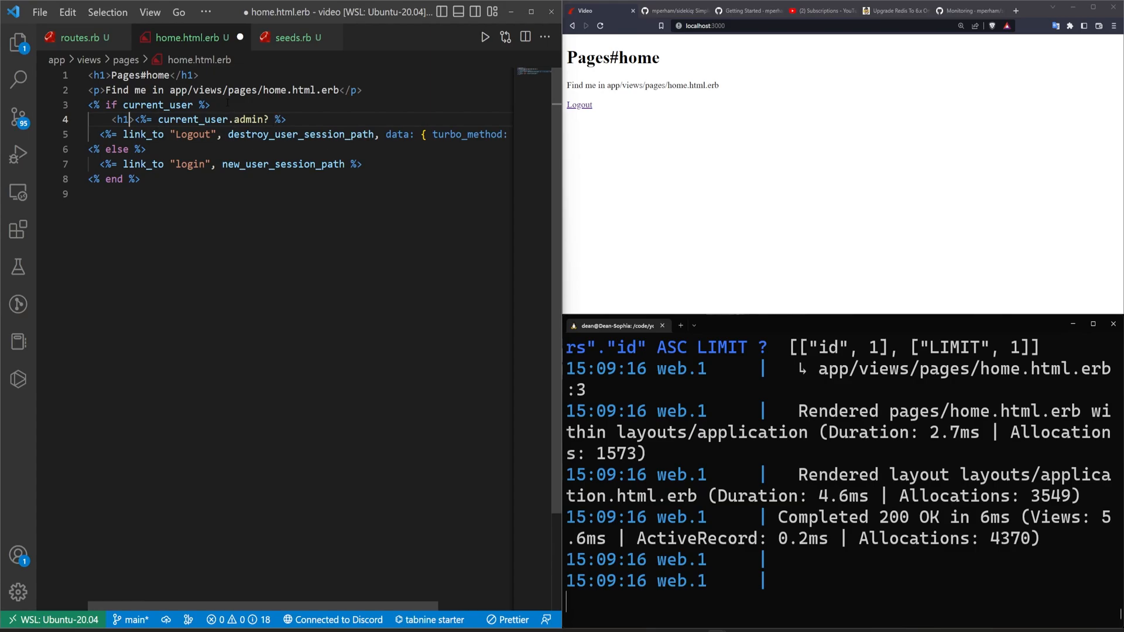
pyautogui.write('Admin:')
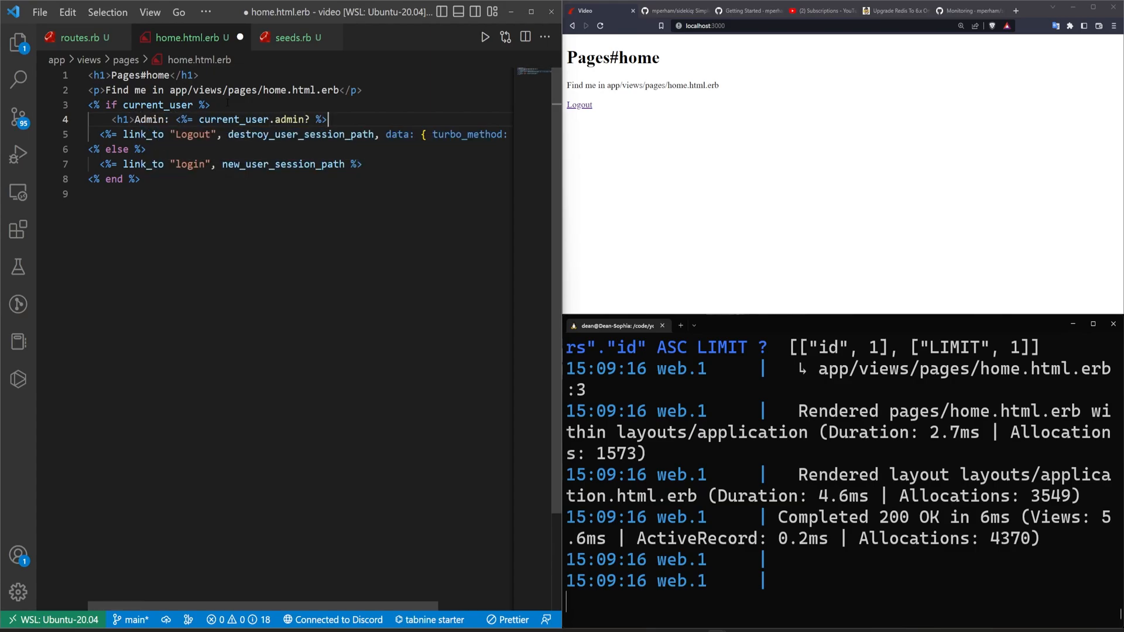
pyautogui.write('</h1>')
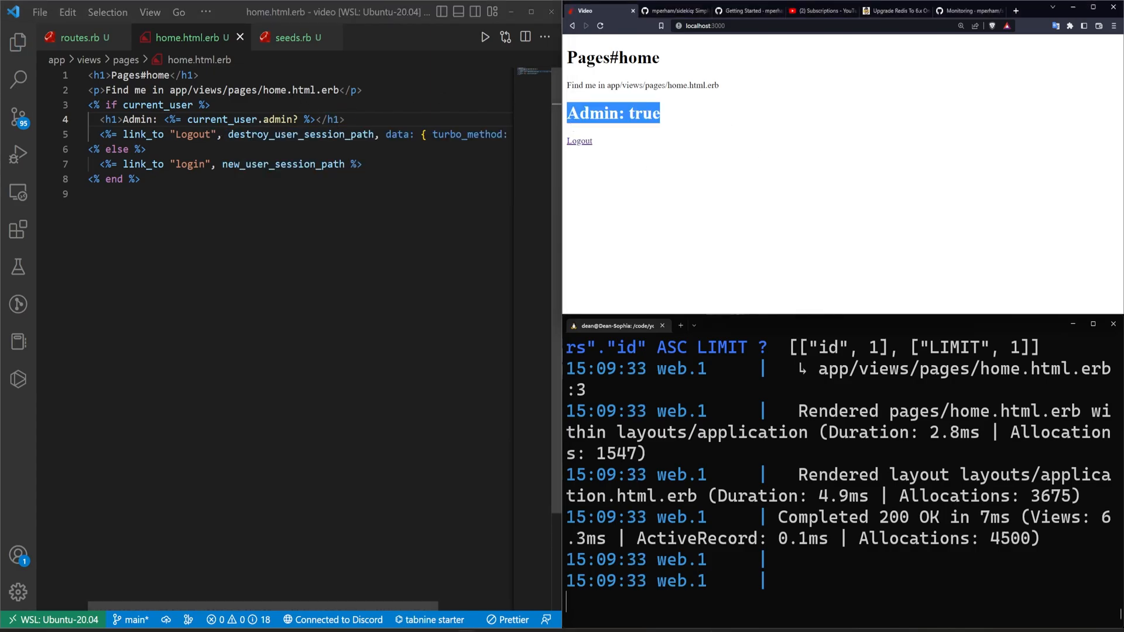
pyautogui.press('Enter')
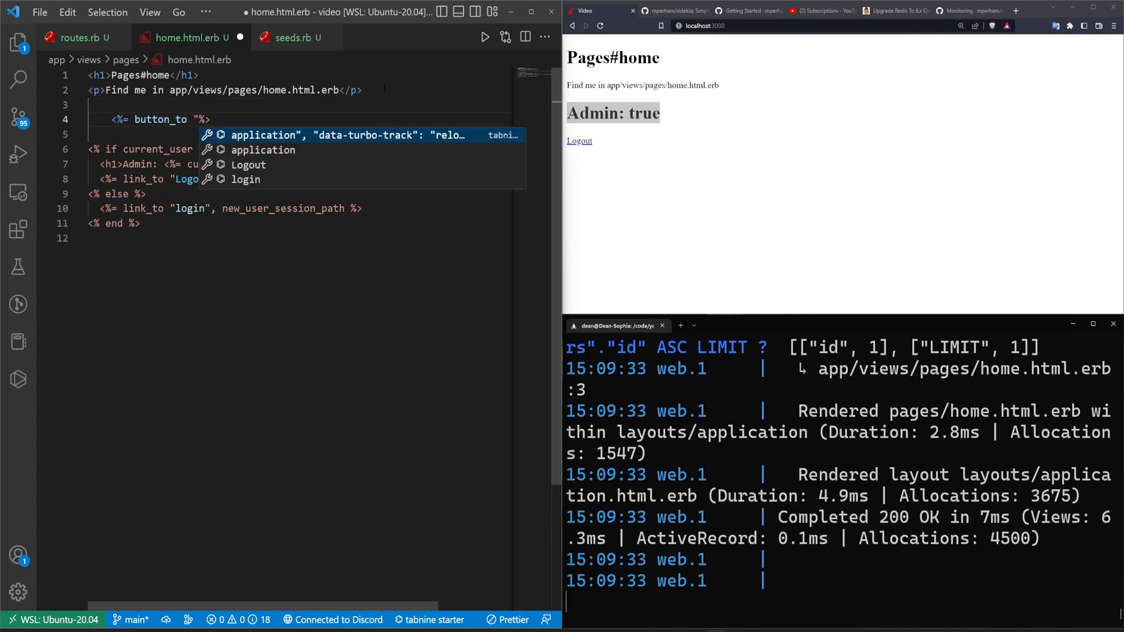
# Add button_to "Say Hello Async" posting to hello_path with remote: true near the top of home.html.erb
pyautogui.write('Sasy')
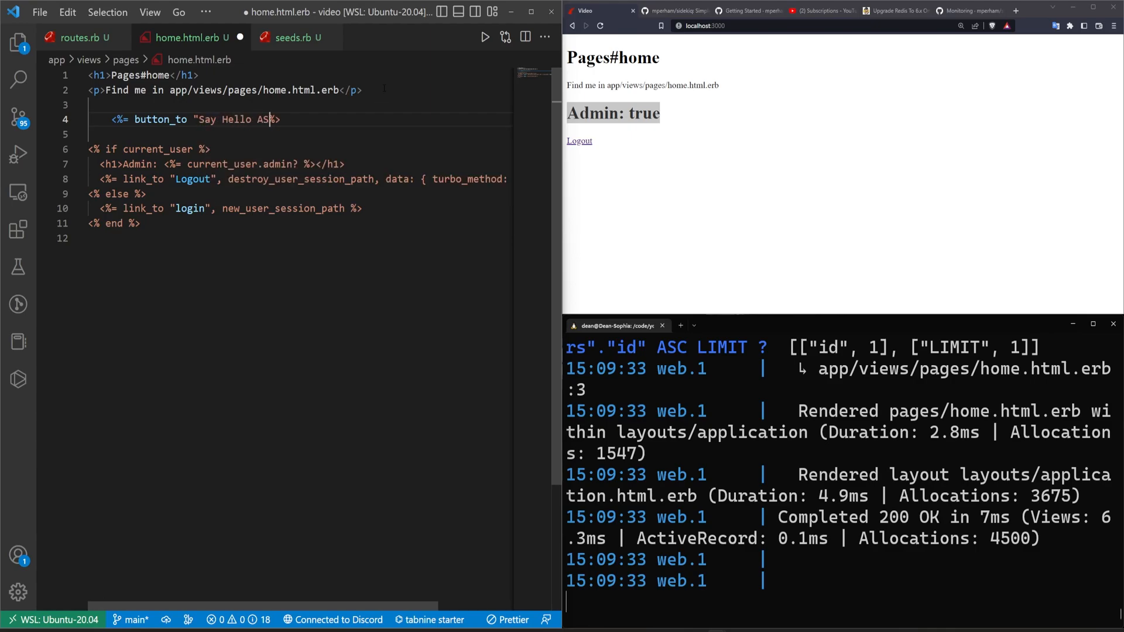
pyautogui.write('ync",')
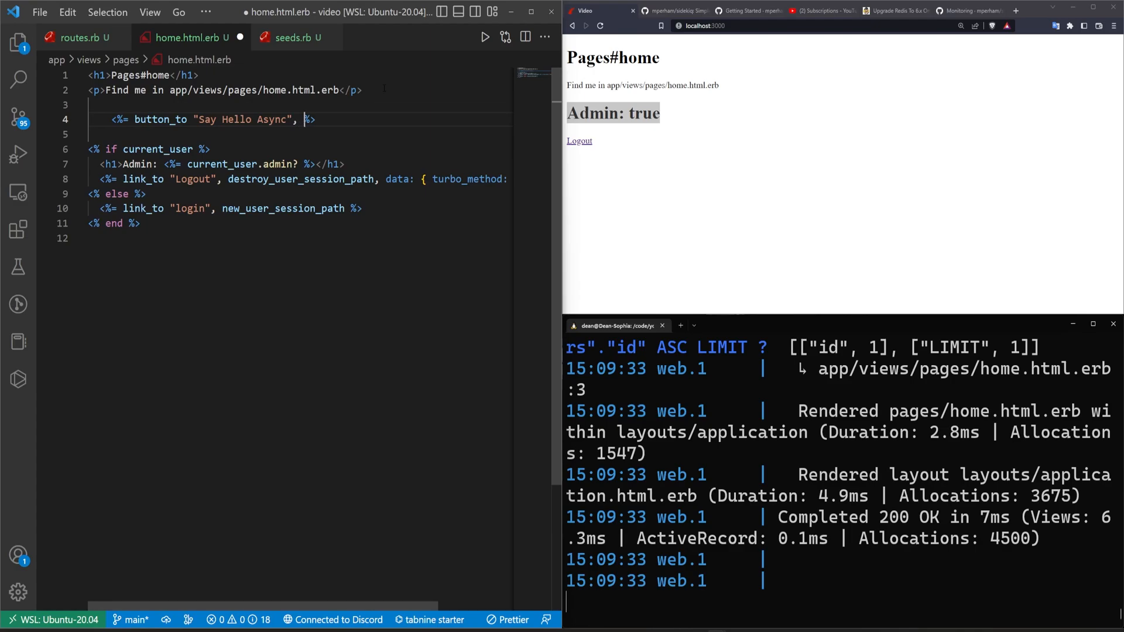
pyautogui.write('hello_path')
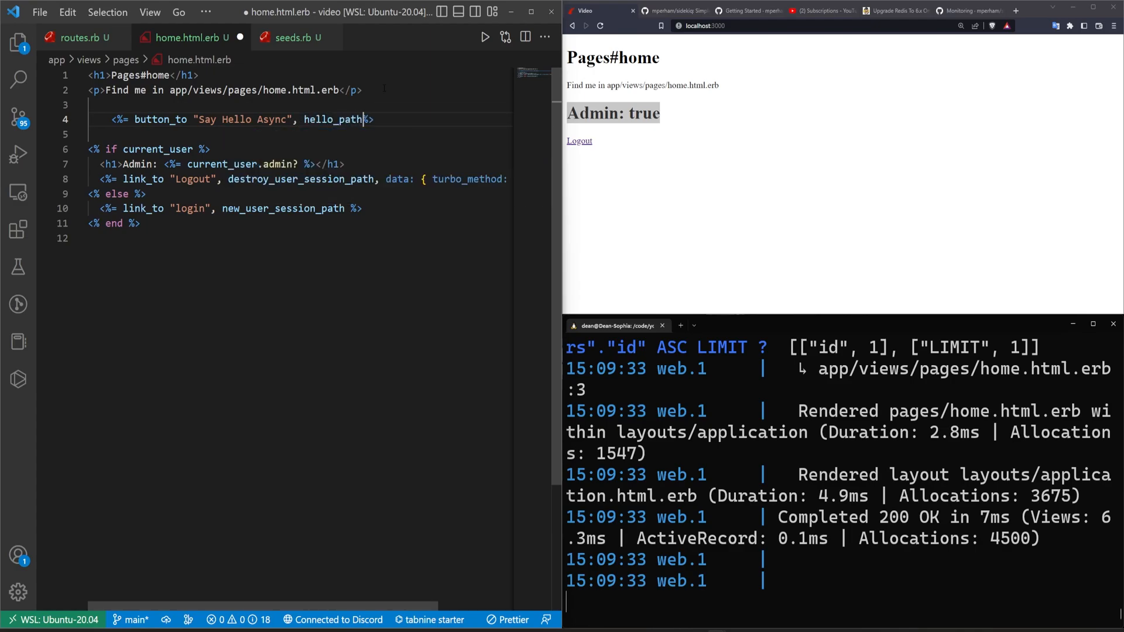
pyautogui.write(', remote: true')
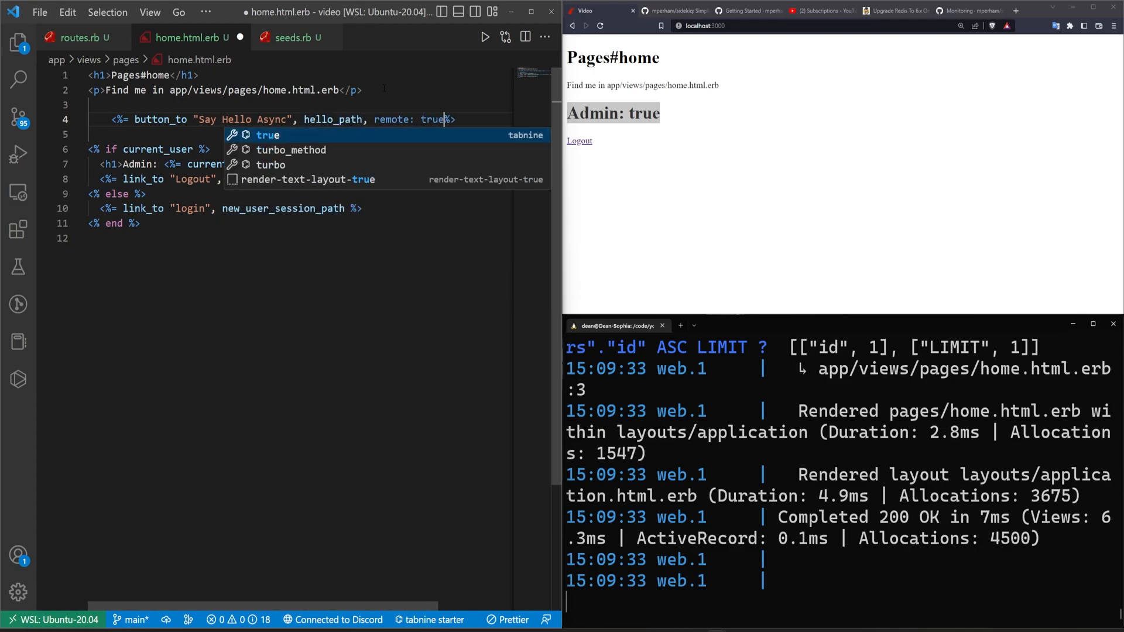
pyautogui.click(17, 42)
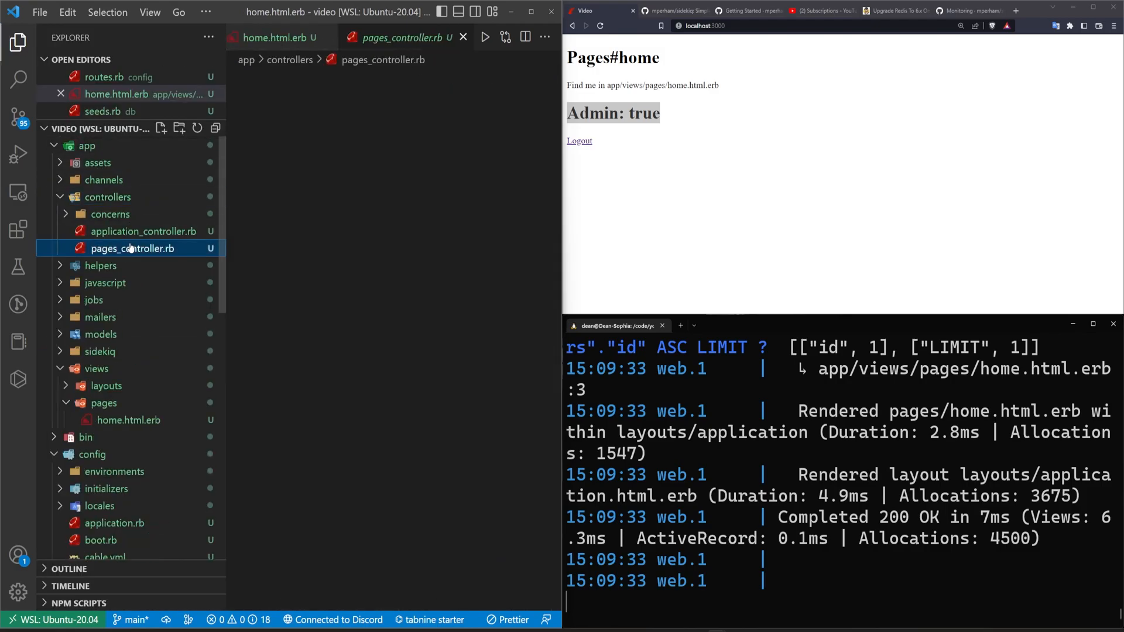
# Define a hello action in pages_controller.rb calling HelloJob.perform_async("Hello, World!")
pyautogui.write('def hello')
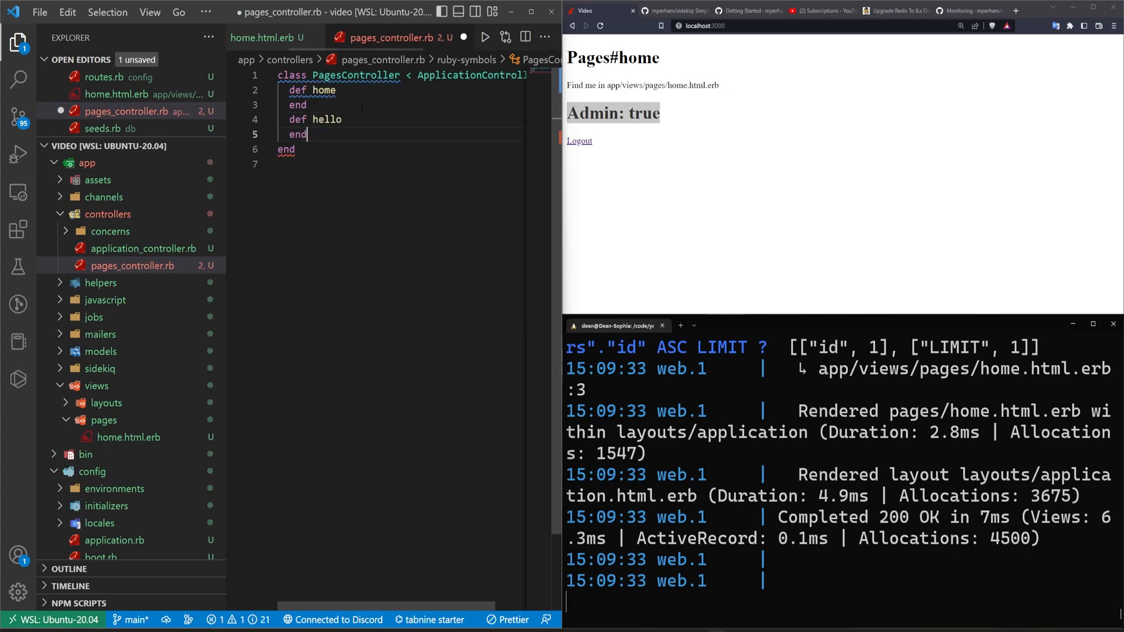
pyautogui.press('Enter')
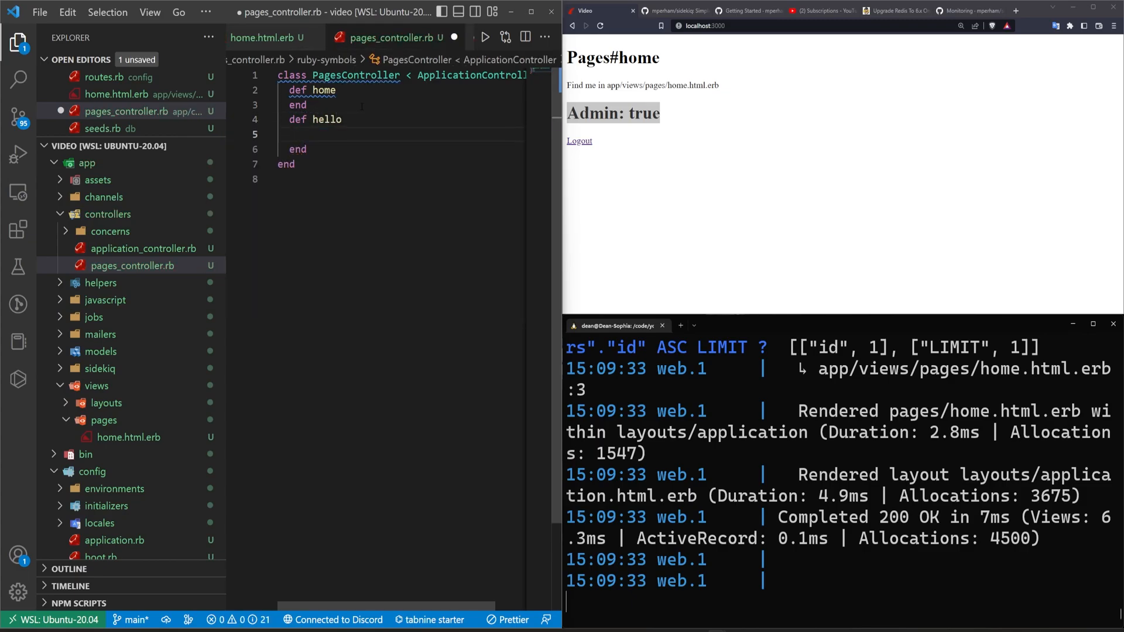
pyautogui.write('HelloJob.')
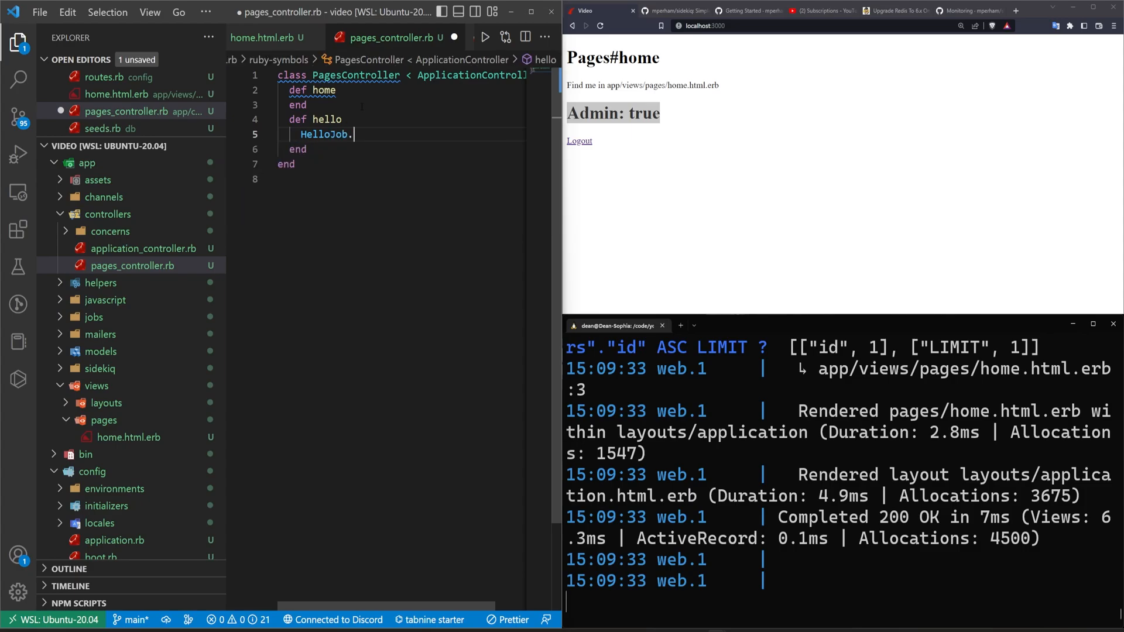
pyautogui.write('perform_')
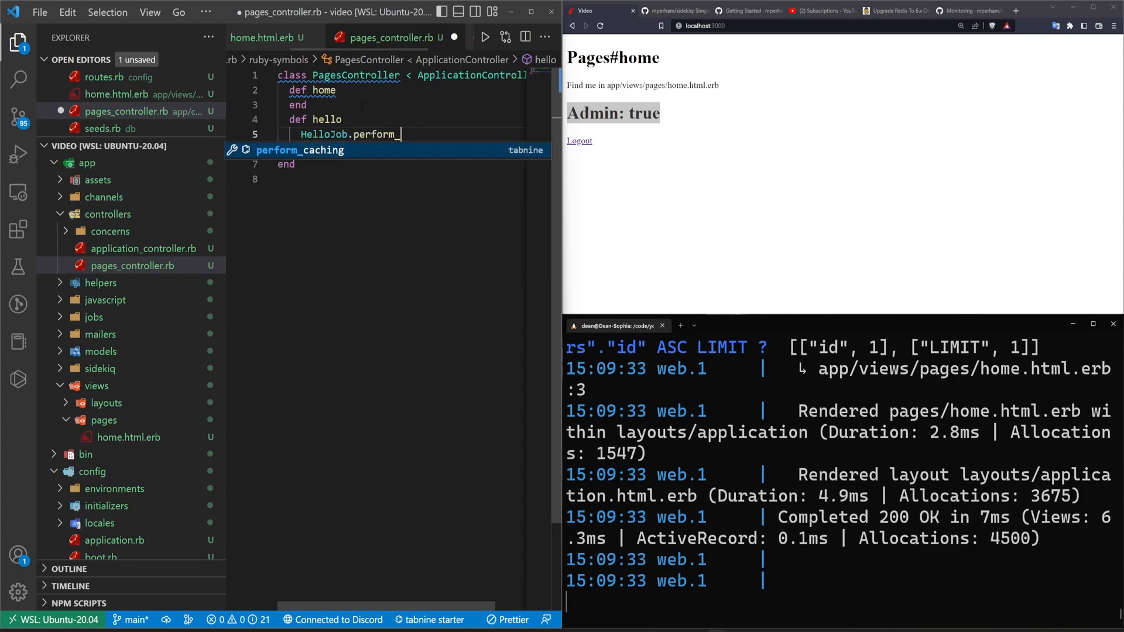
pyautogui.write('async')
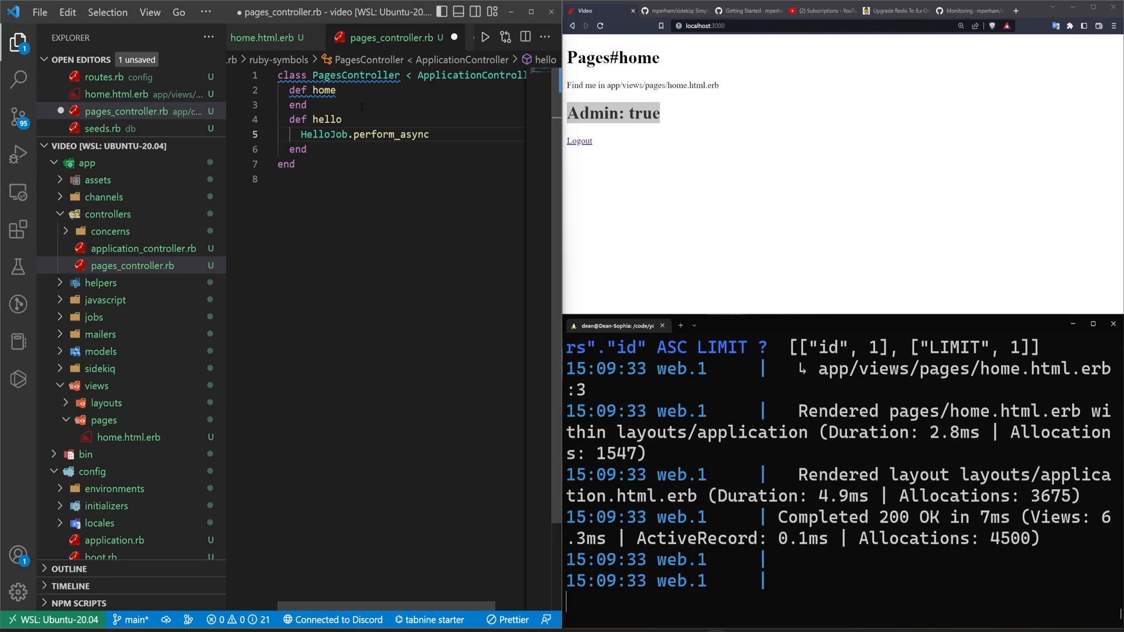
pyautogui.write('("Hello, World!")')
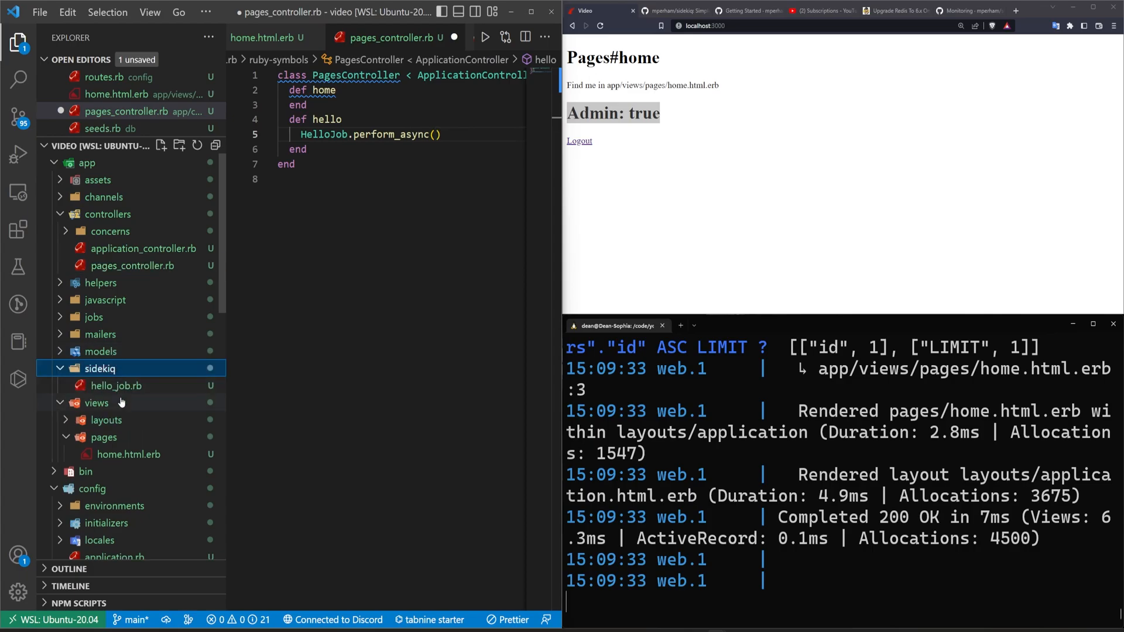
# Glance at app/sidekiq/hello_job.rb's placeholder perform method and return to the controller
pyautogui.click(116, 385)
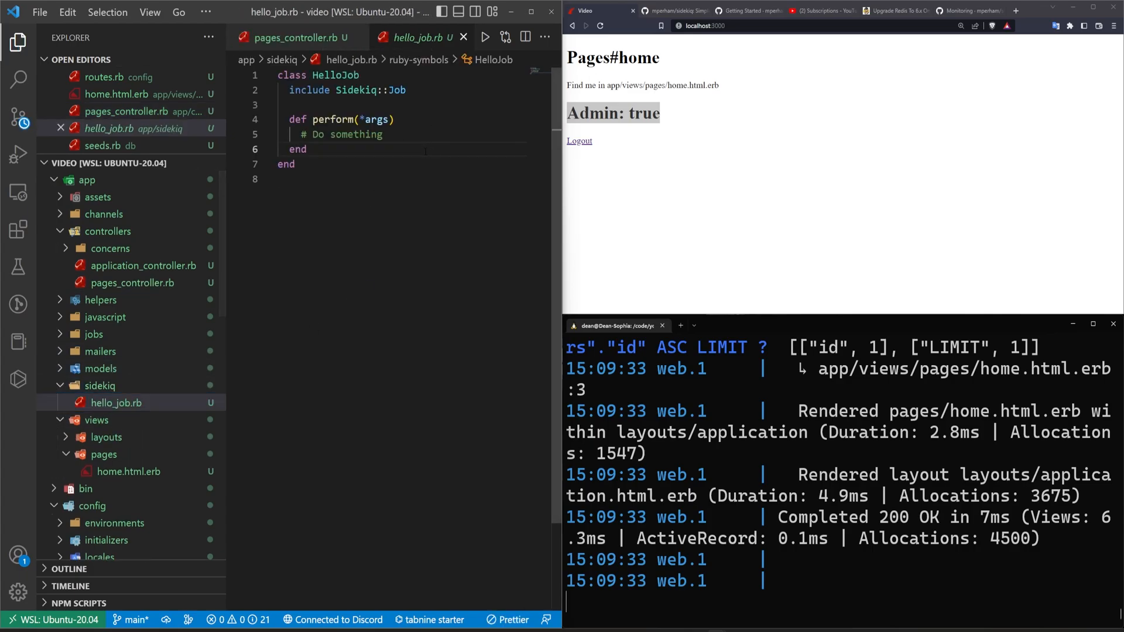
pyautogui.click(383, 133)
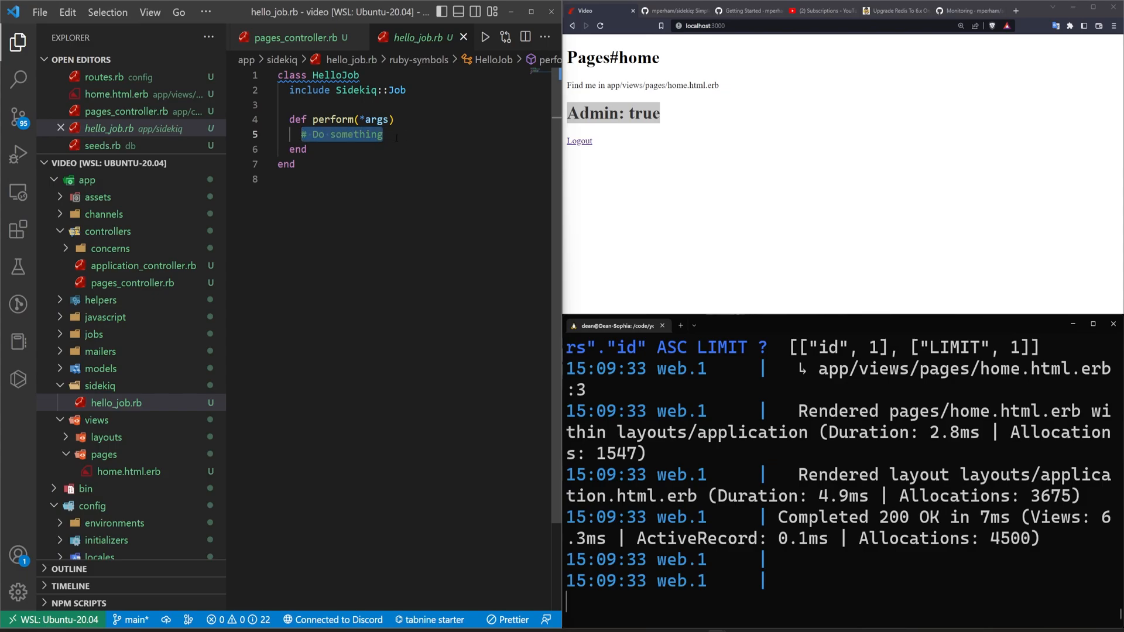
pyautogui.click(294, 36)
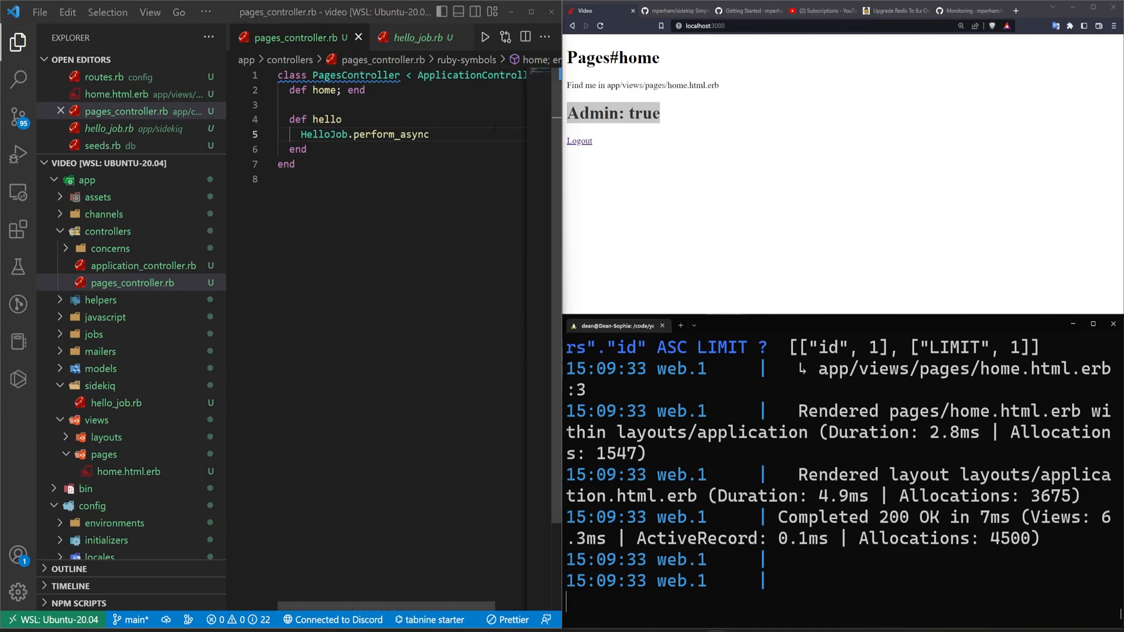
# Replace the '# Do something' comment in HelloJob's perform with puts "Hello world!" and save
pyautogui.click(411, 36)
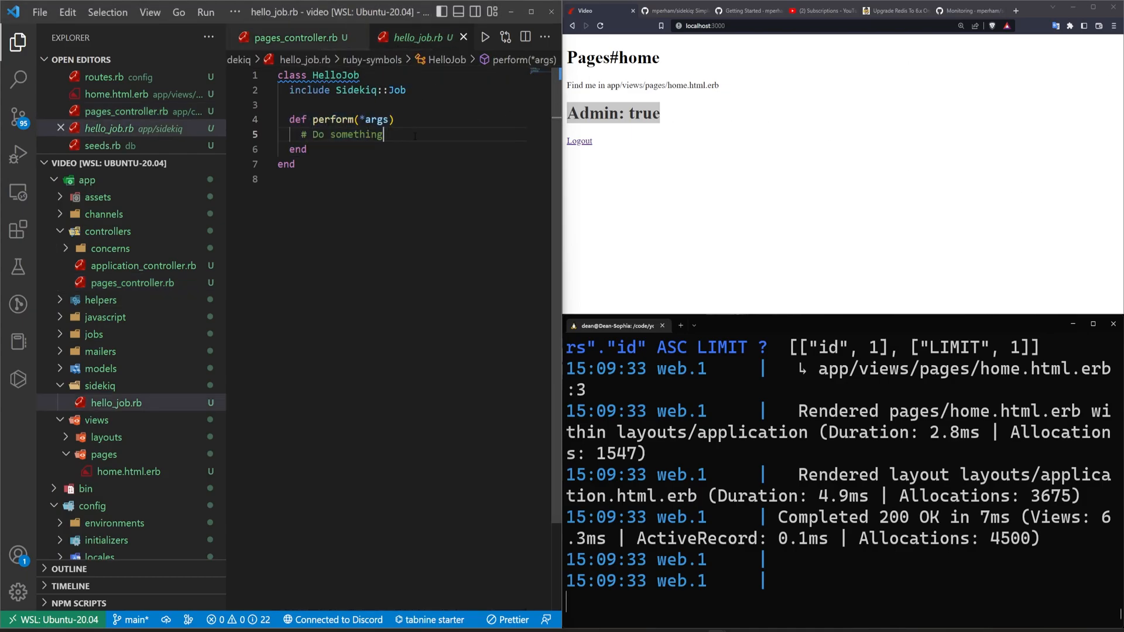
pyautogui.write('puts')
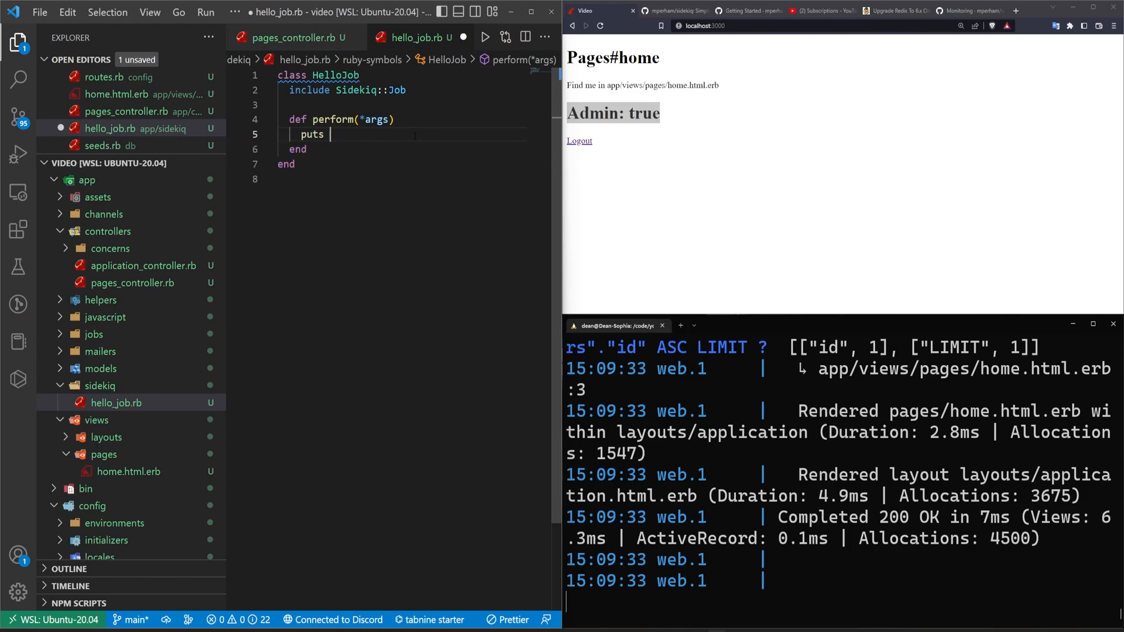
pyautogui.write('"Hello world!\'')
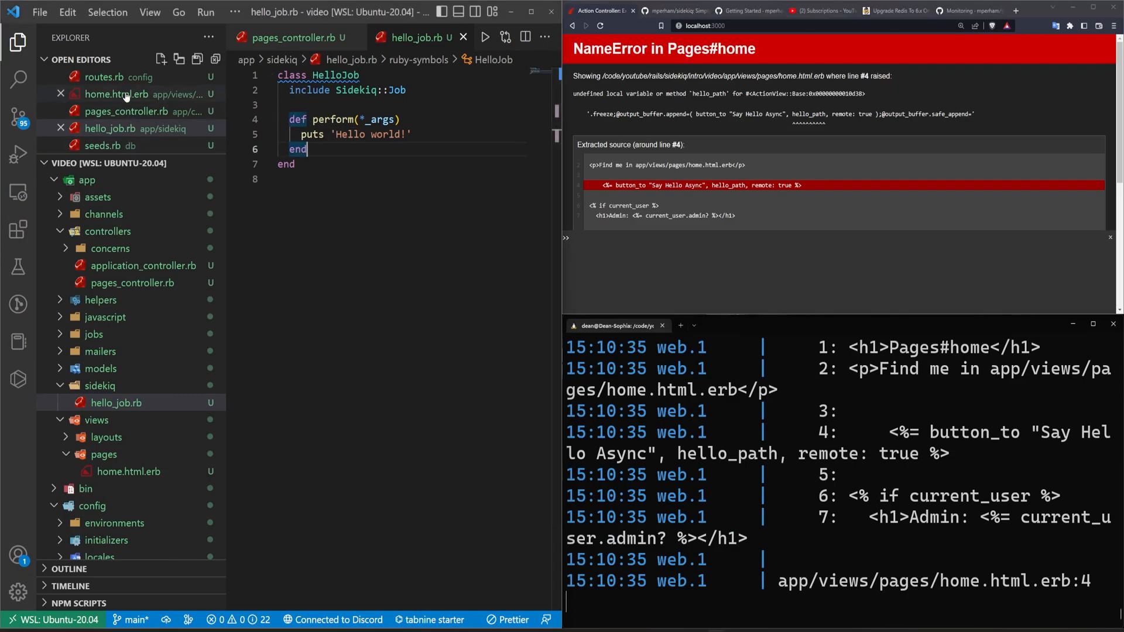
# Add post 'hello', to: 'pages#hello' above the root route in routes.rb
pyautogui.click(104, 77)
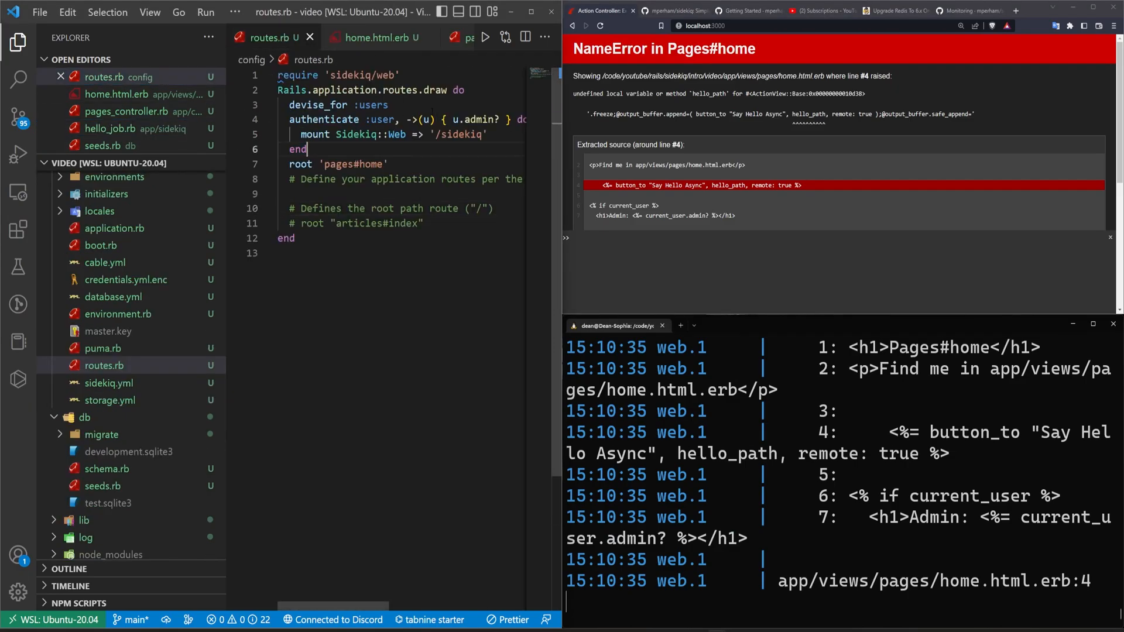
pyautogui.write('post "hello')
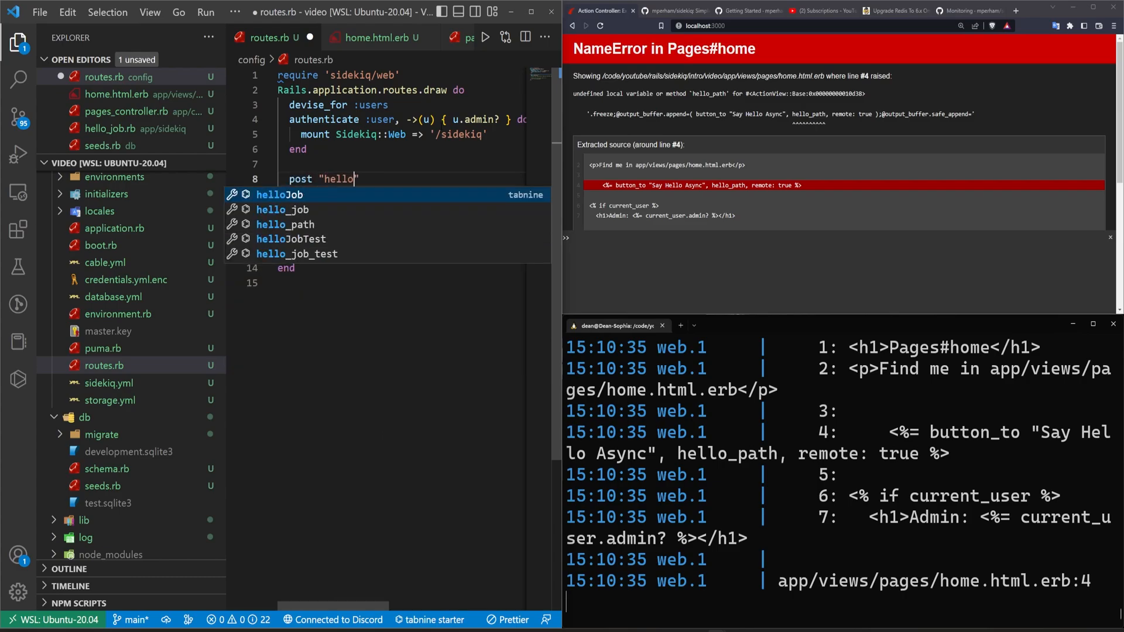
pyautogui.write(', to:')
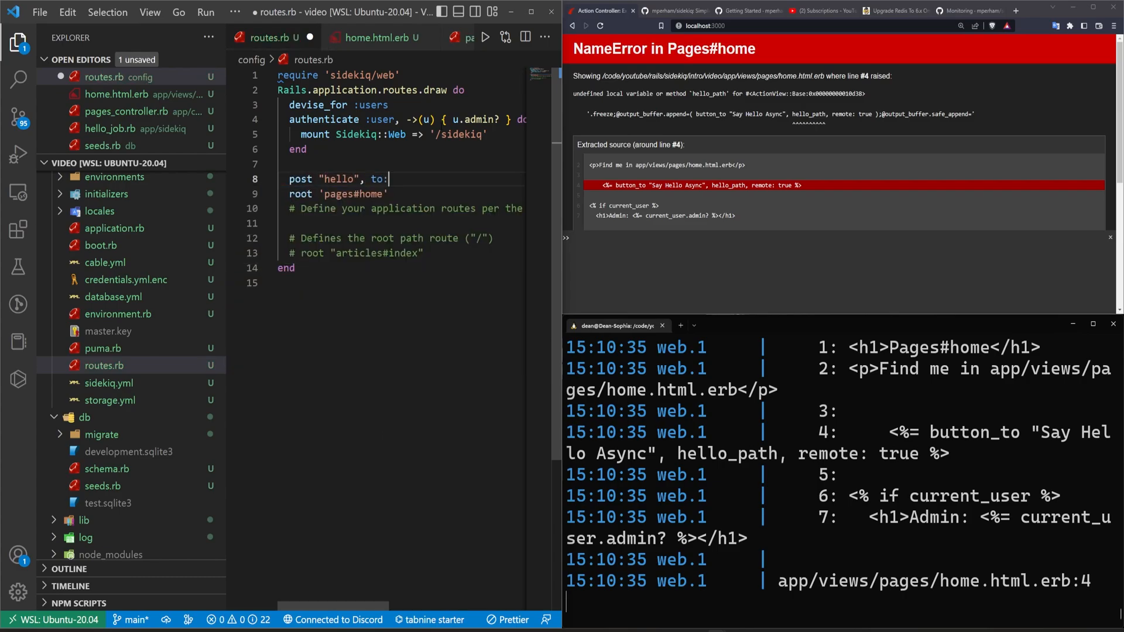
pyautogui.write('"pages#hello"')
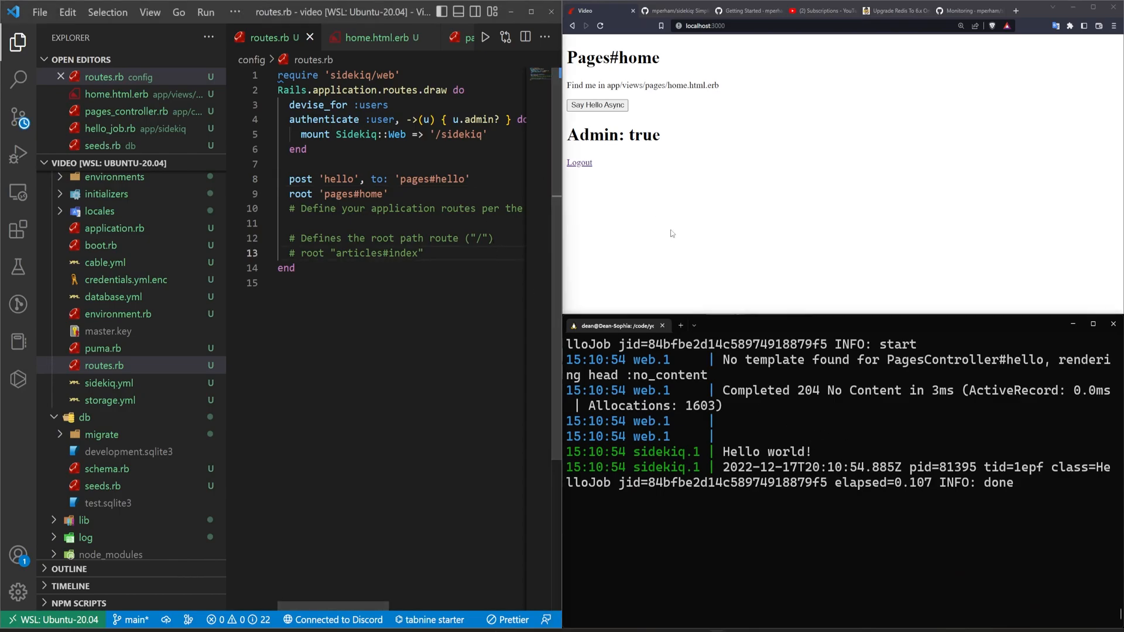
# Bring up pages_controller.rb to view the hello action enqueuing HelloJob with perform_async
pyautogui.click(597, 104)
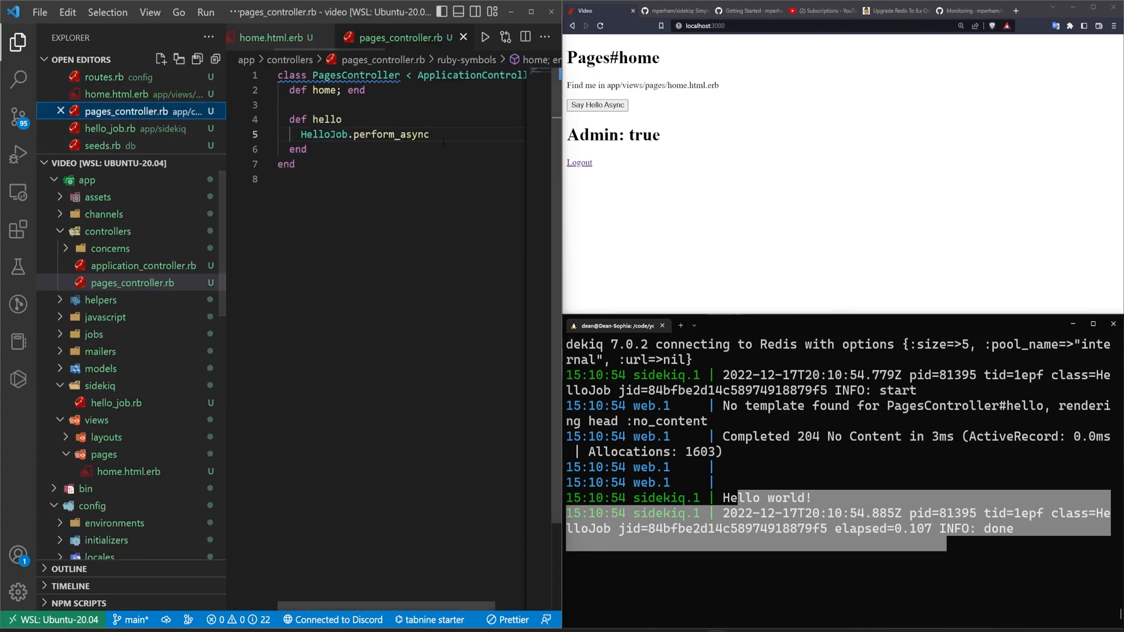
# Replace perform_async with perform_at(10.seconds.from_now) in the hello action and return to the server log
pyautogui.doubleClick(391, 134)
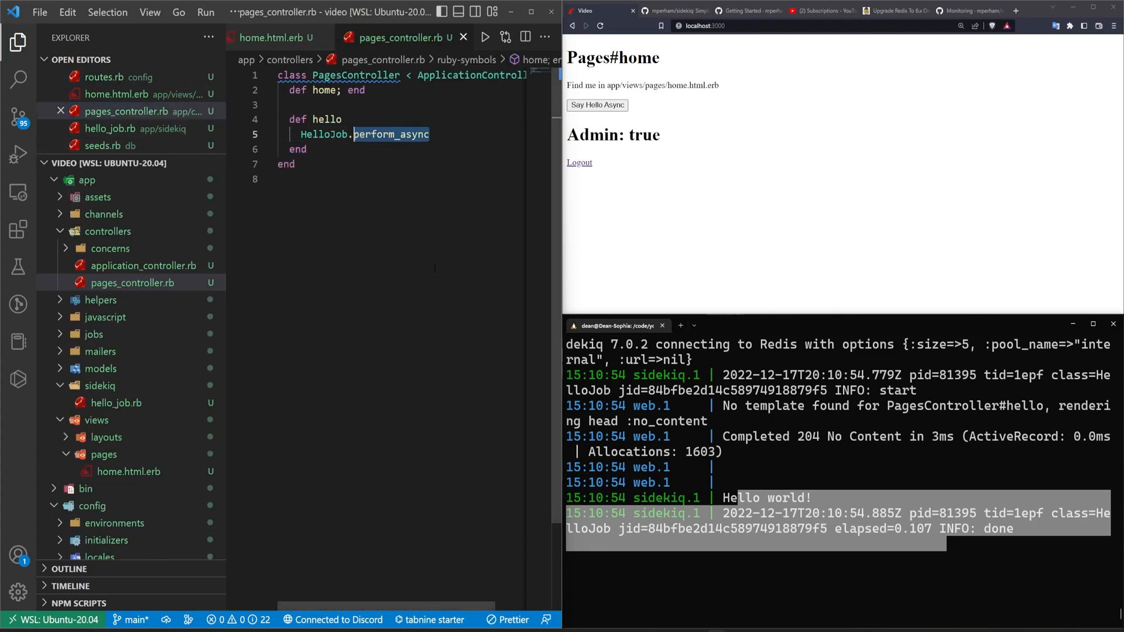
pyautogui.write('perform_at(')
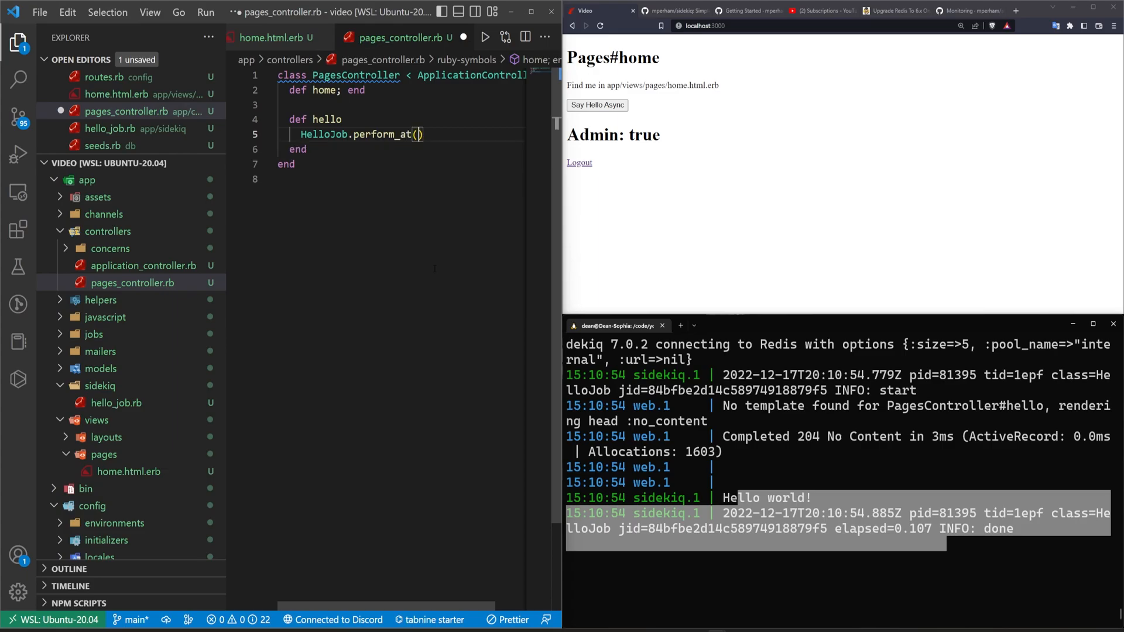
pyautogui.write('10.seconds.from_now')
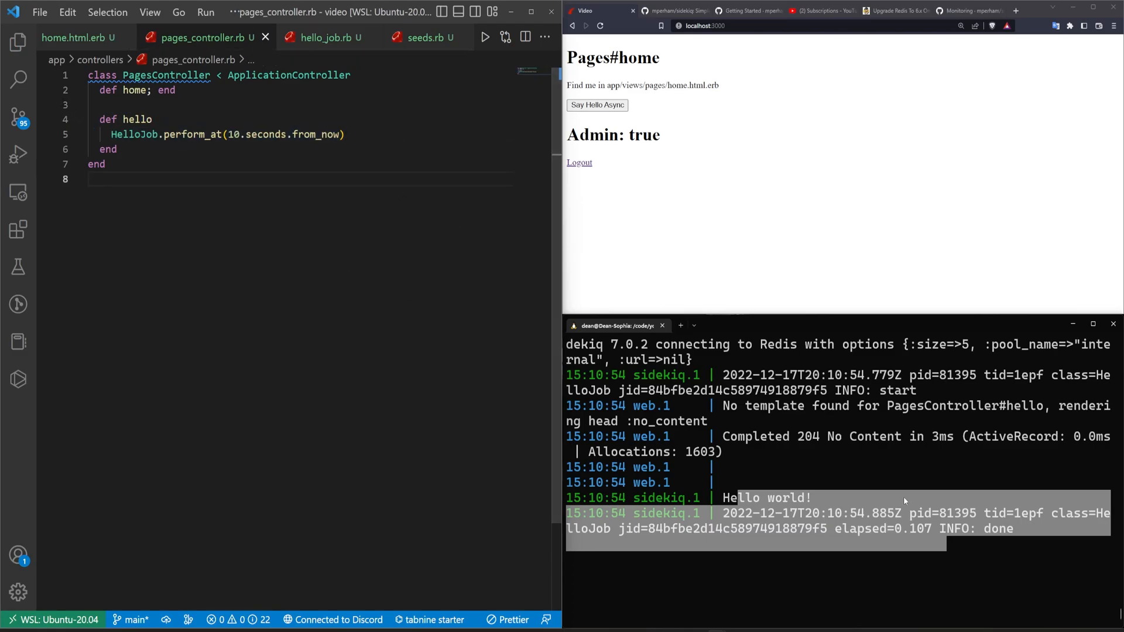
pyautogui.click(599, 24)
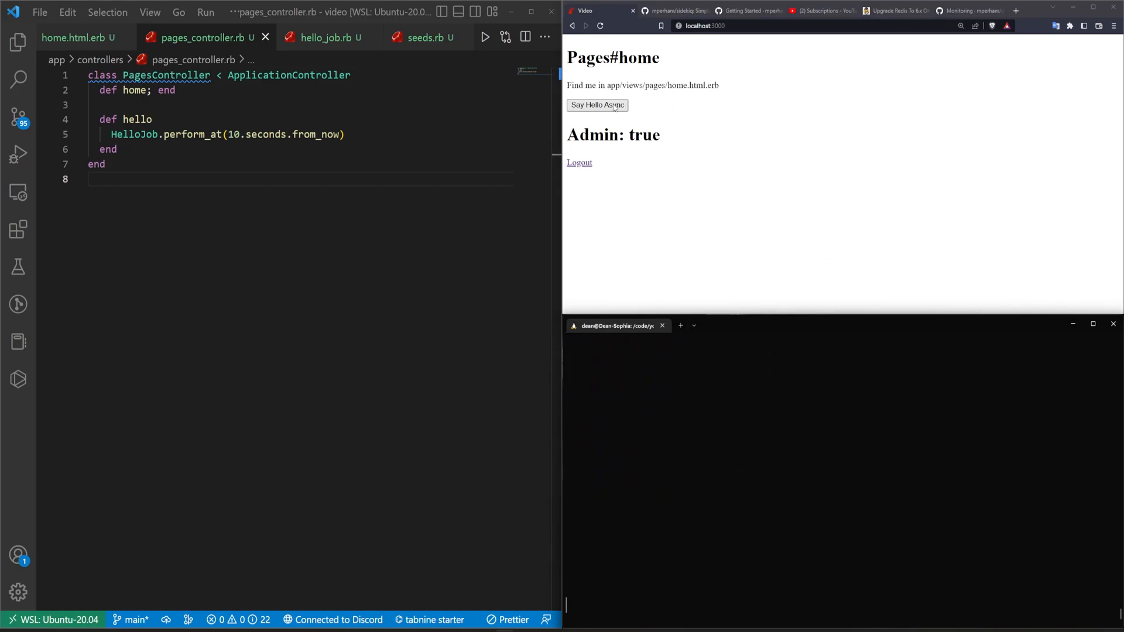
# Trigger Say Hello Async so the delayed HelloJob runs, then log out of the admin account
pyautogui.click(597, 104)
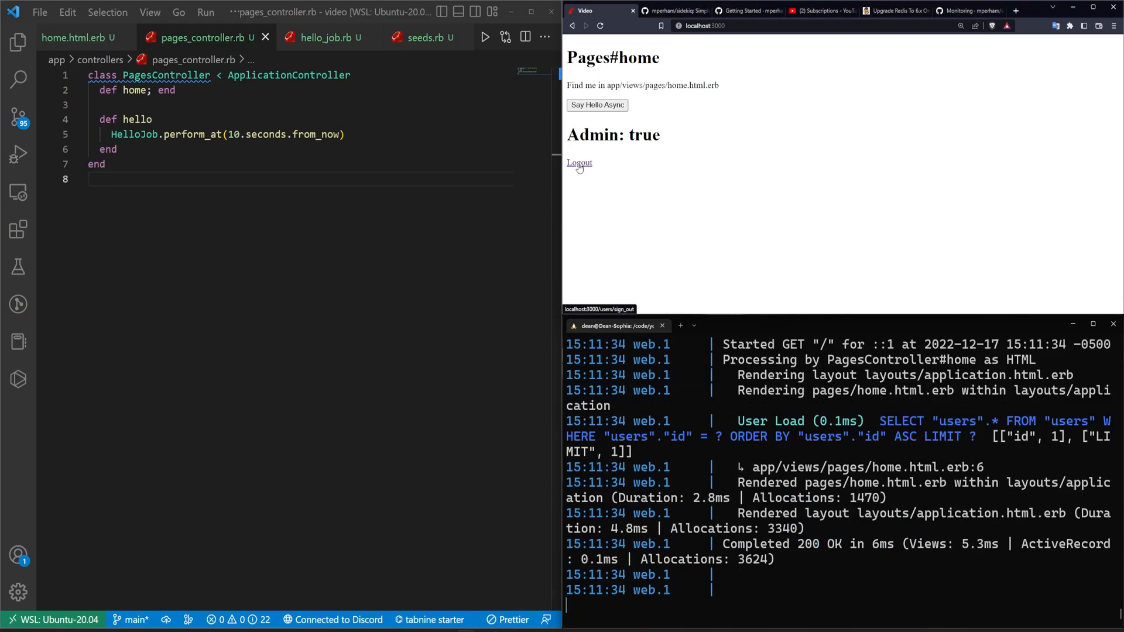
pyautogui.click(578, 162)
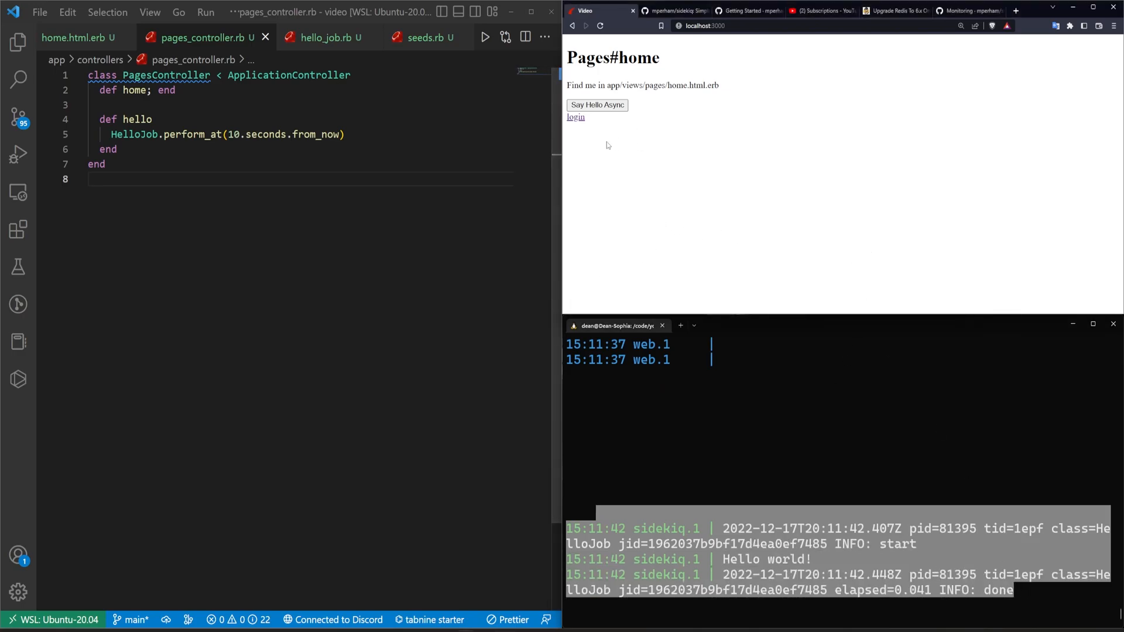
pyautogui.click(575, 117)
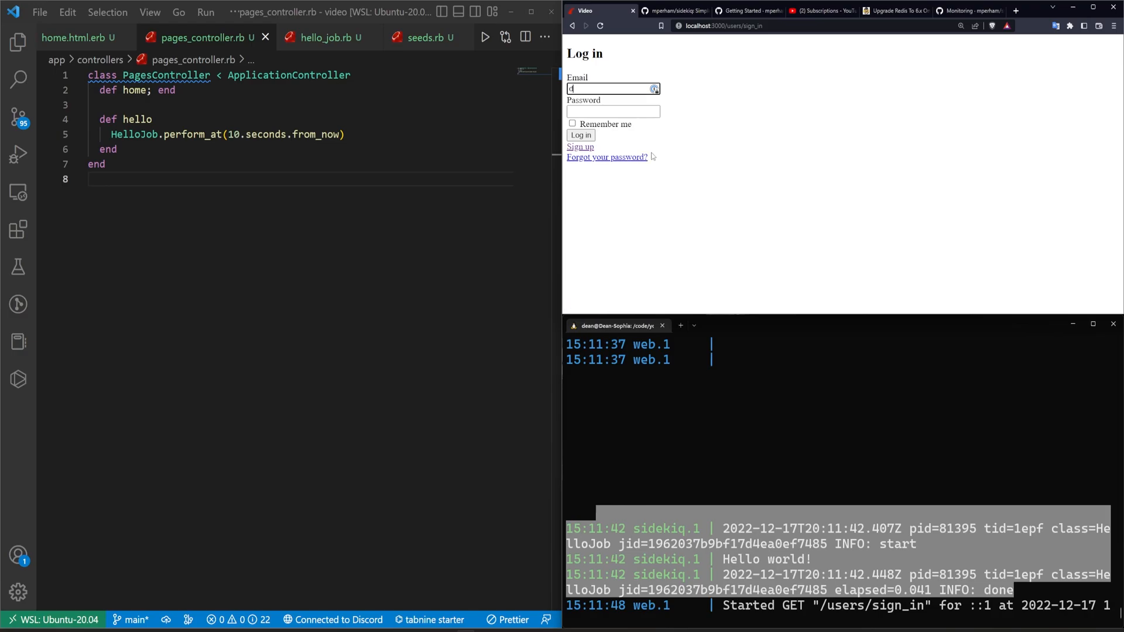
pyautogui.write('dean@exx')
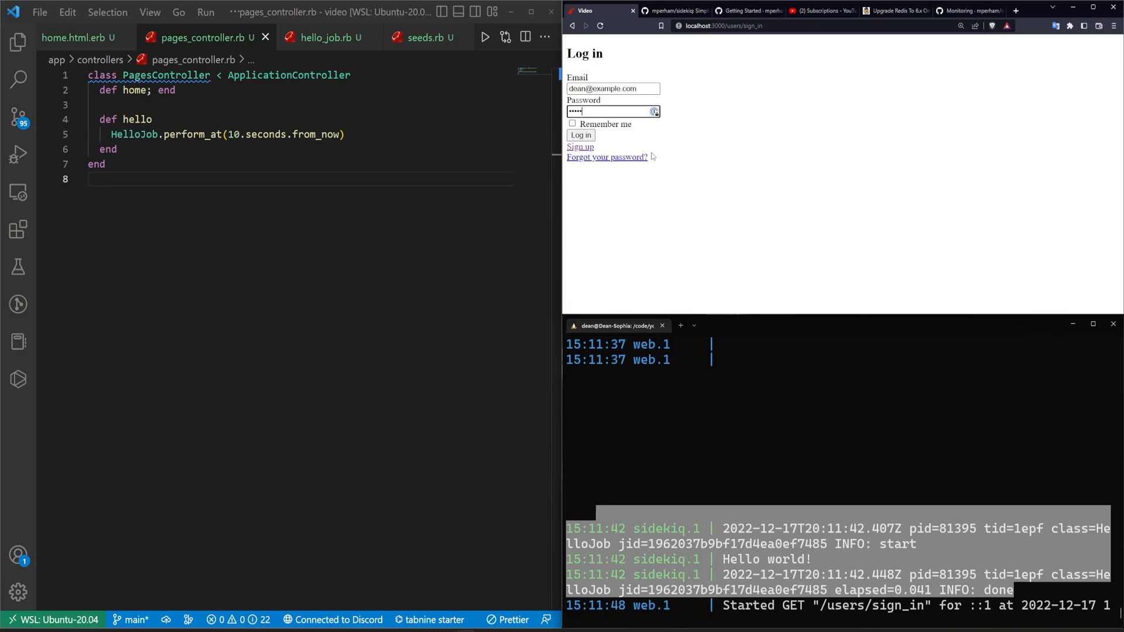
pyautogui.click(581, 136)
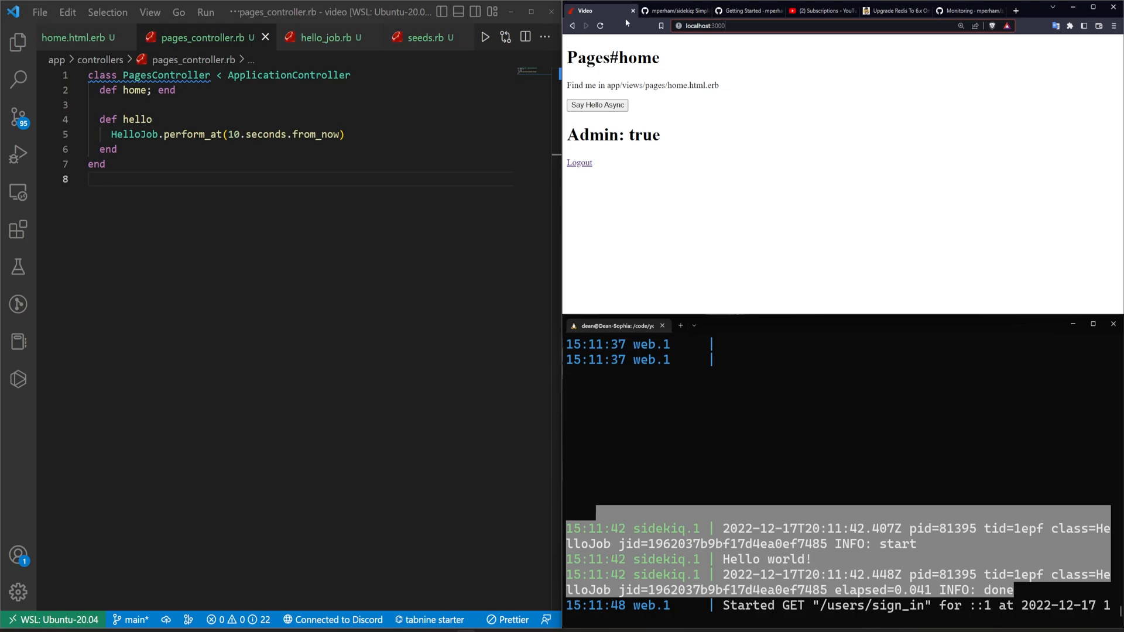
# Add <%= link_to "Monitor Jobs", sidekiq_web_path %> to home.html.erb and follow it to the Sidekiq dashboard
pyautogui.click(77, 37)
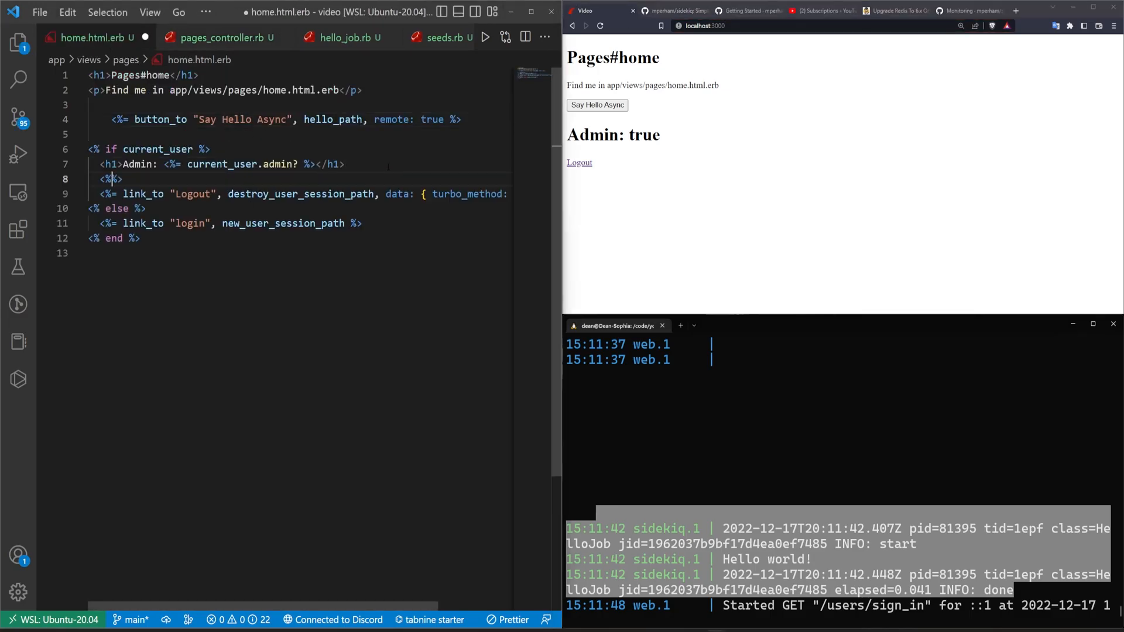
pyautogui.write('link_to')
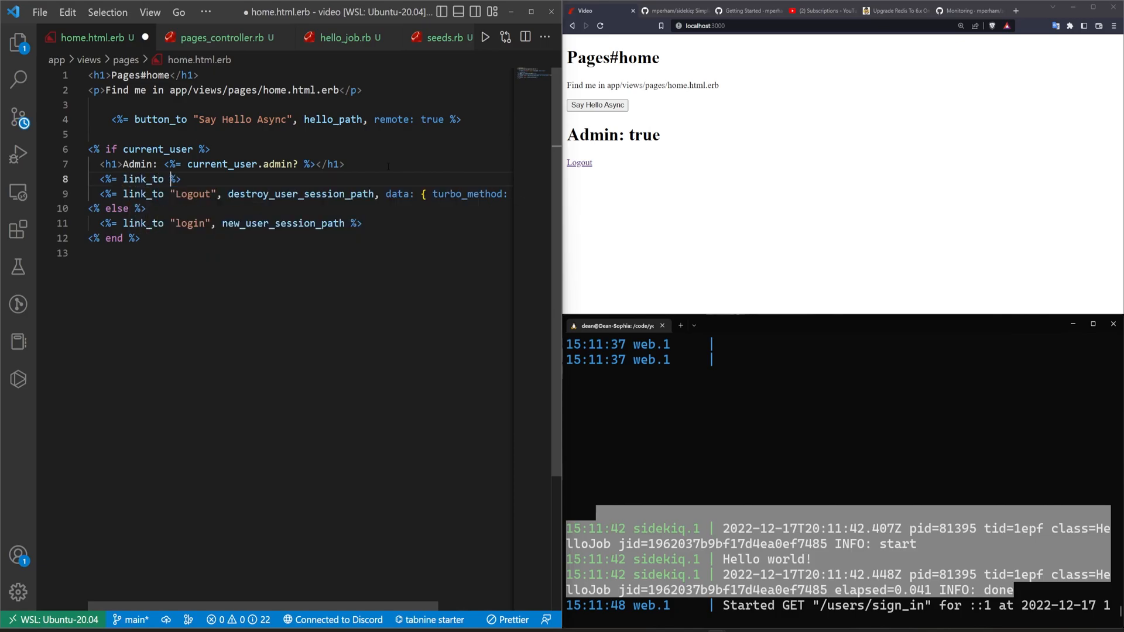
pyautogui.write('"Monitor Jobs", sidekiq_web_path')
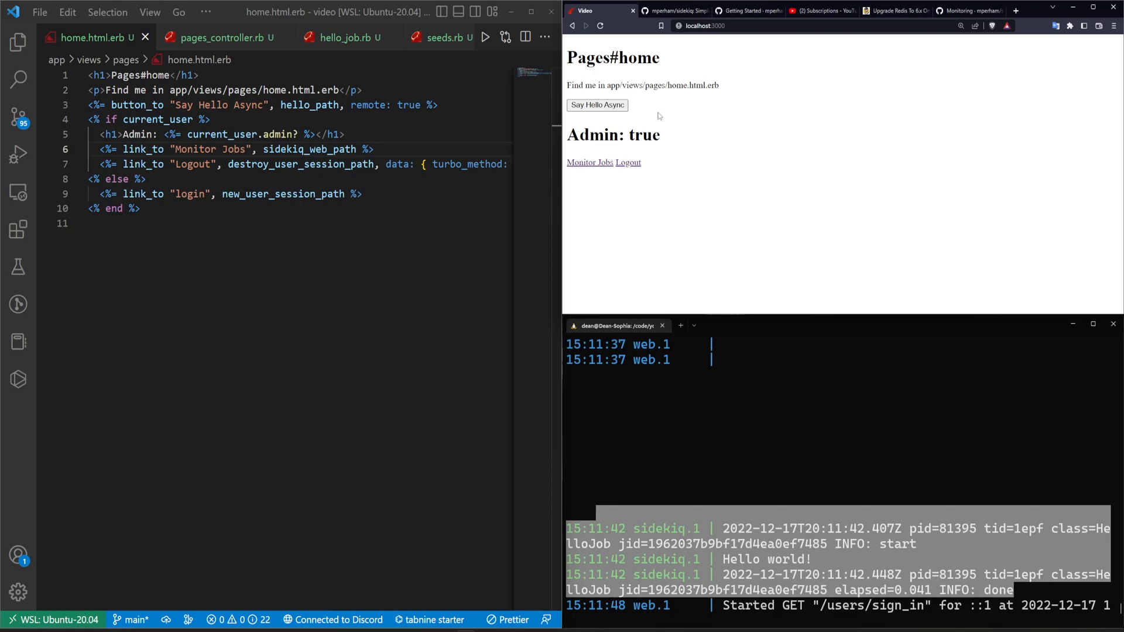
pyautogui.moveTo(795, 410)
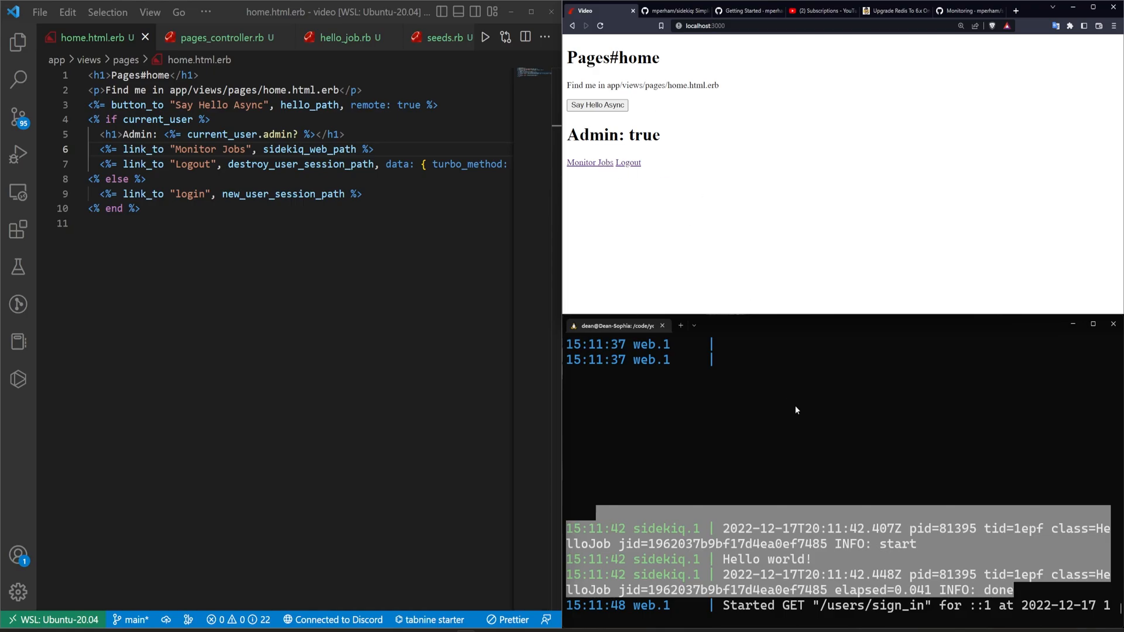
pyautogui.click(588, 161)
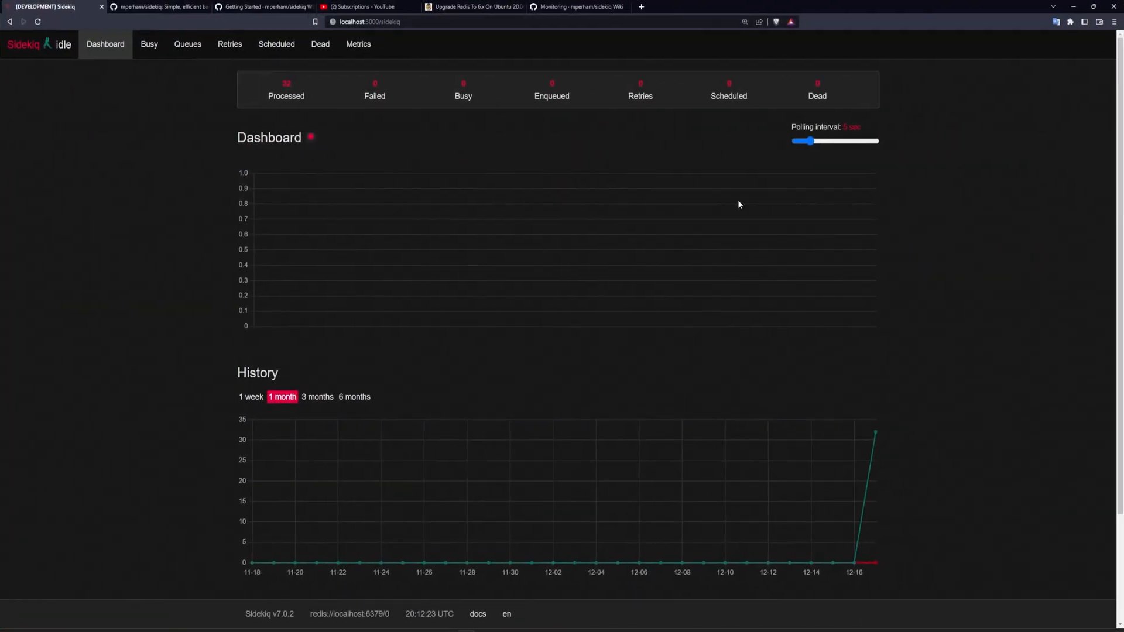
# Scroll through the Sidekiq dashboard's History graph and Redis stats
pyautogui.scroll(-3)
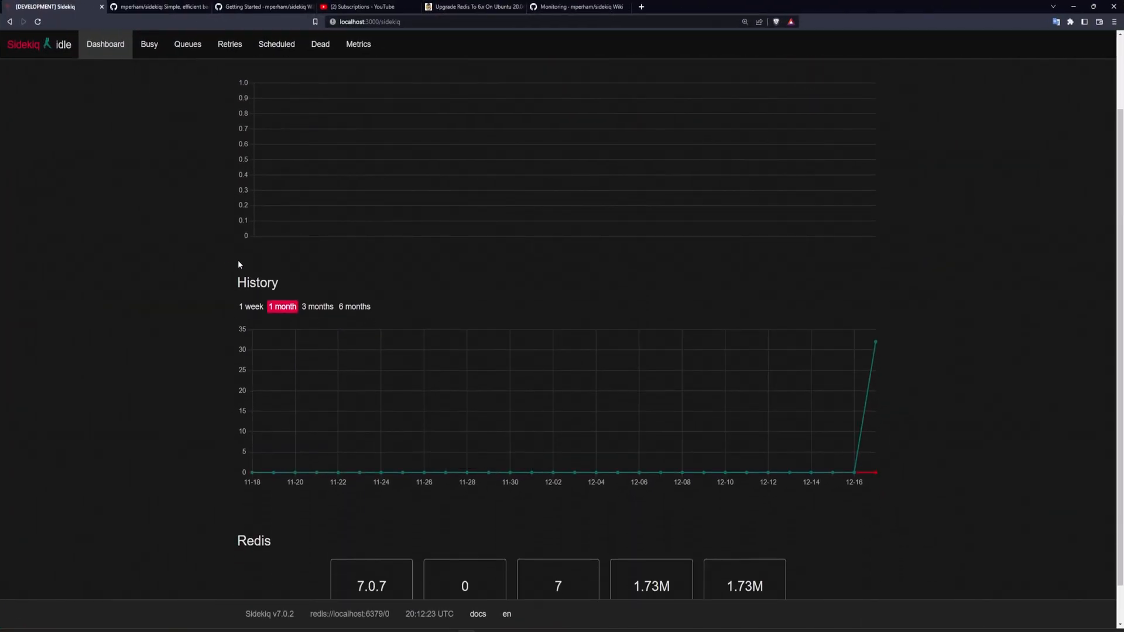
pyautogui.scroll(3)
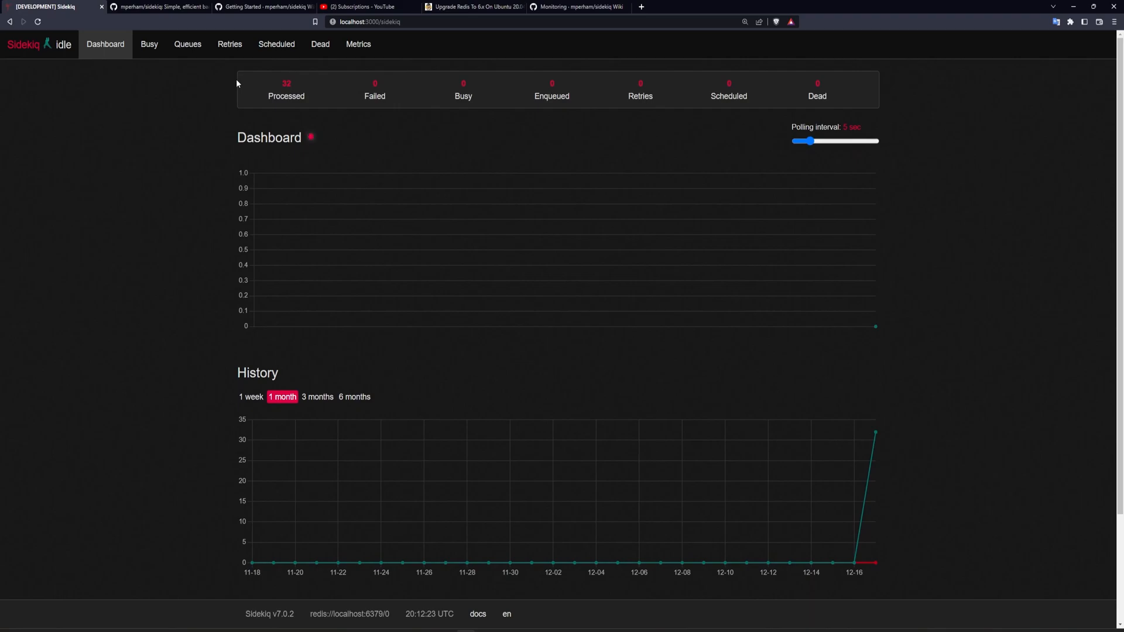
pyautogui.moveTo(562, 171)
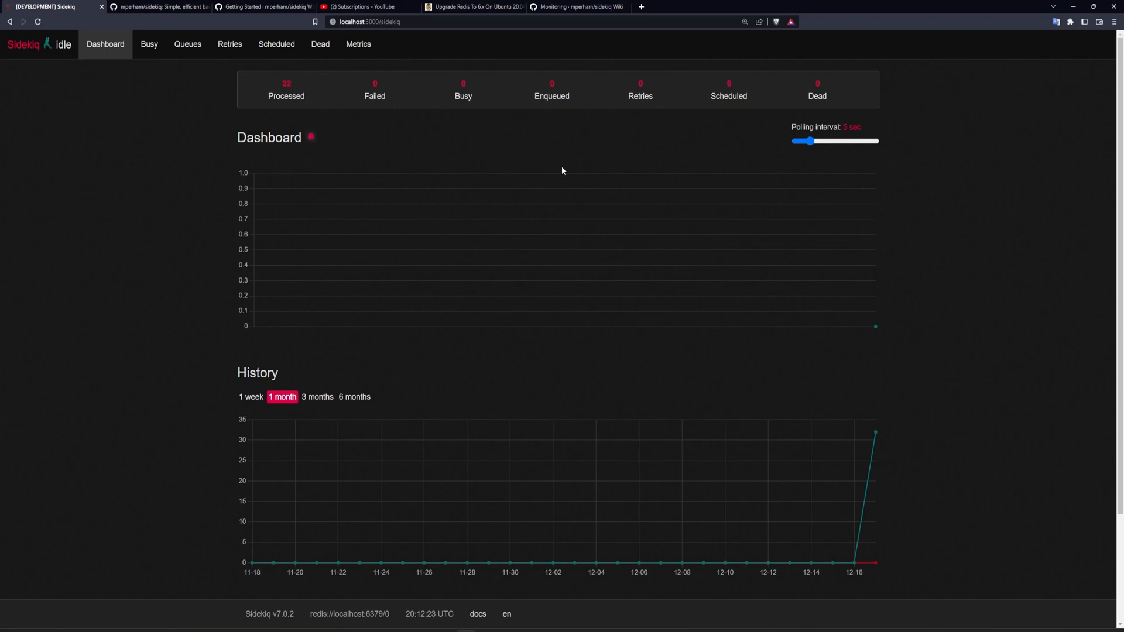
pyautogui.moveTo(958, 430)
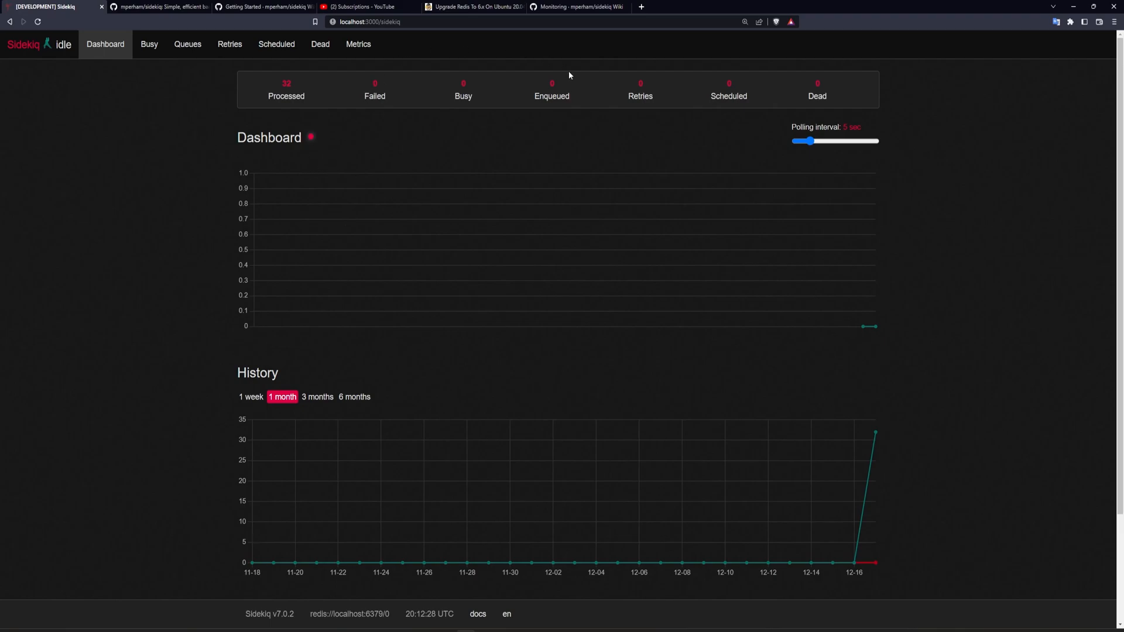
pyautogui.moveTo(134, 222)
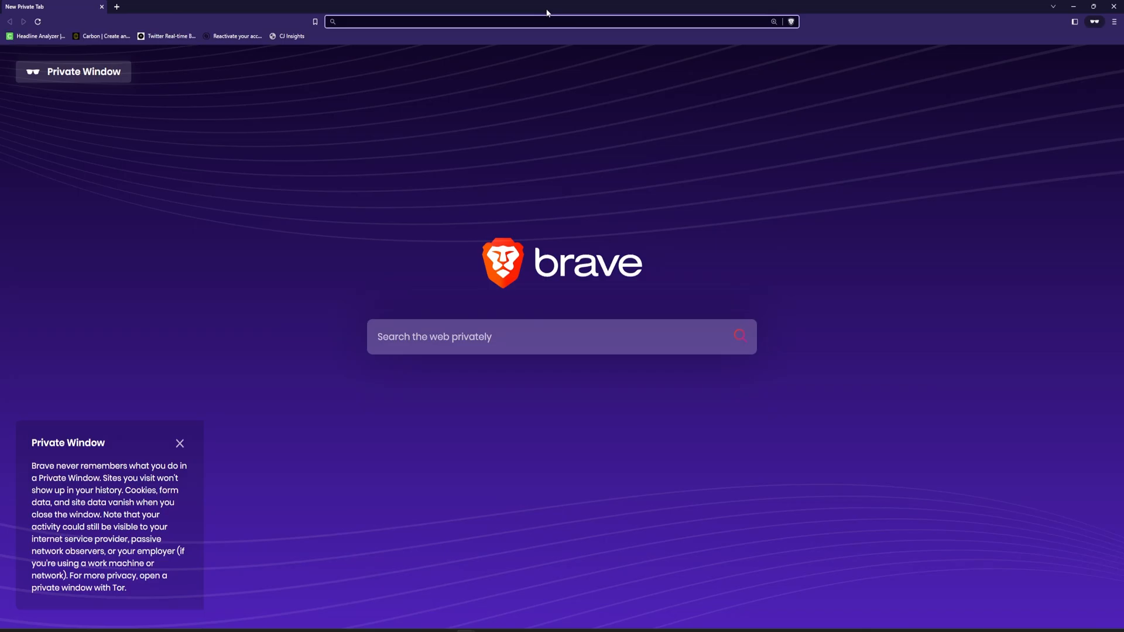
# In a private window sign in as john@, hit the /sidekiq routing error, then reload localhost:3000
pyautogui.write('localhost:3000/users/sign_in')
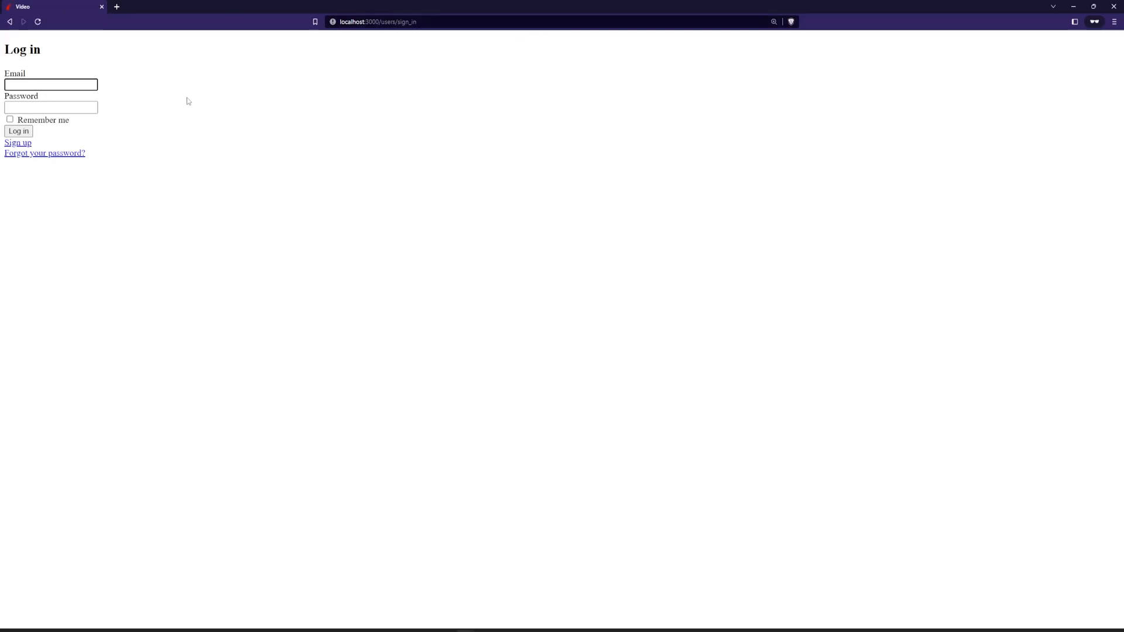
pyautogui.write('john@doe.com')
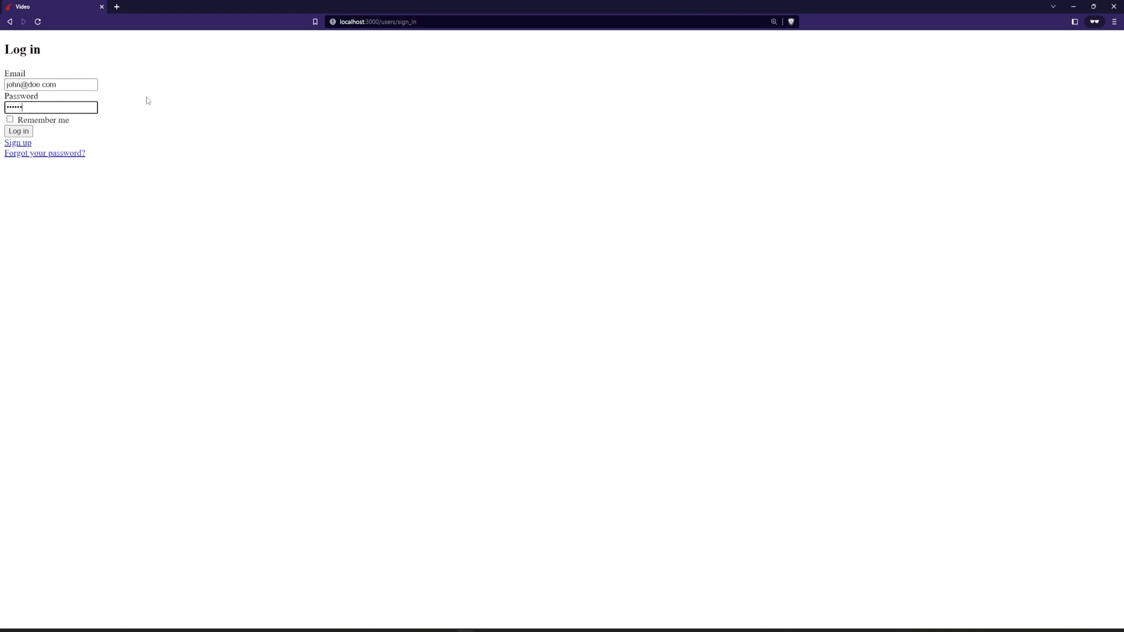
pyautogui.write('localhost:3000/sidekiq/')
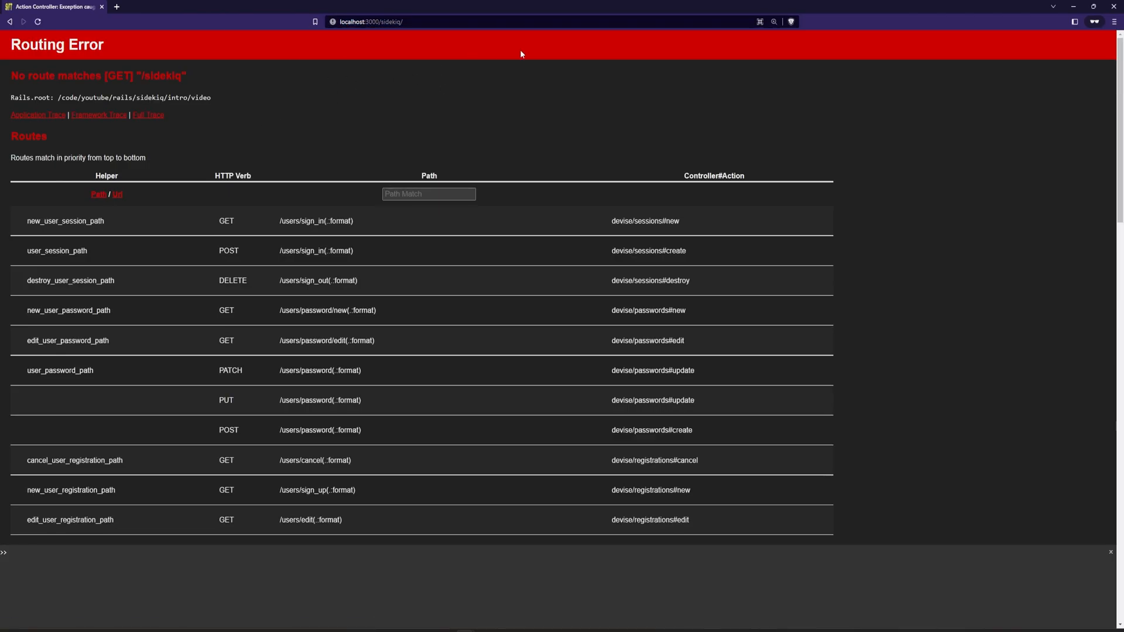
pyautogui.click(371, 21)
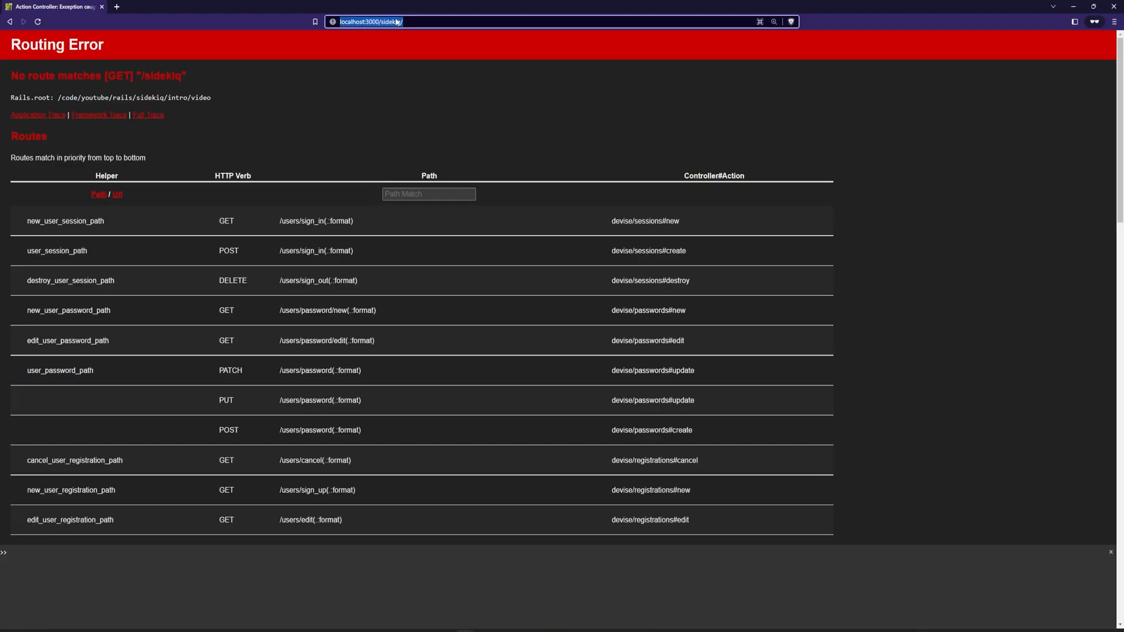
pyautogui.write('localhost:3000')
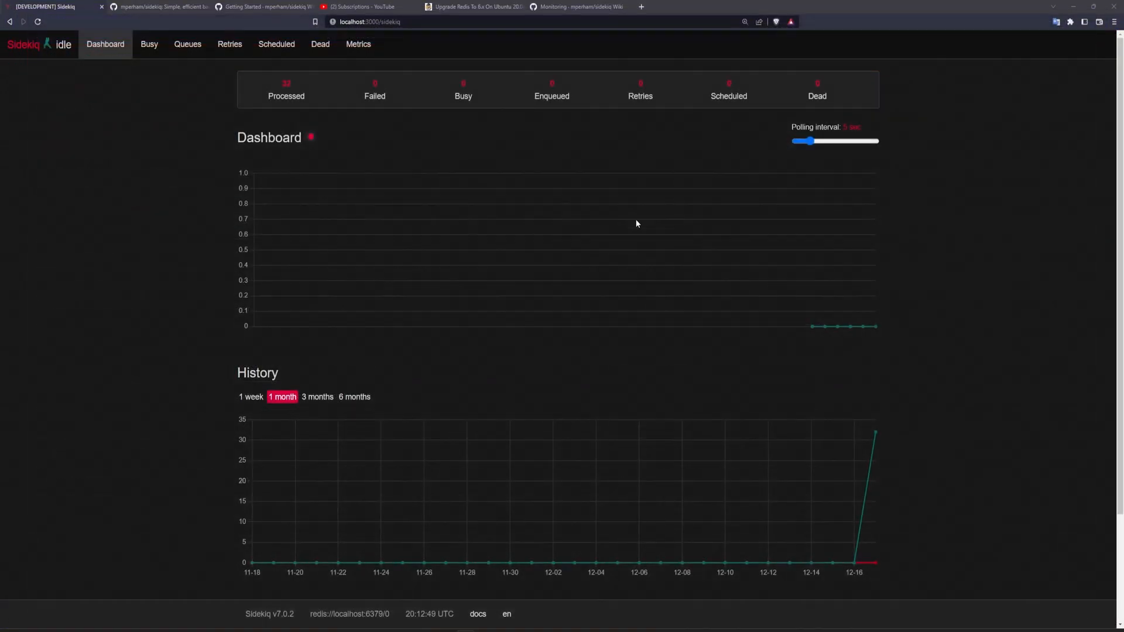
# Extend the History chart to 3 months, then switch to the Rails app home page tab
pyautogui.scroll(-3)
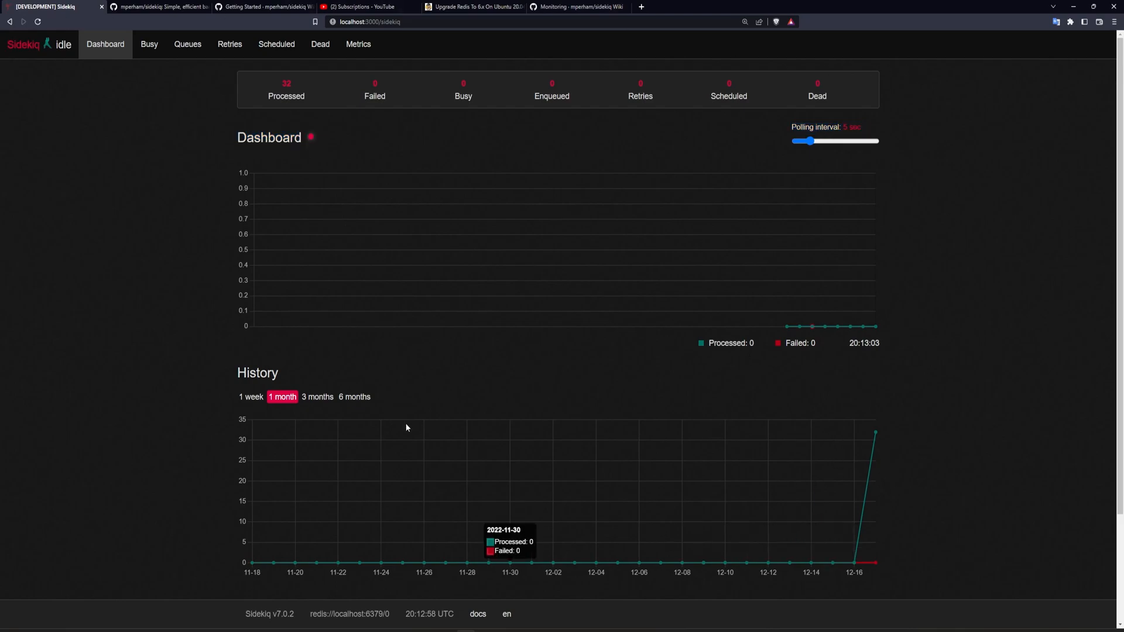
pyautogui.click(317, 397)
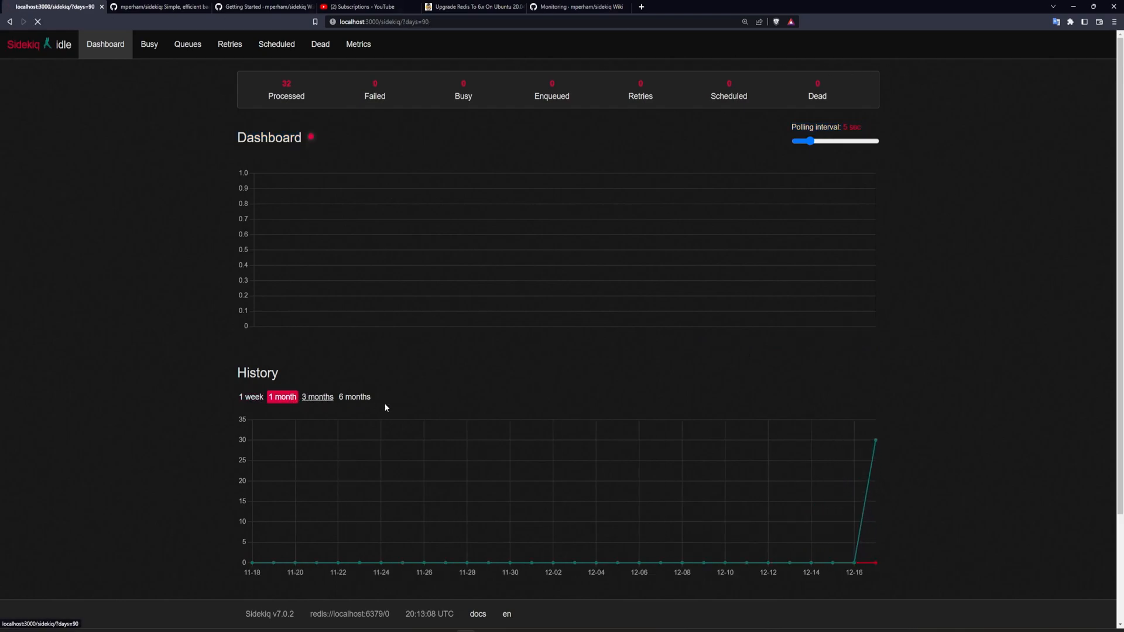
pyautogui.click(317, 397)
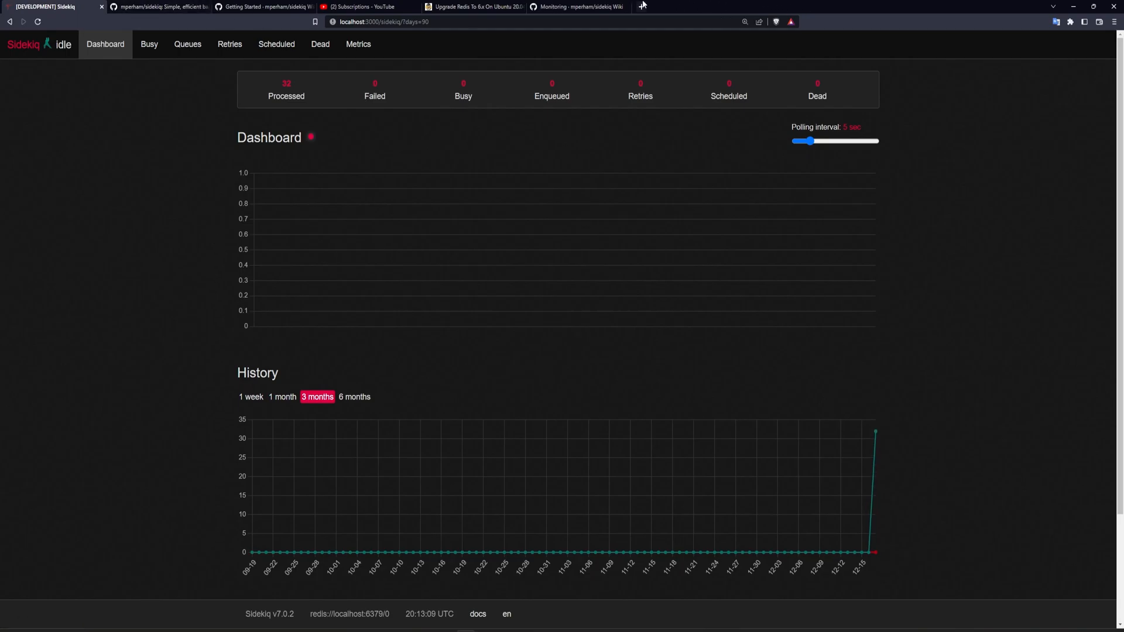
pyautogui.click(745, 7)
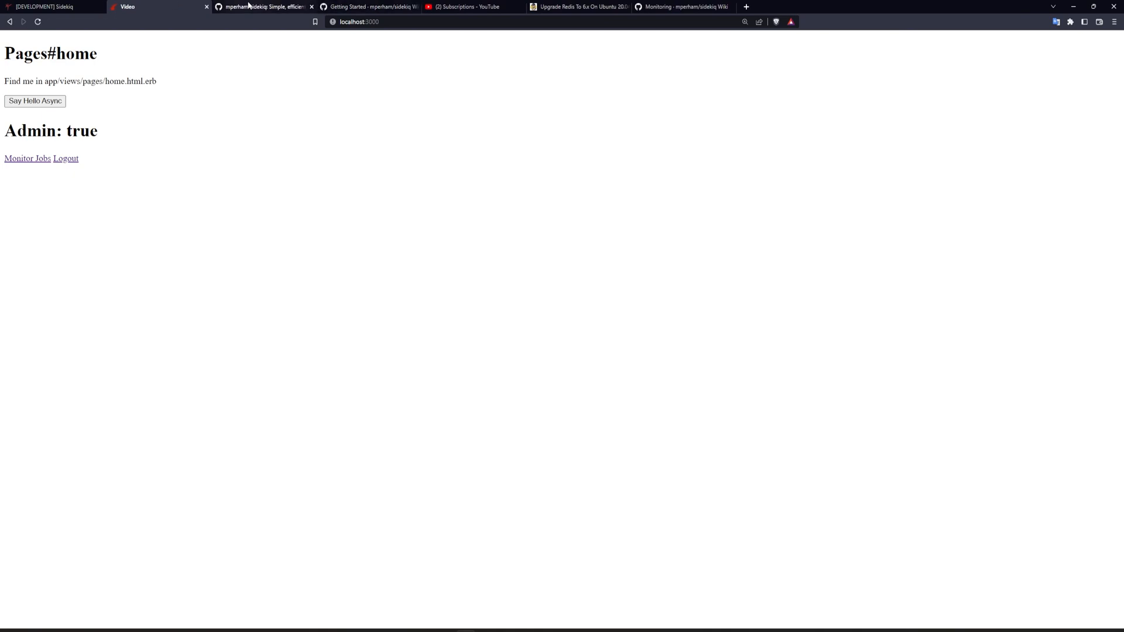
# Queue HelloJobs via Say Hello Async, watch the dashboard process them, then view the Busy page
pyautogui.click(33, 101)
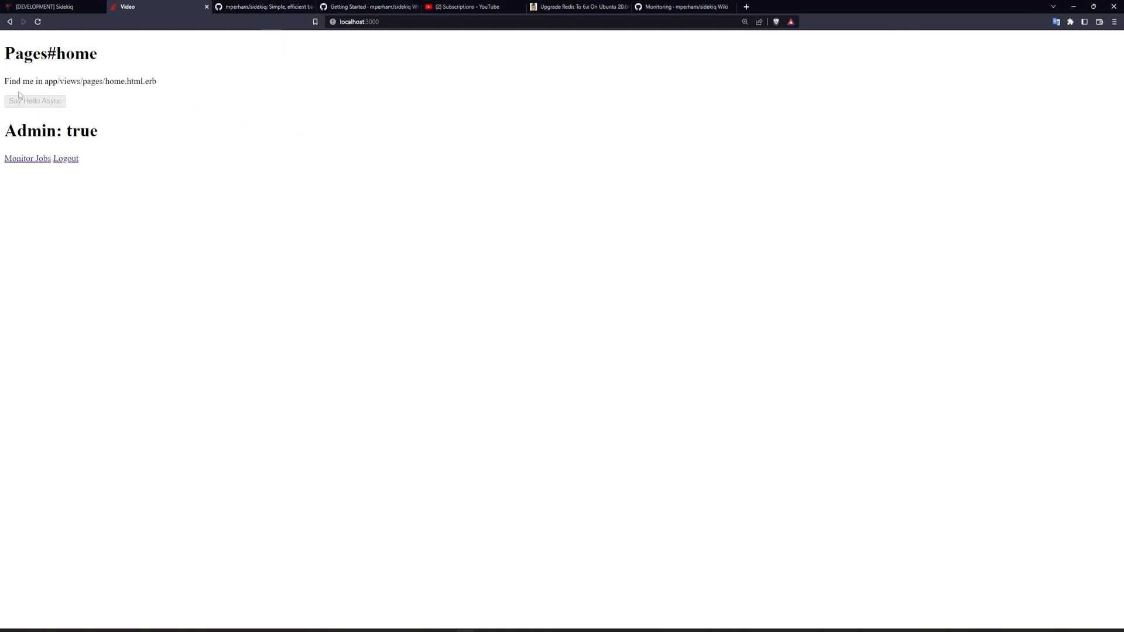
pyautogui.click(27, 158)
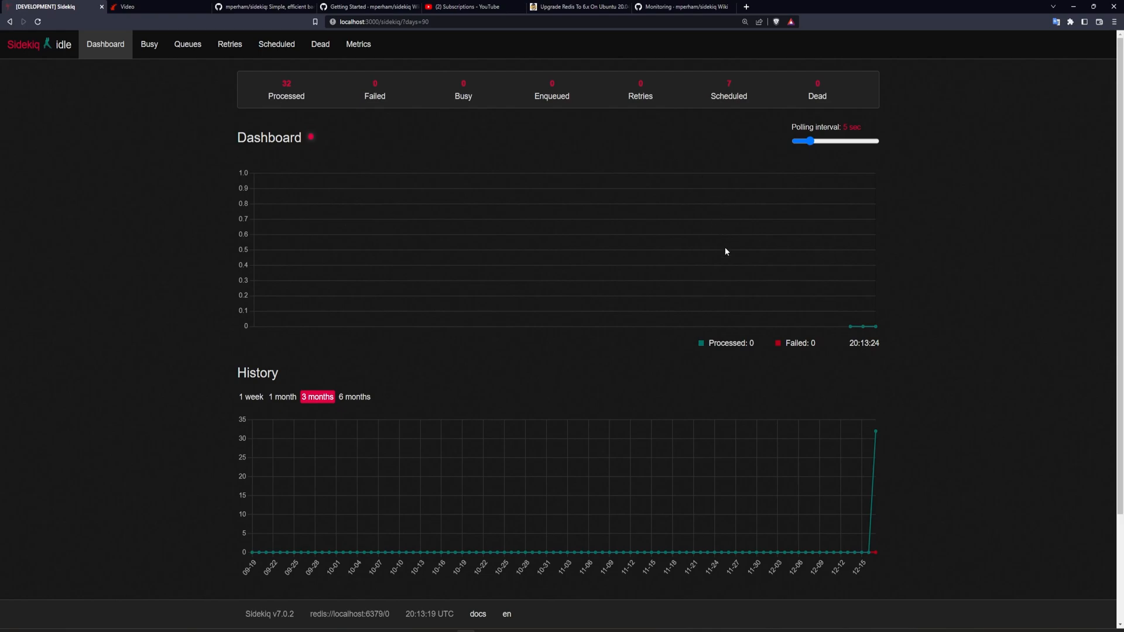
pyautogui.moveTo(354, 397)
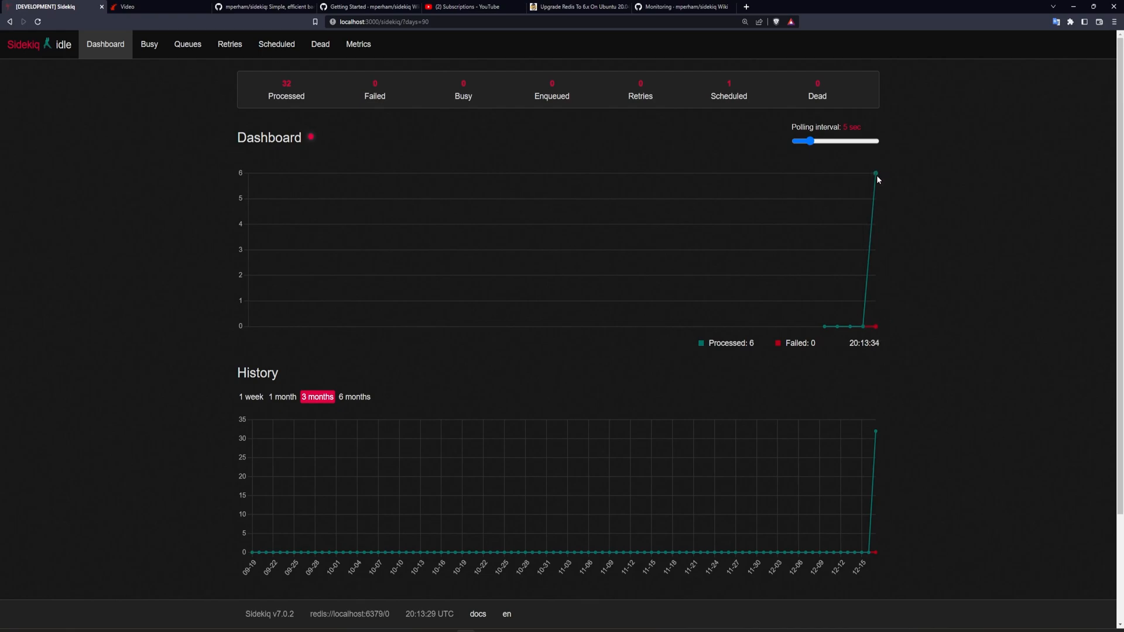
pyautogui.moveTo(870, 183)
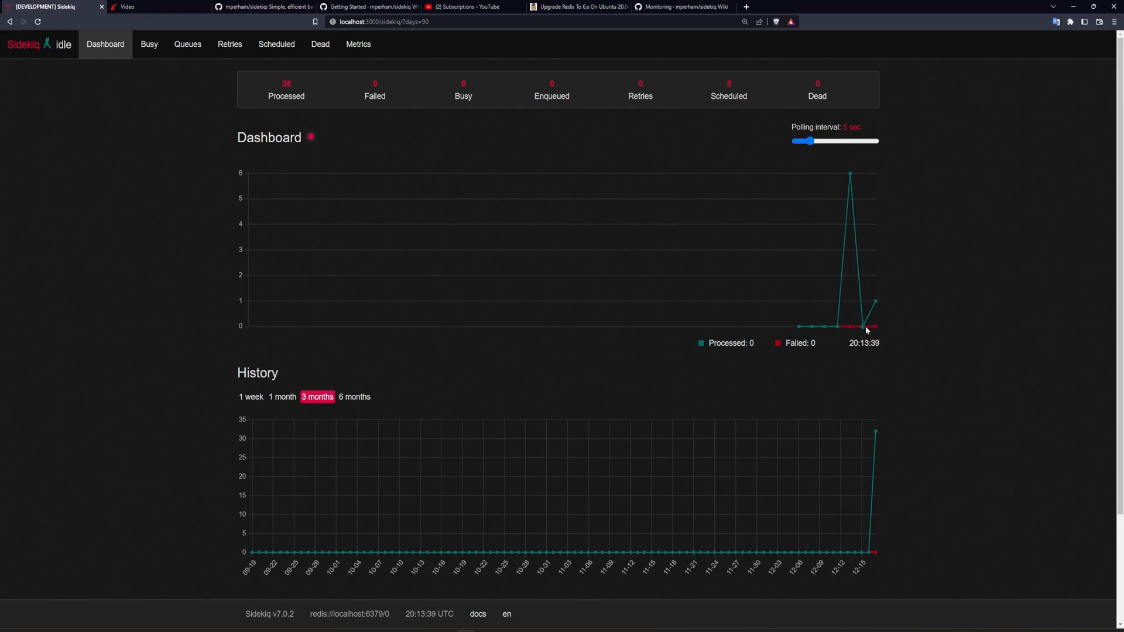
pyautogui.scroll(-3)
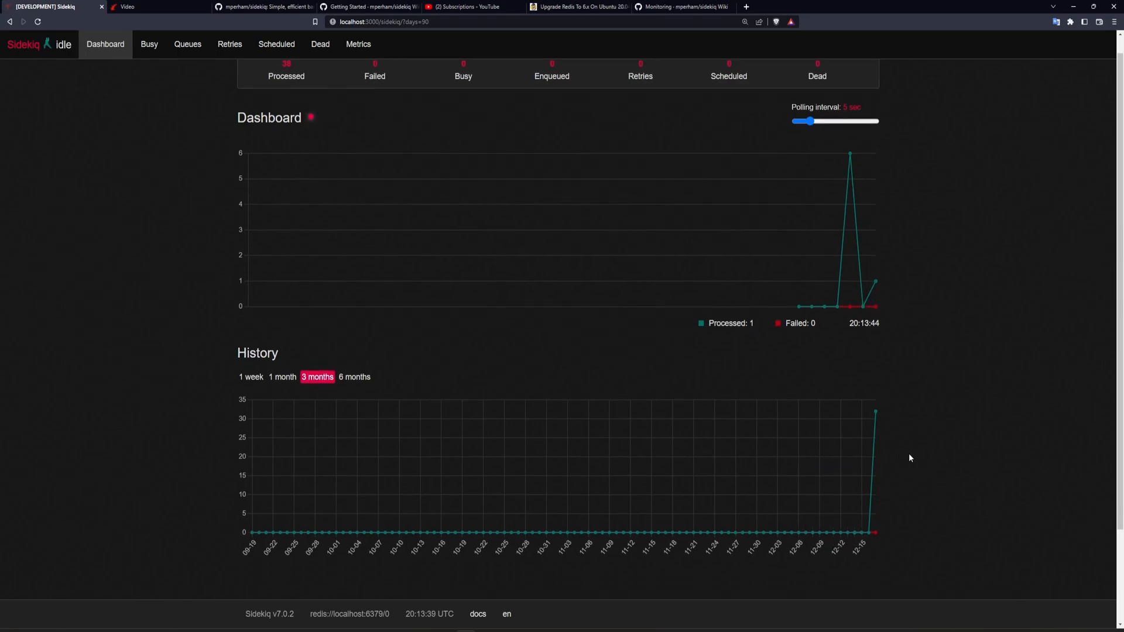
pyautogui.click(149, 43)
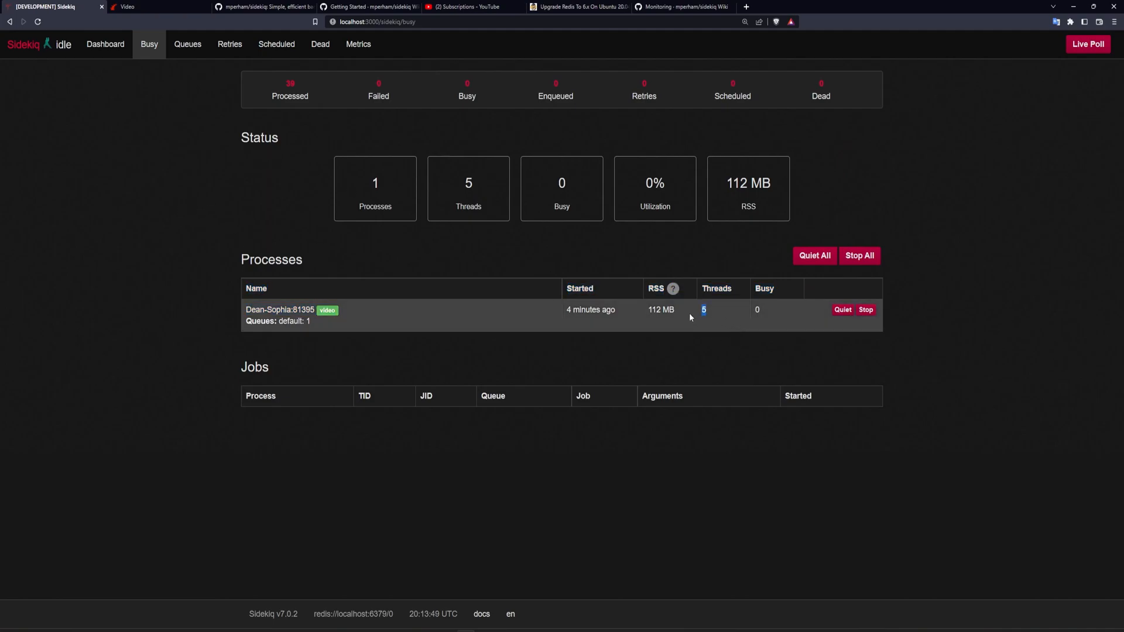
# Queue another batch of HelloJobs from the Rails home page, then review Retries and Scheduled
pyautogui.click(187, 43)
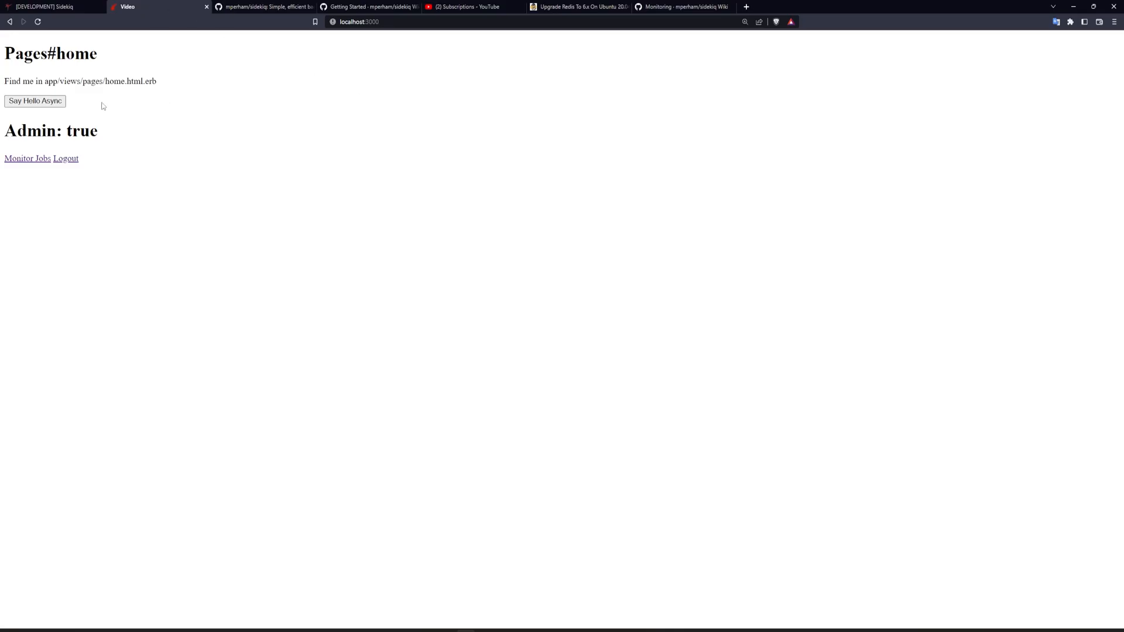
pyautogui.click(26, 158)
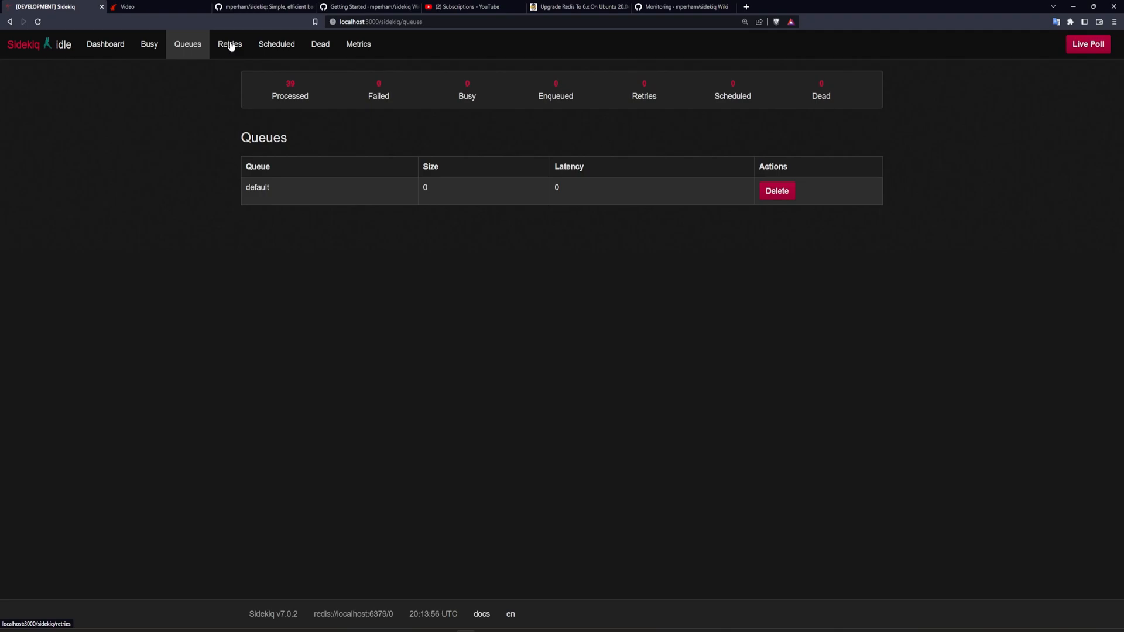
pyautogui.click(230, 44)
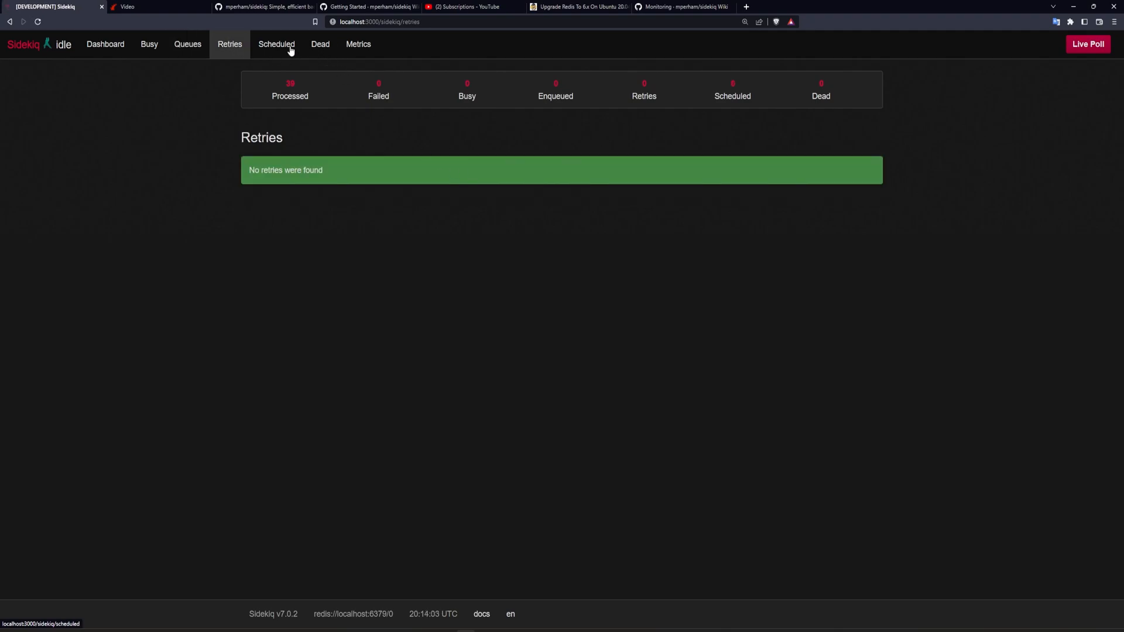
pyautogui.click(276, 44)
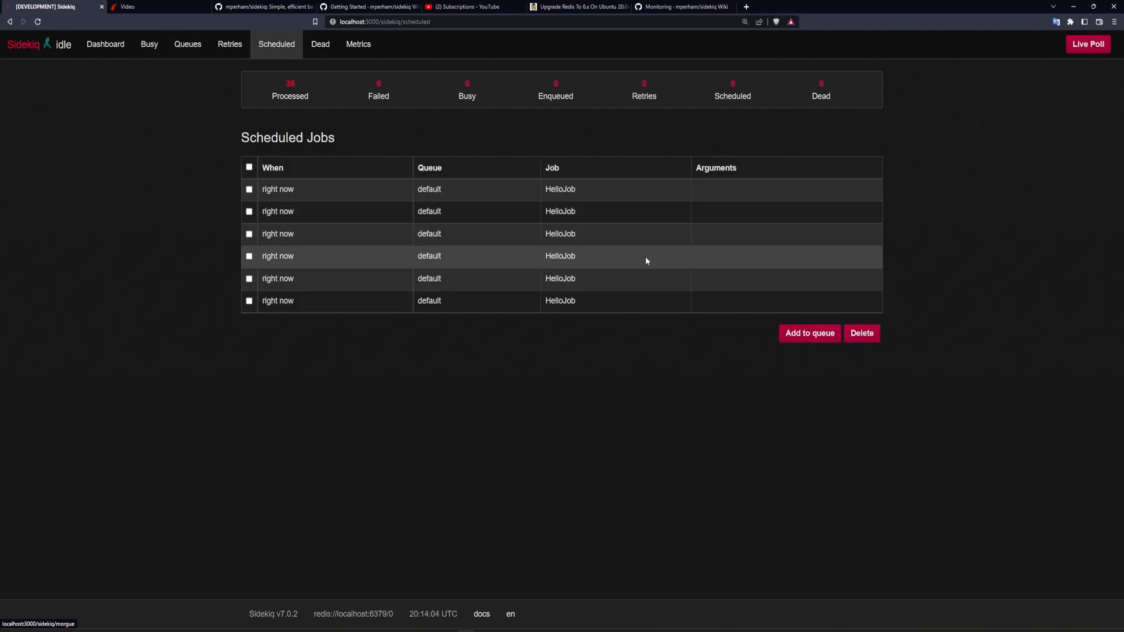
pyautogui.moveTo(358, 43)
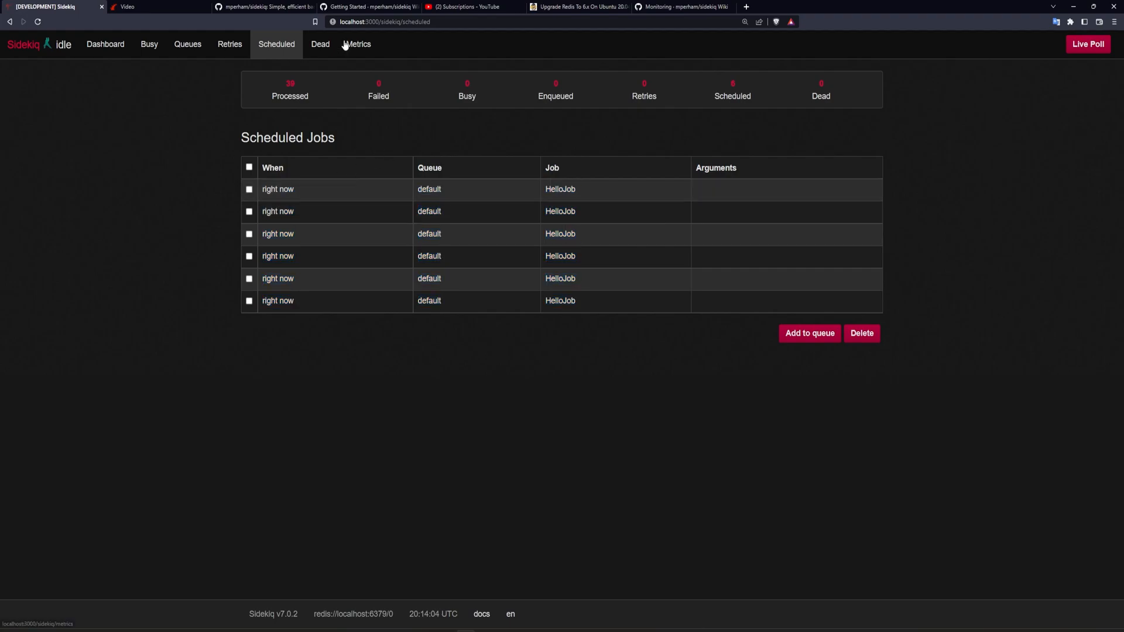
# Check Metrics showing HelloJob with 31 successes, then return to the Dashboard
pyautogui.click(358, 44)
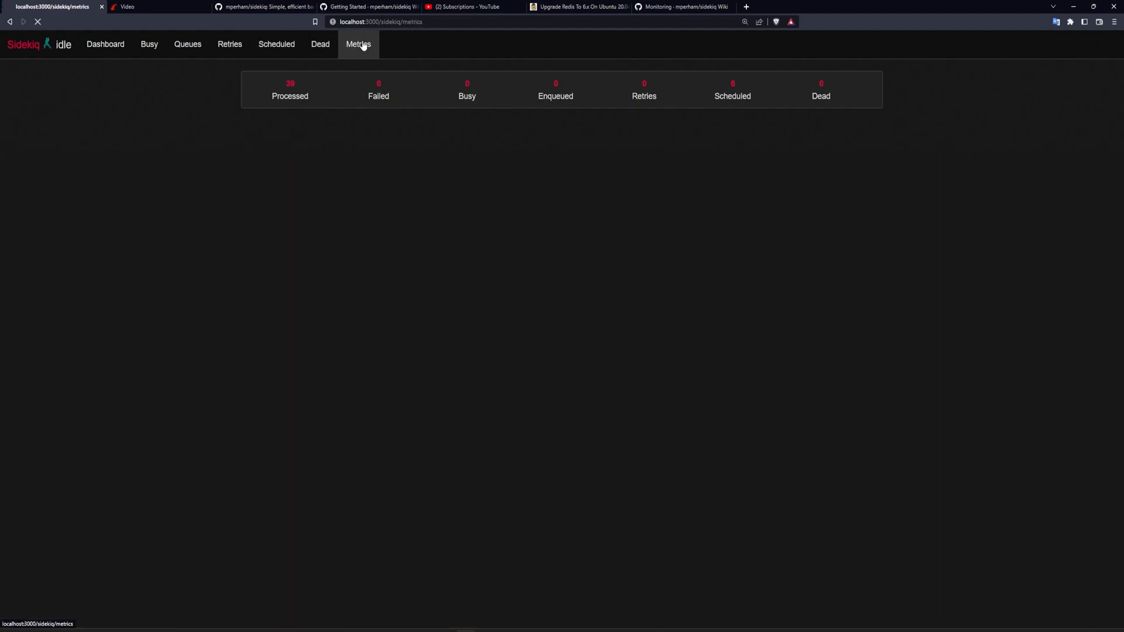
pyautogui.click(358, 44)
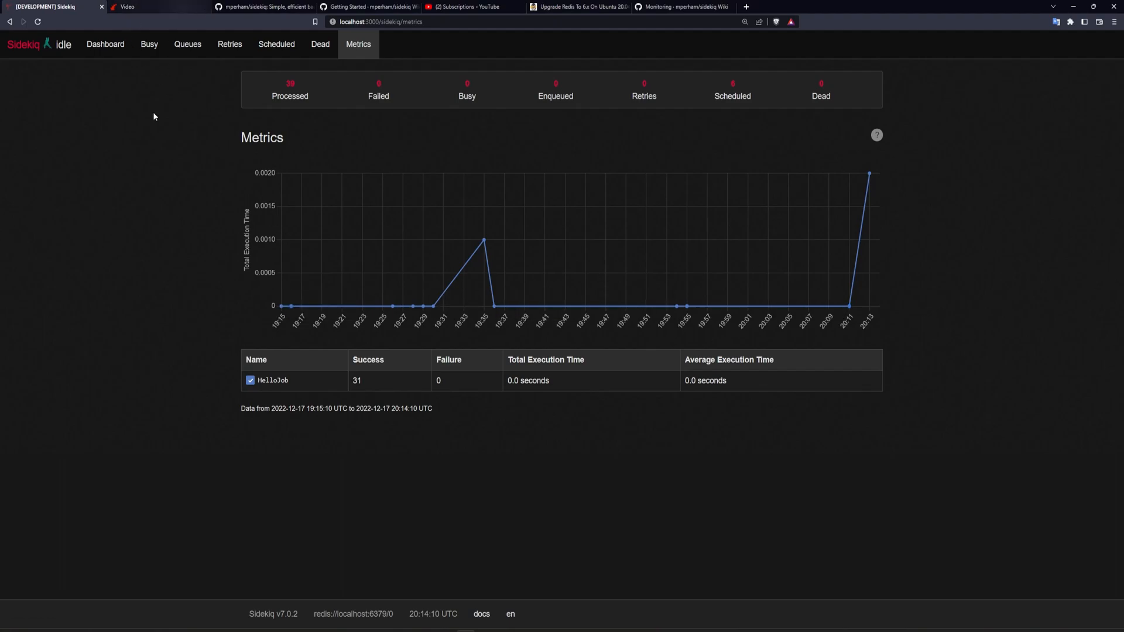
pyautogui.click(104, 43)
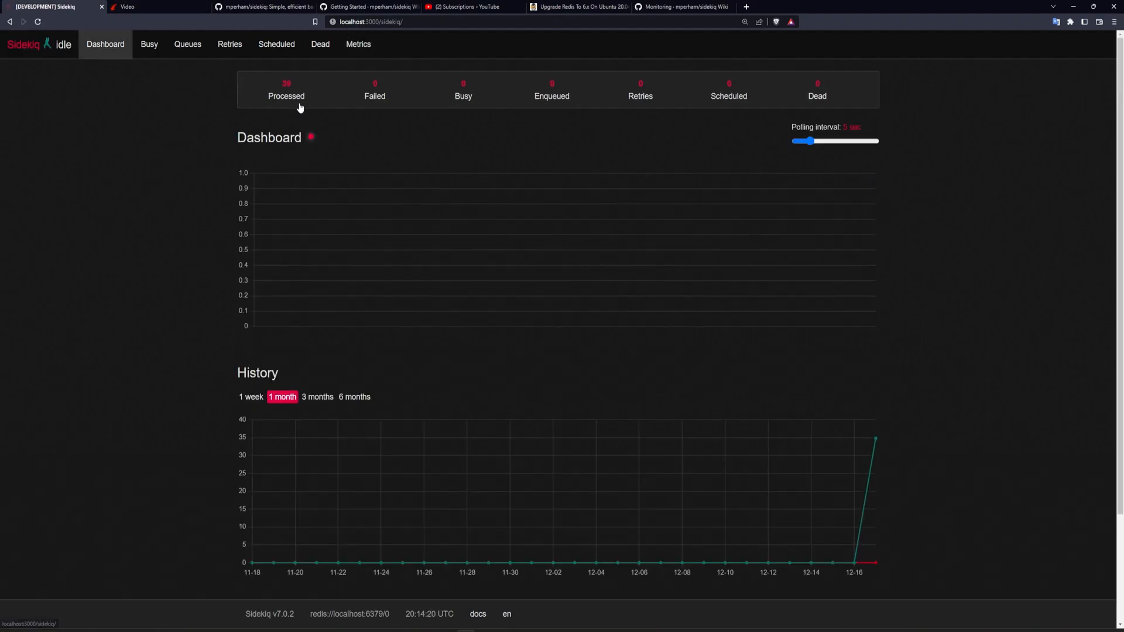
pyautogui.moveTo(943, 289)
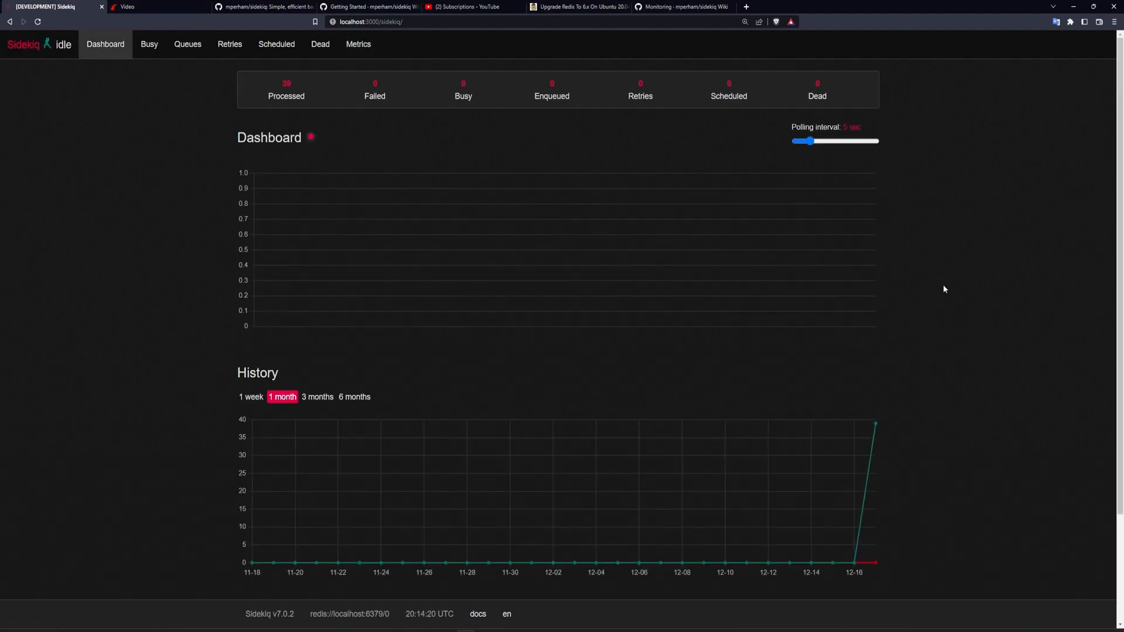
pyautogui.moveTo(604, 107)
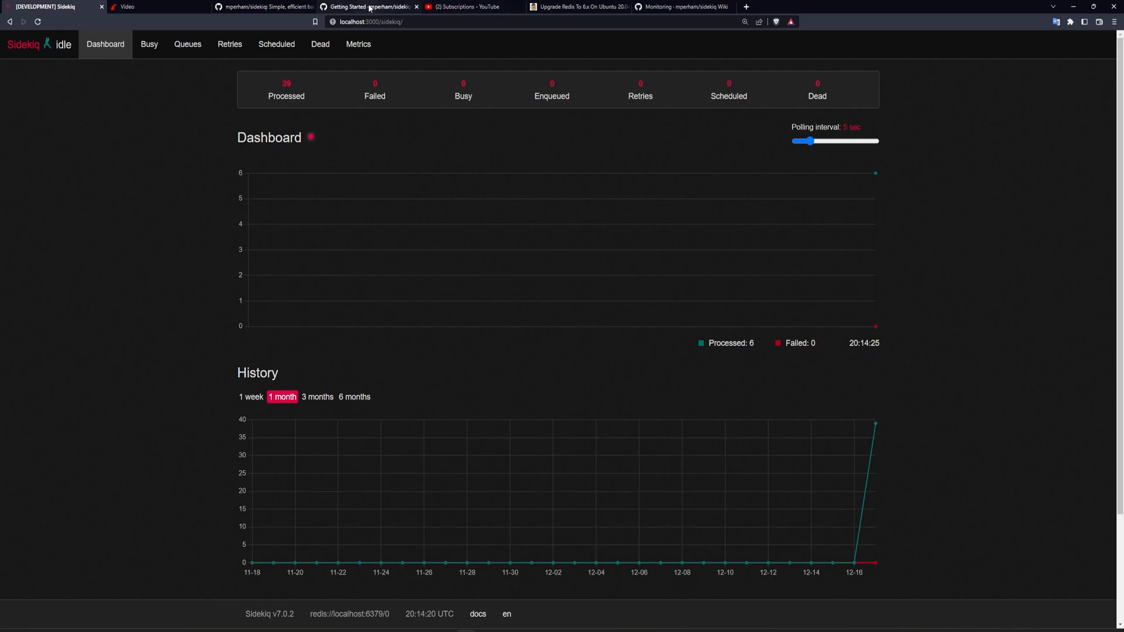
pyautogui.moveTo(418, 78)
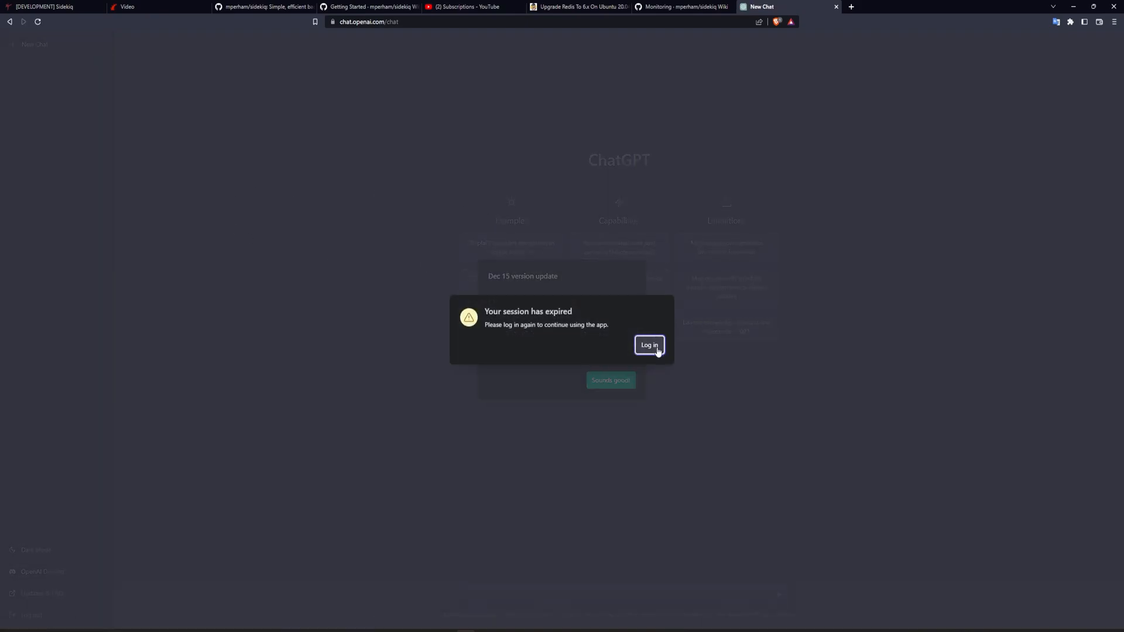
# Log in from ChatGPT's session-expired dialog, then return via Sidekiq to the Rails home page
pyautogui.click(648, 345)
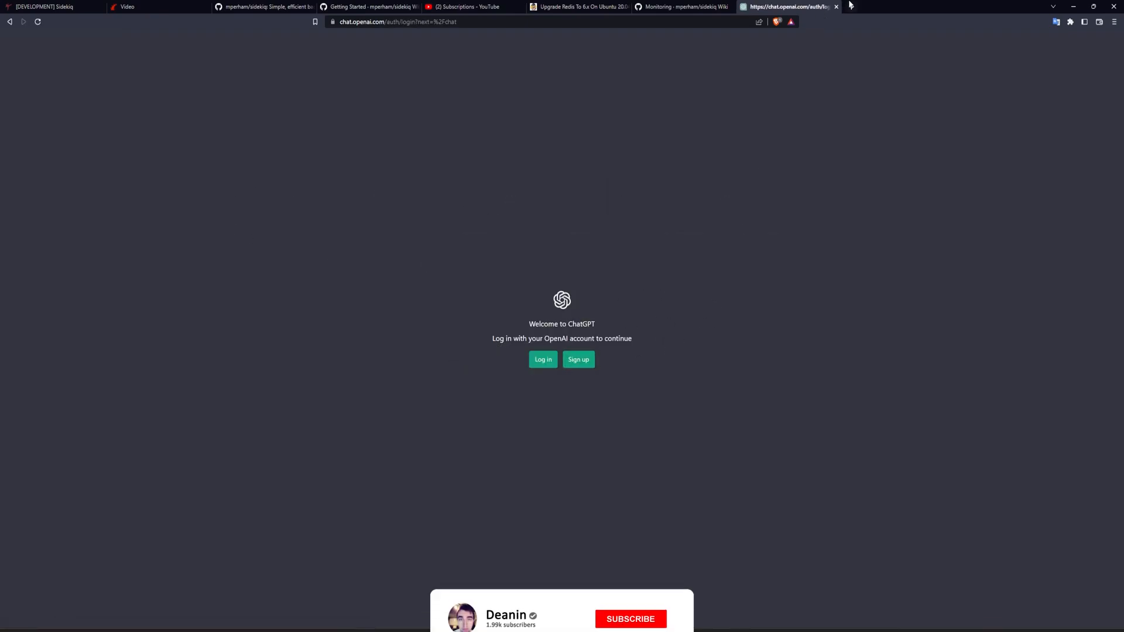
pyautogui.click(630, 618)
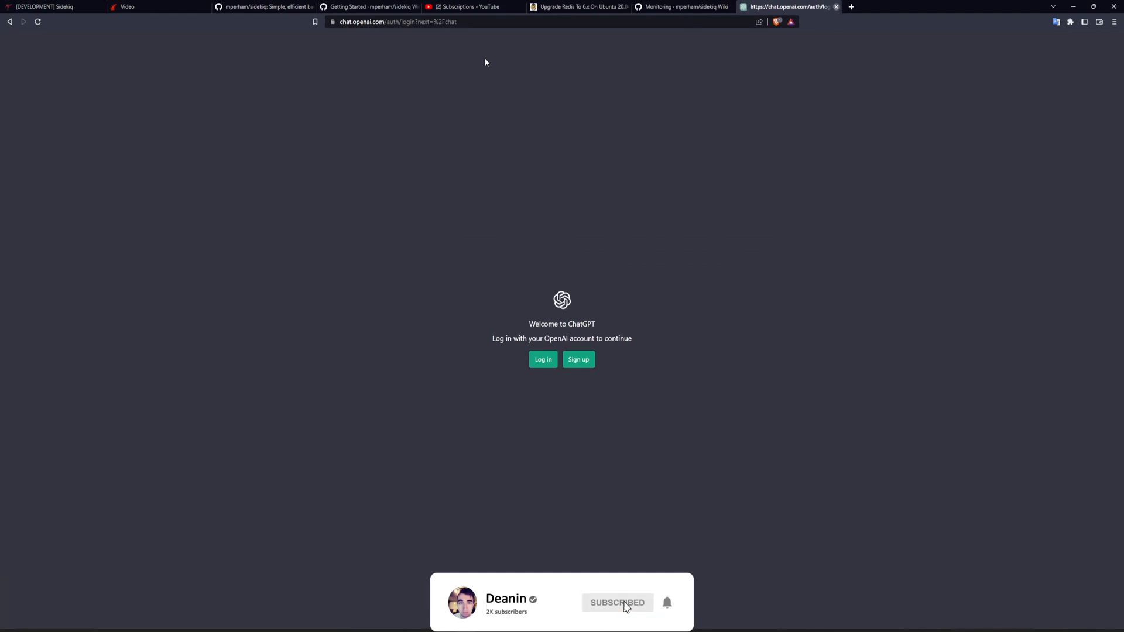
pyautogui.click(50, 7)
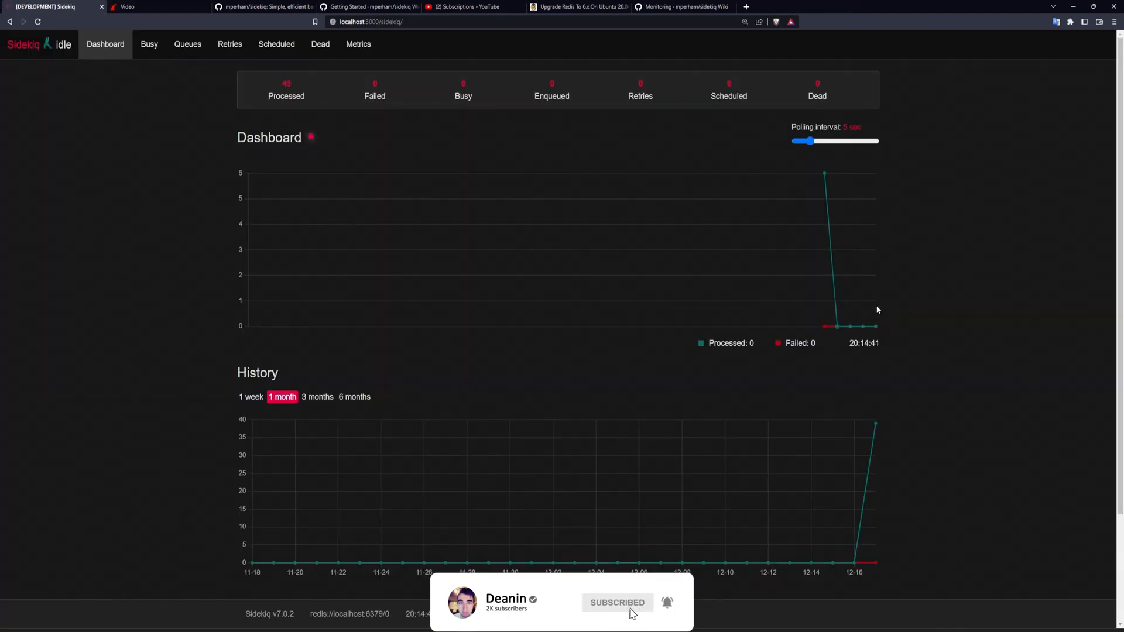
pyautogui.click(158, 7)
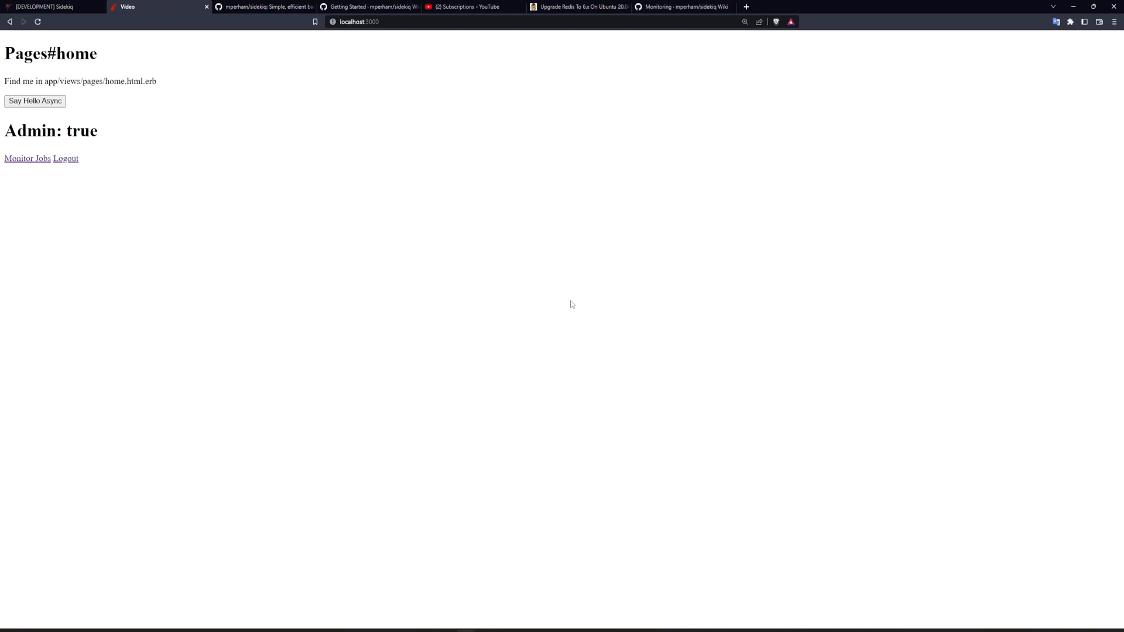
pyautogui.moveTo(681, 551)
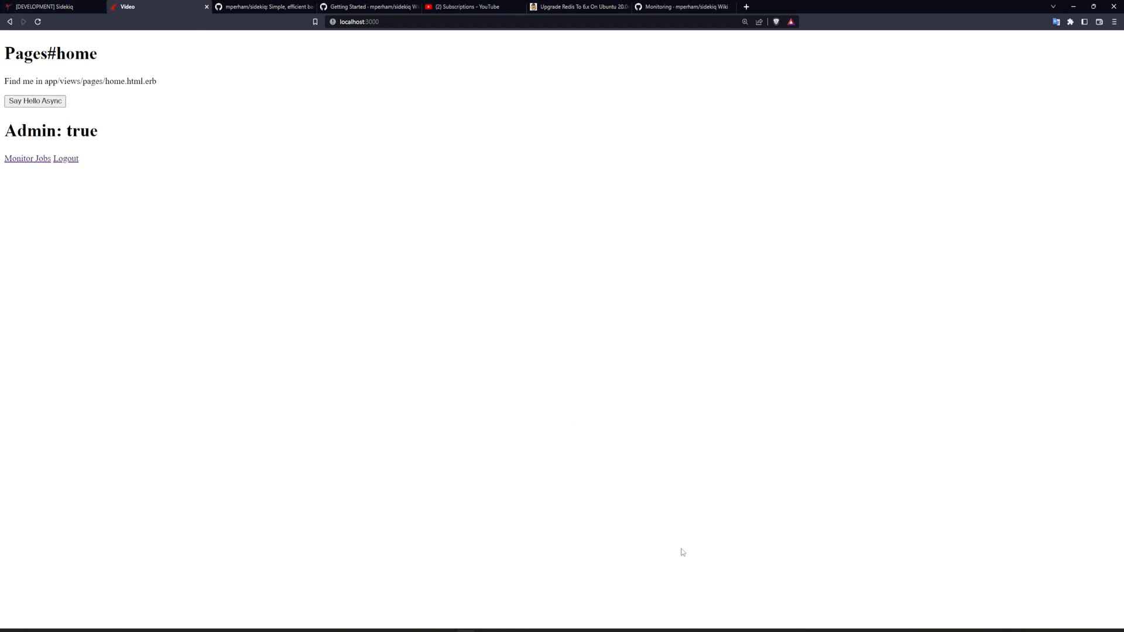